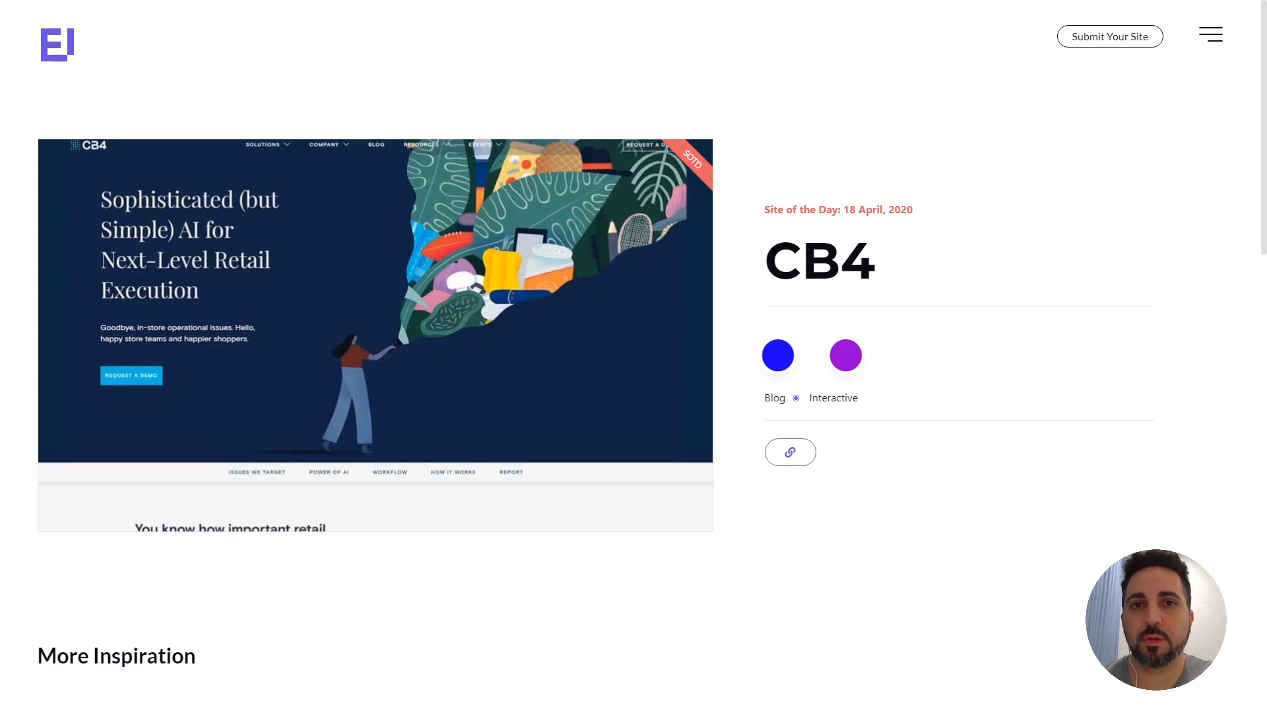
# Create a one-column section set to Full Width content, 100vh min height and middle column position.
pyautogui.scroll(-3)
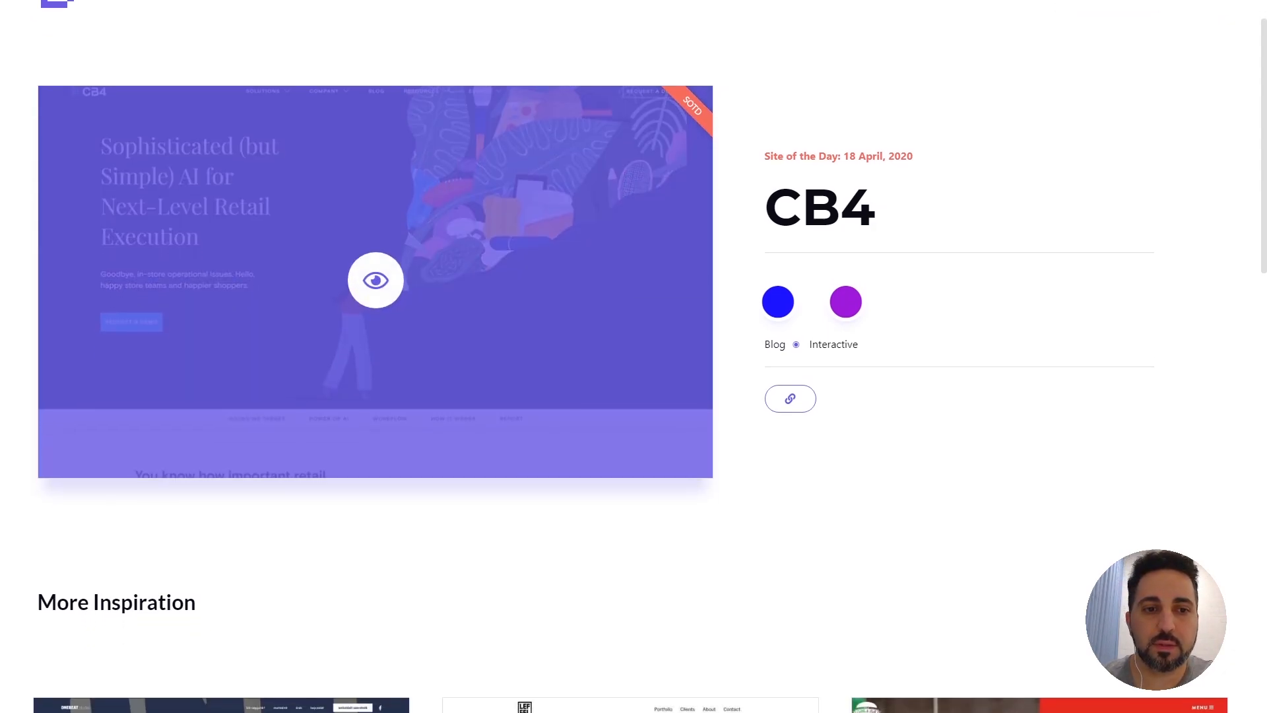
pyautogui.scroll(-3)
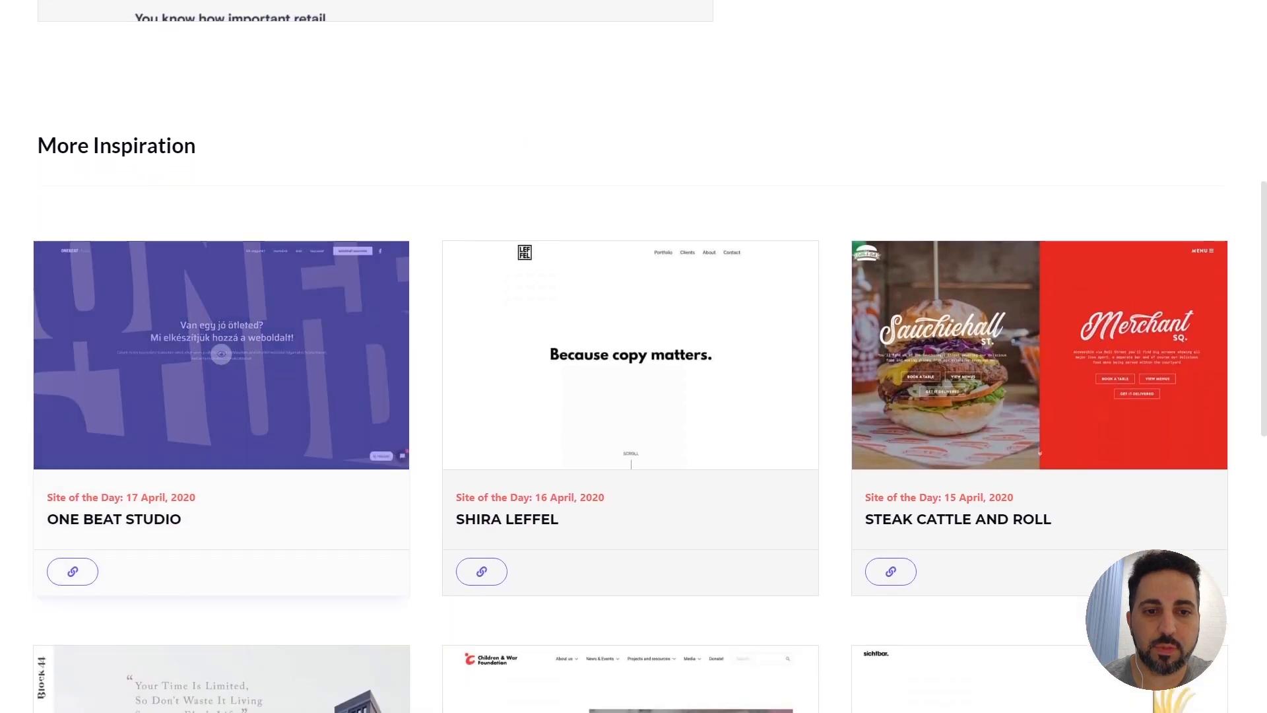
pyautogui.scroll(-3)
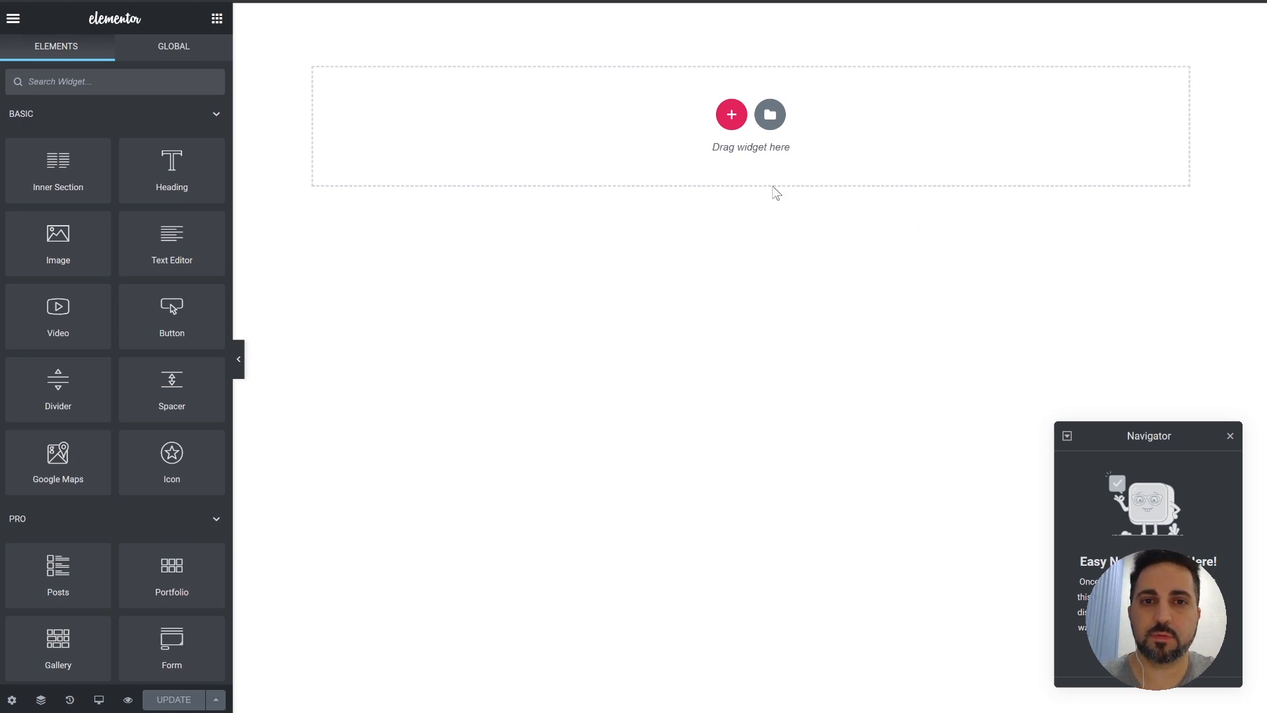
pyautogui.moveTo(768, 113)
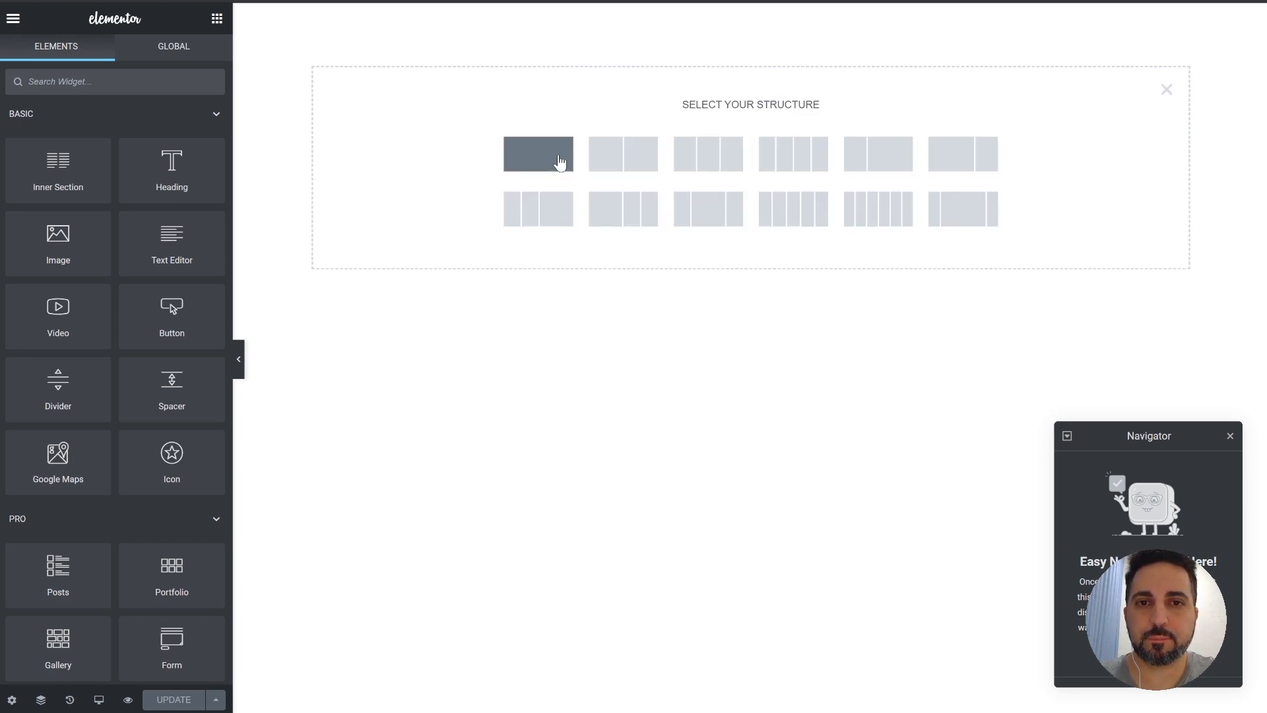
pyautogui.click(538, 153)
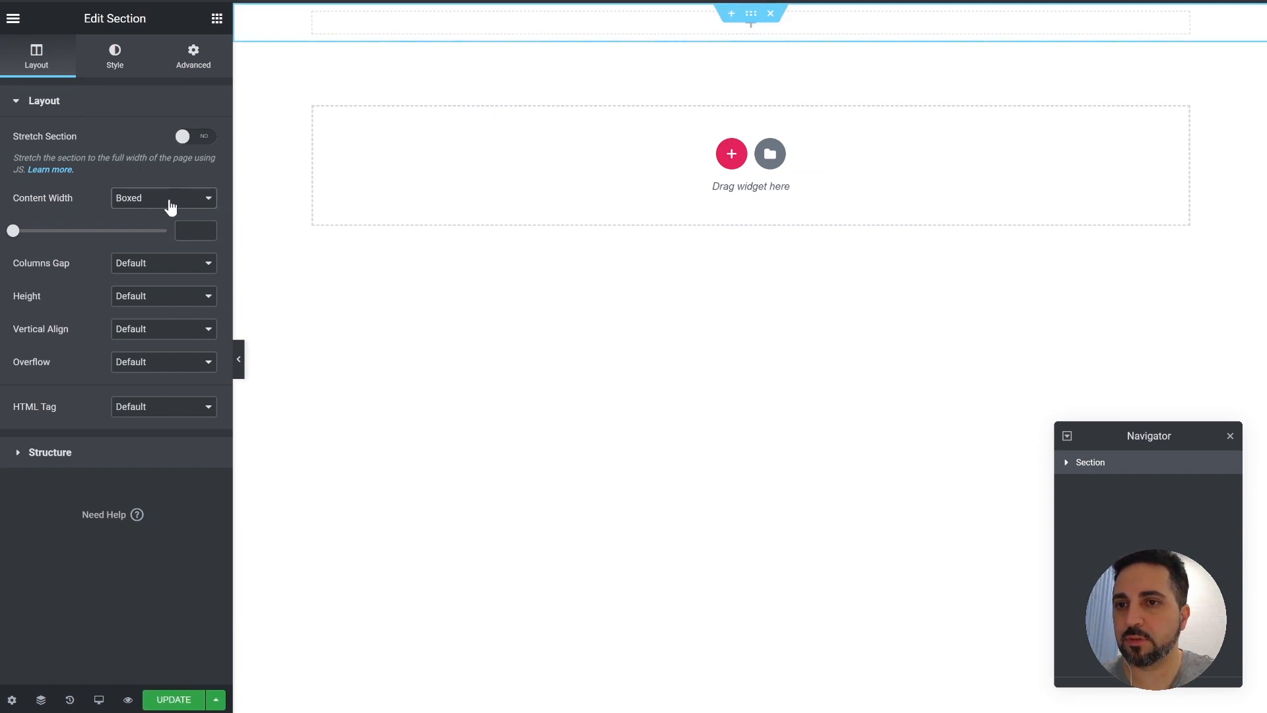
pyautogui.click(161, 198)
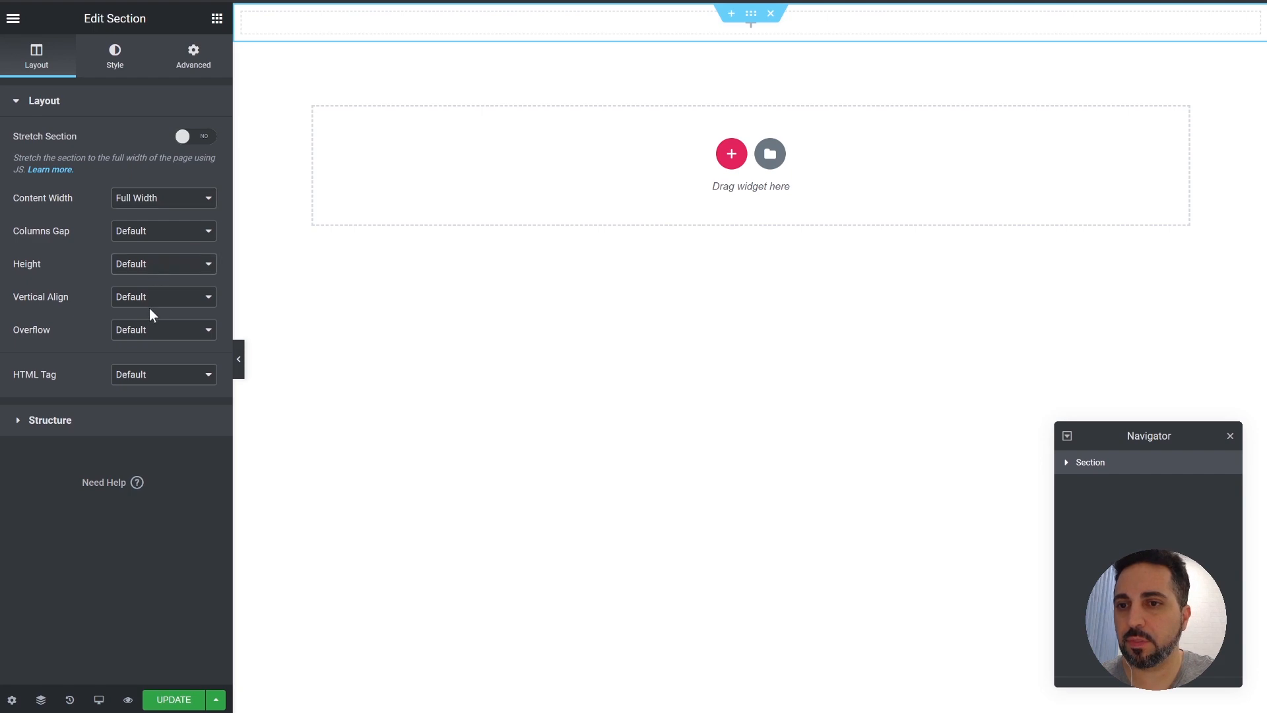
pyautogui.click(162, 264)
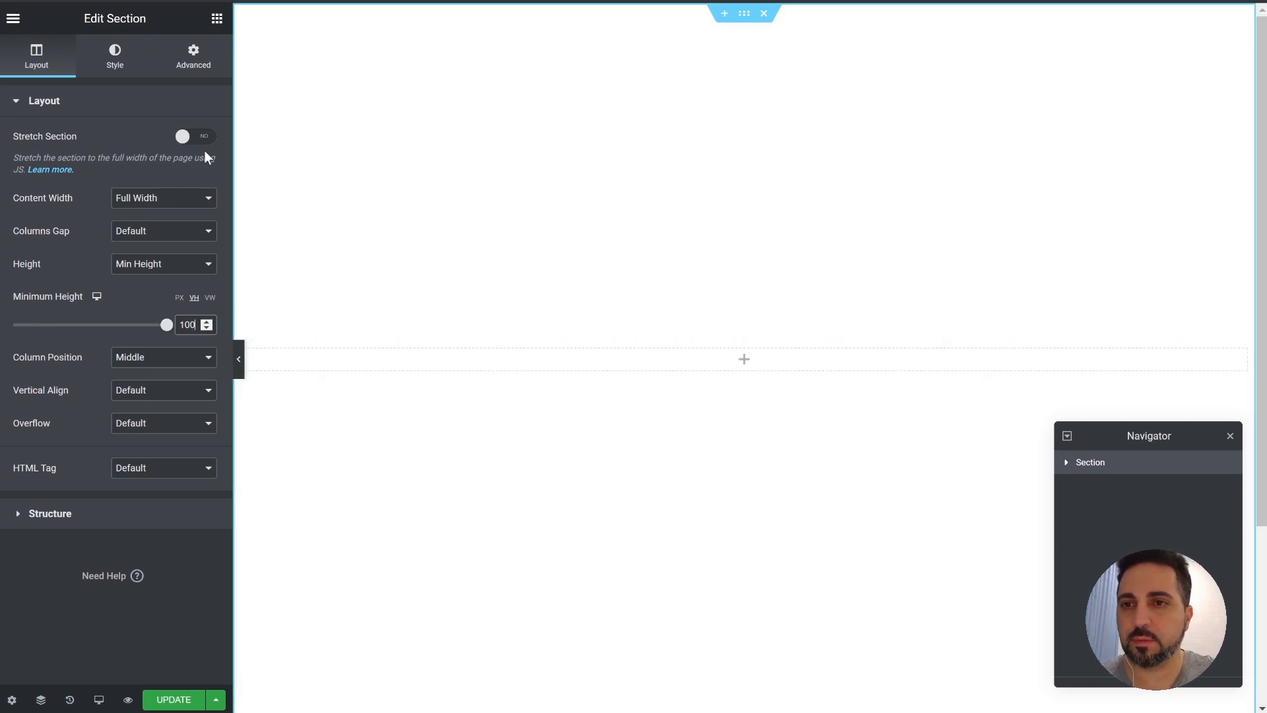
pyautogui.click(114, 56)
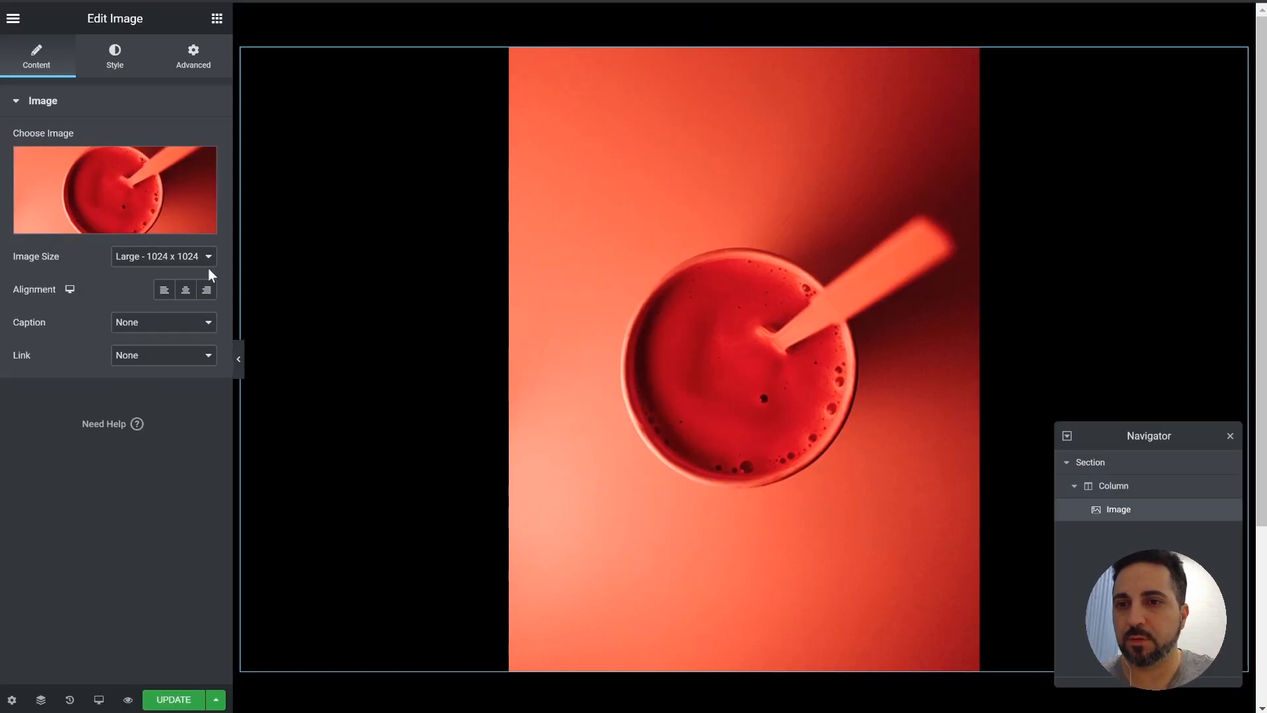
# Size the coffee image to 30% width with margins right -15% and left 15%.
pyautogui.click(114, 55)
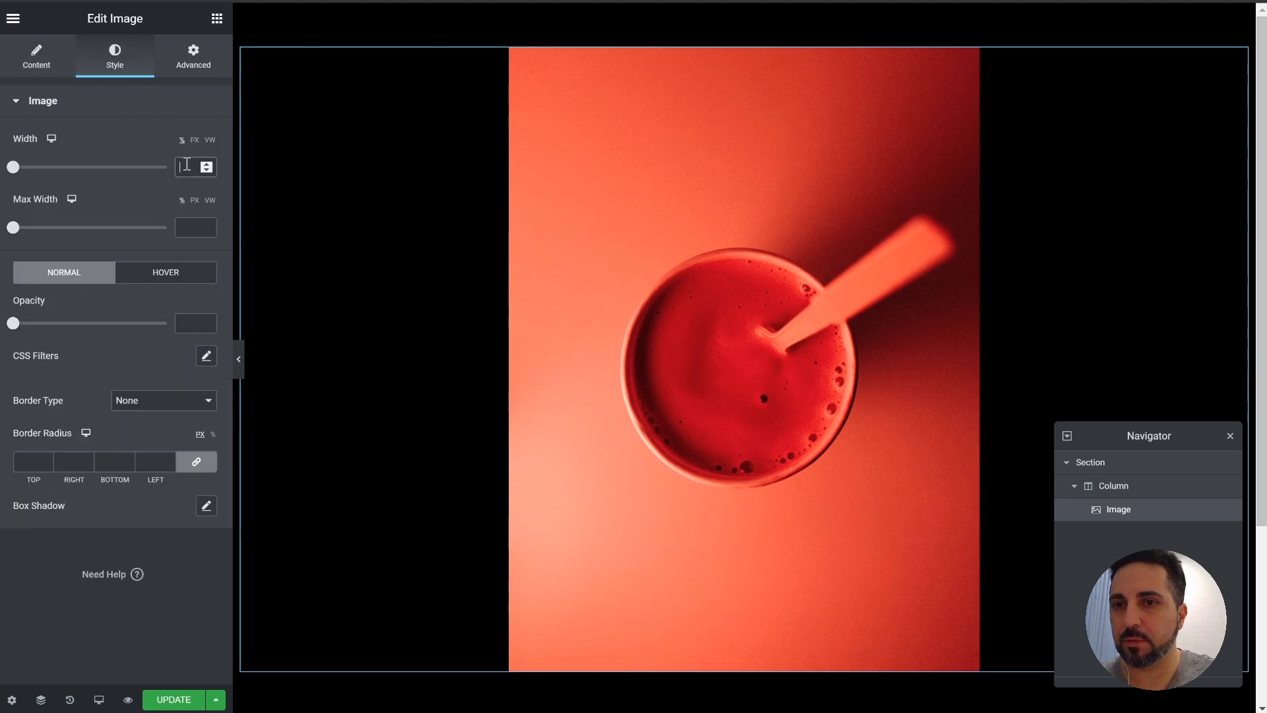
pyautogui.write('30')
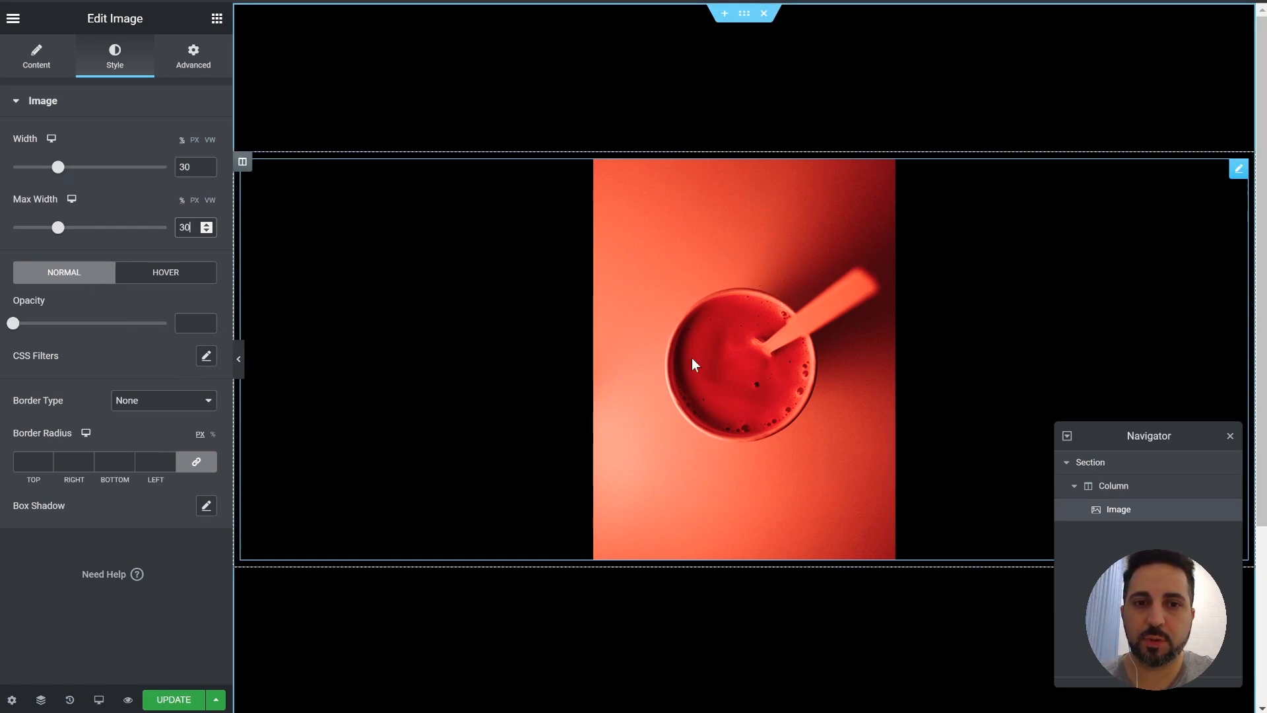
pyautogui.click(193, 57)
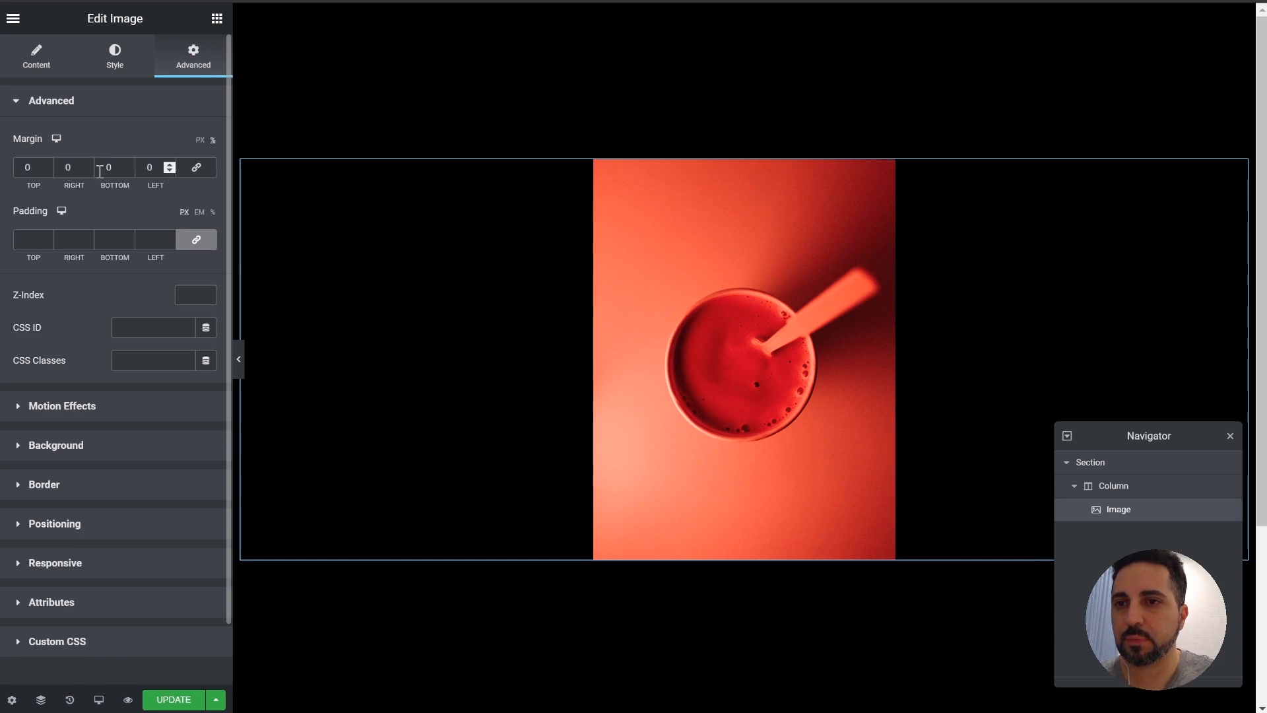
pyautogui.click(73, 168)
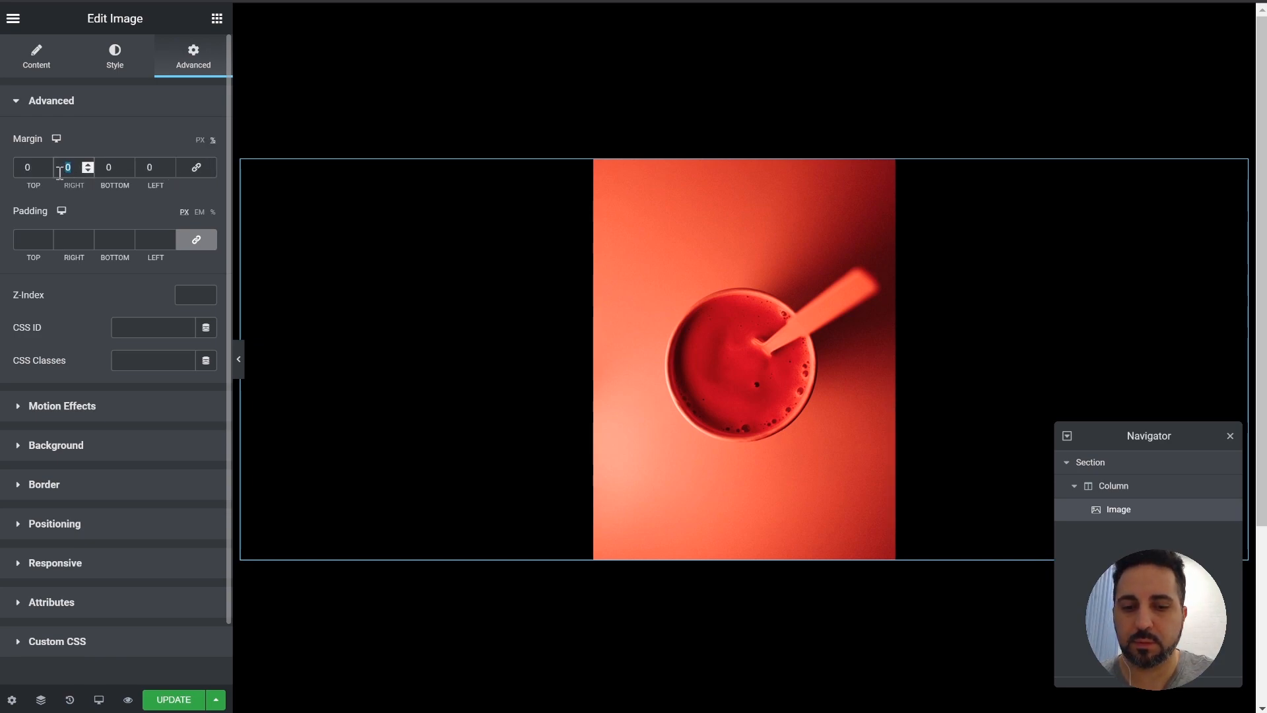
pyautogui.write('5')
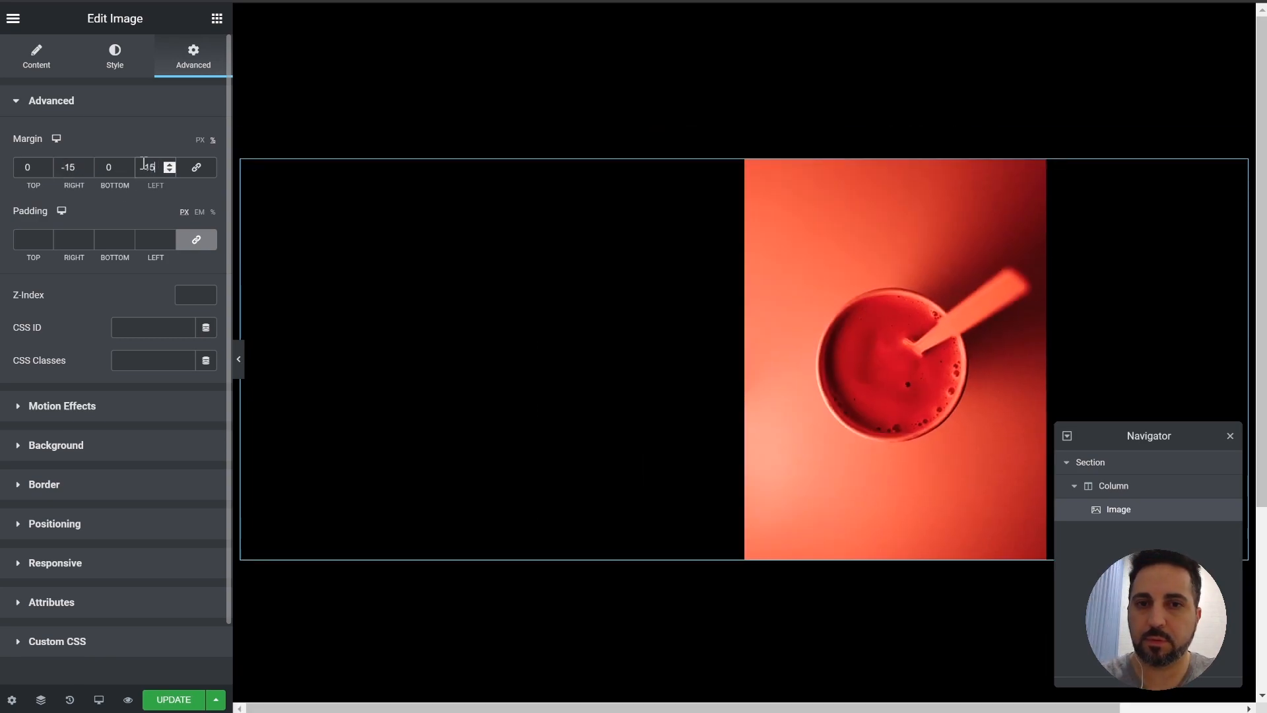
pyautogui.write('15')
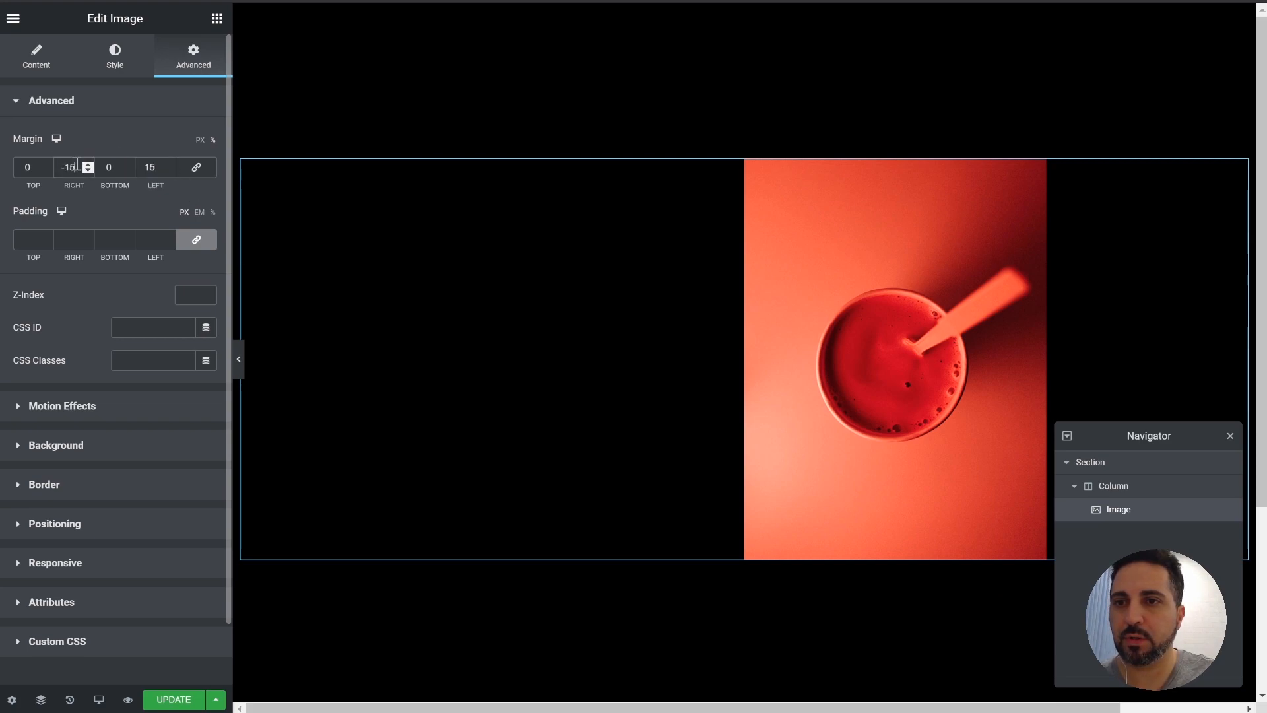
pyautogui.click(72, 168)
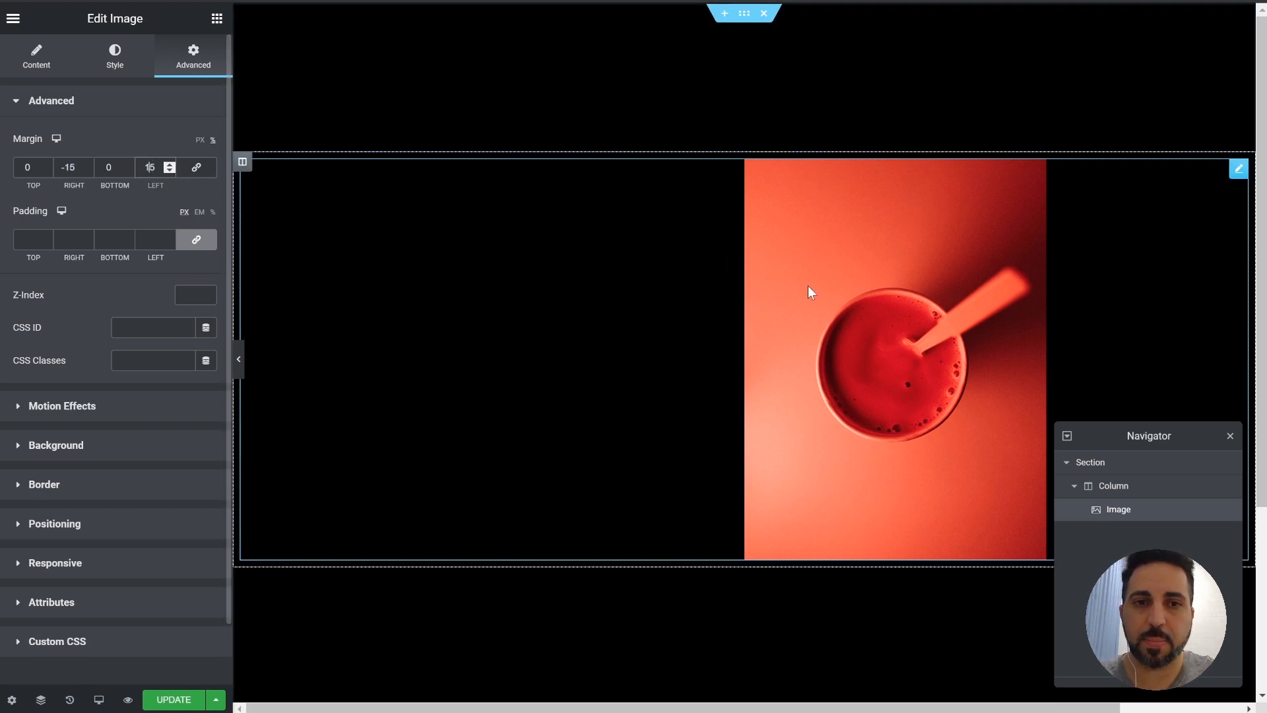
pyautogui.moveTo(270, 186)
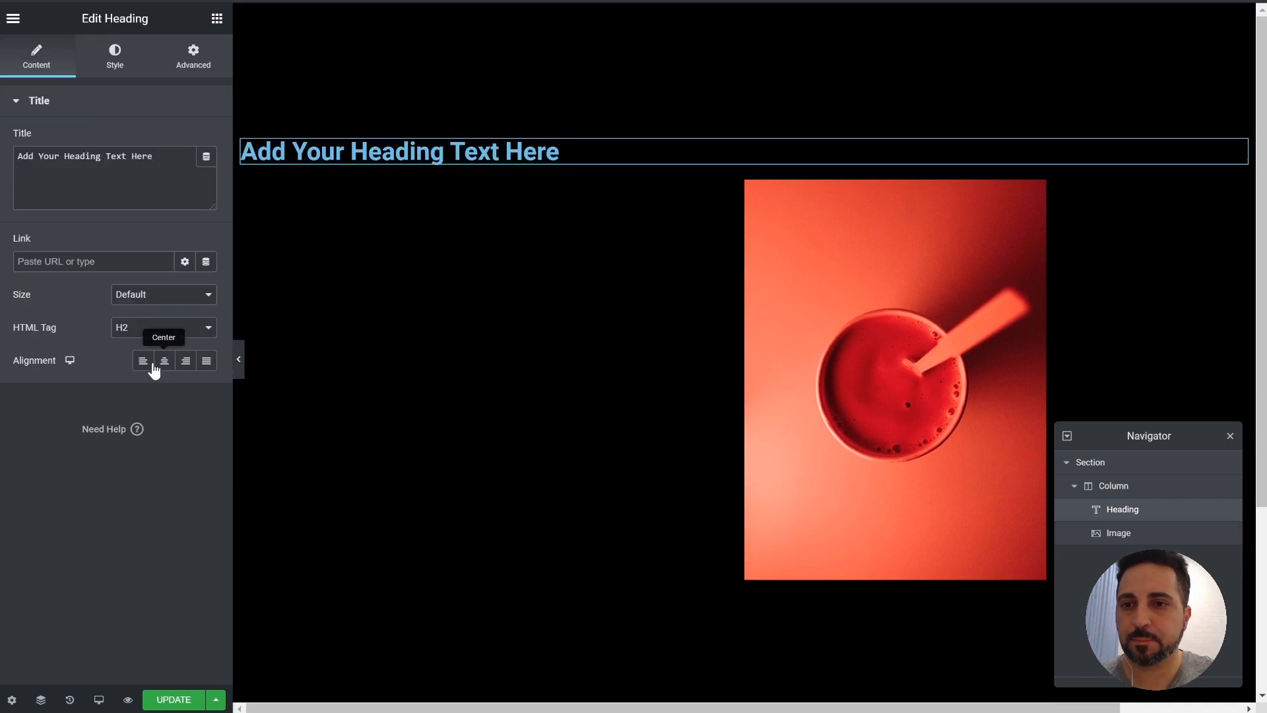
# Centre the heading, enter COFFEE IS RED and colour its text white.
pyautogui.click(163, 360)
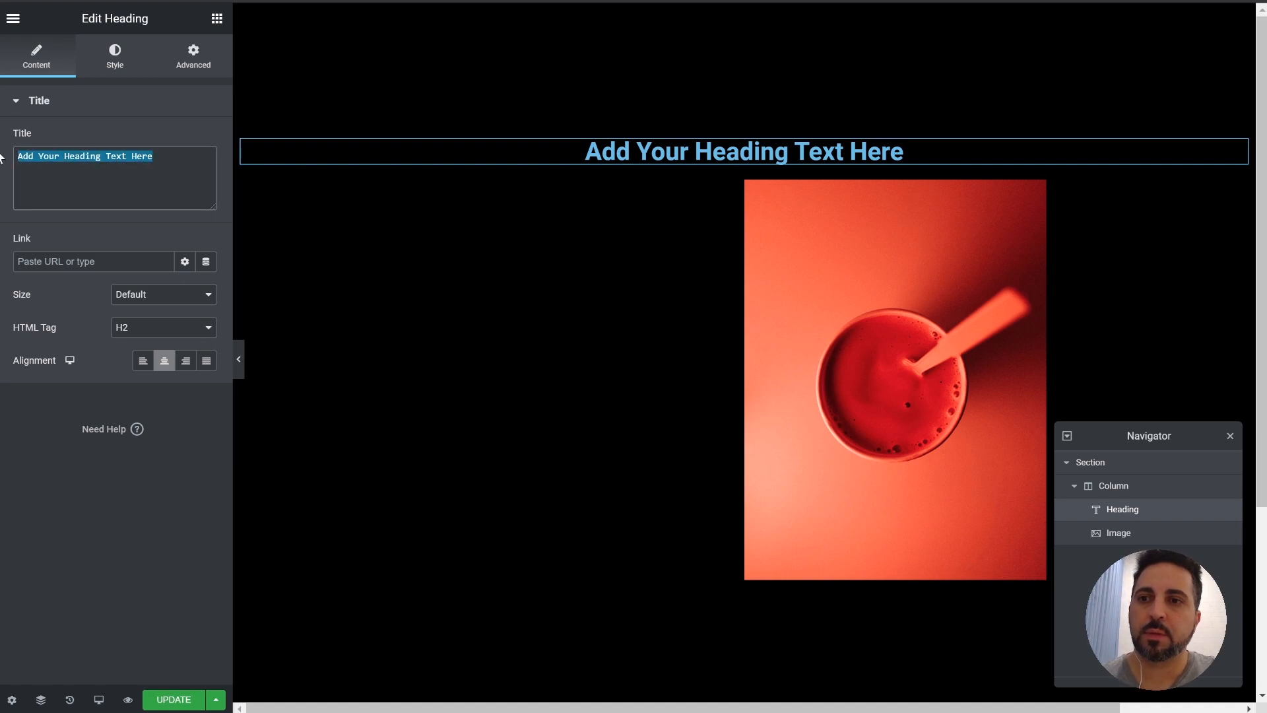
pyautogui.write('COFFEE IS RED')
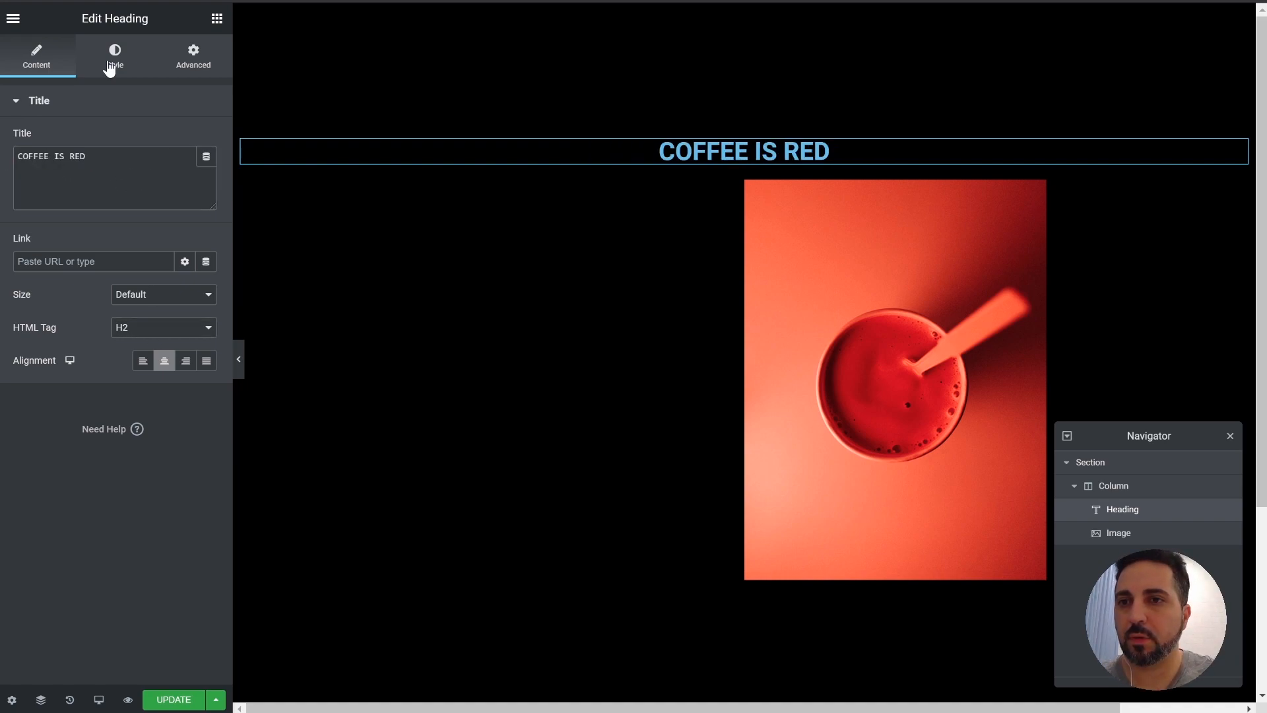
pyautogui.click(114, 56)
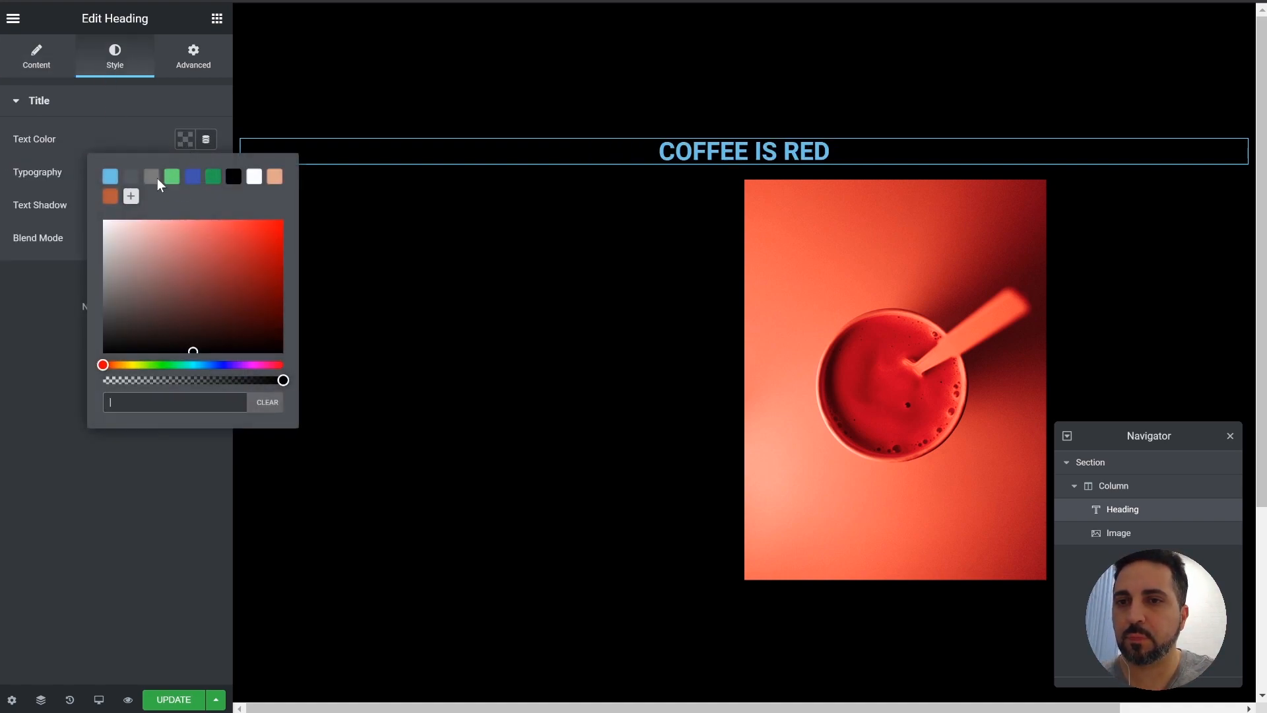
pyautogui.click(253, 176)
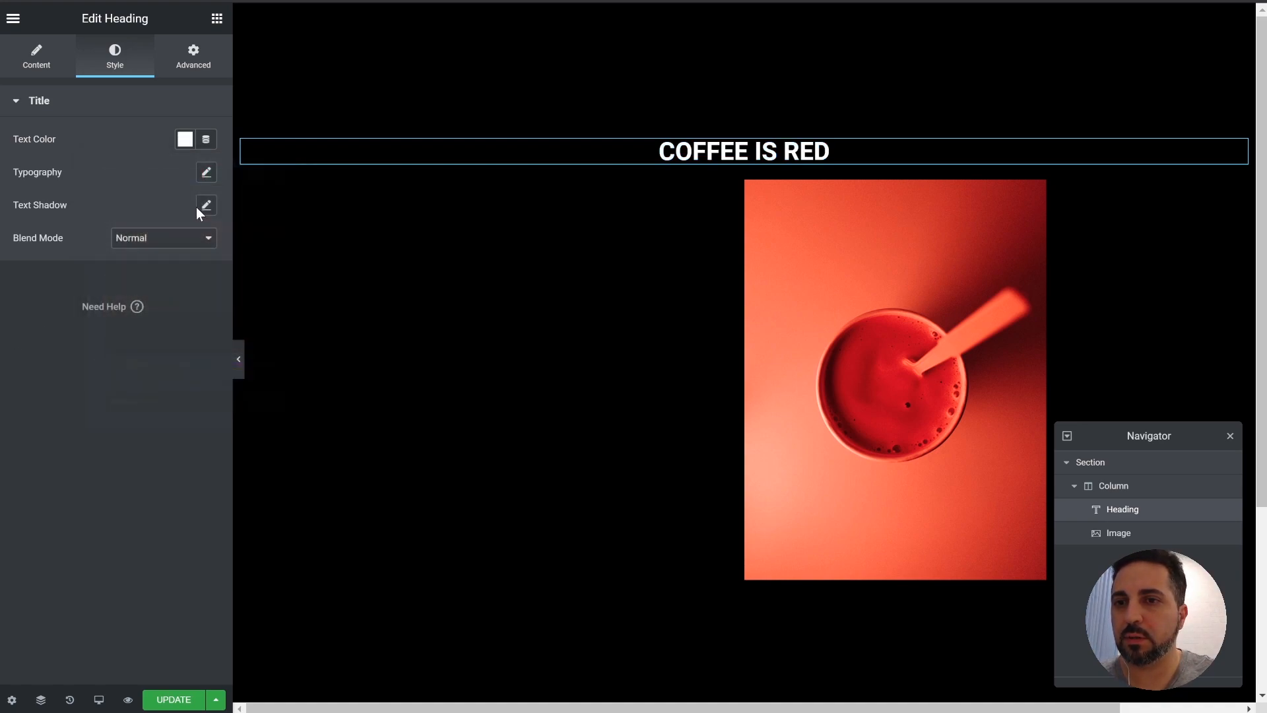
# Set the heading typography to Montserrat, size 11vw, weight 900.
pyautogui.click(206, 172)
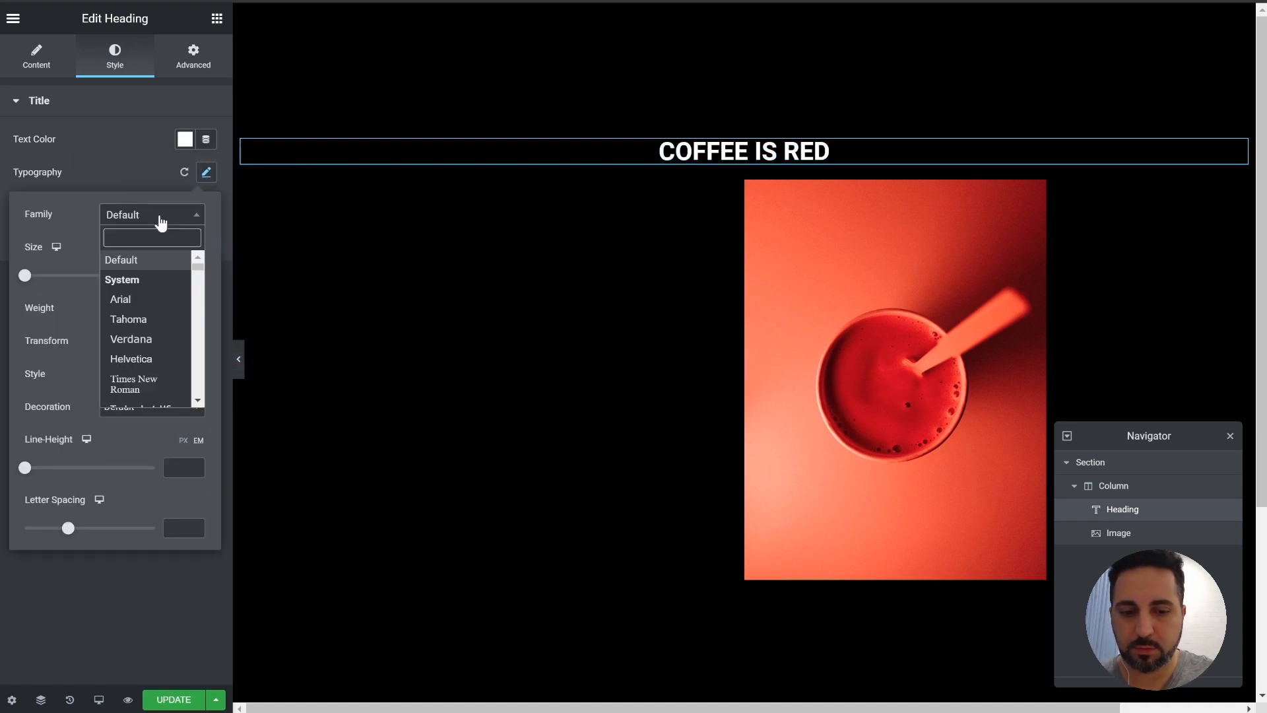
pyautogui.write('mont')
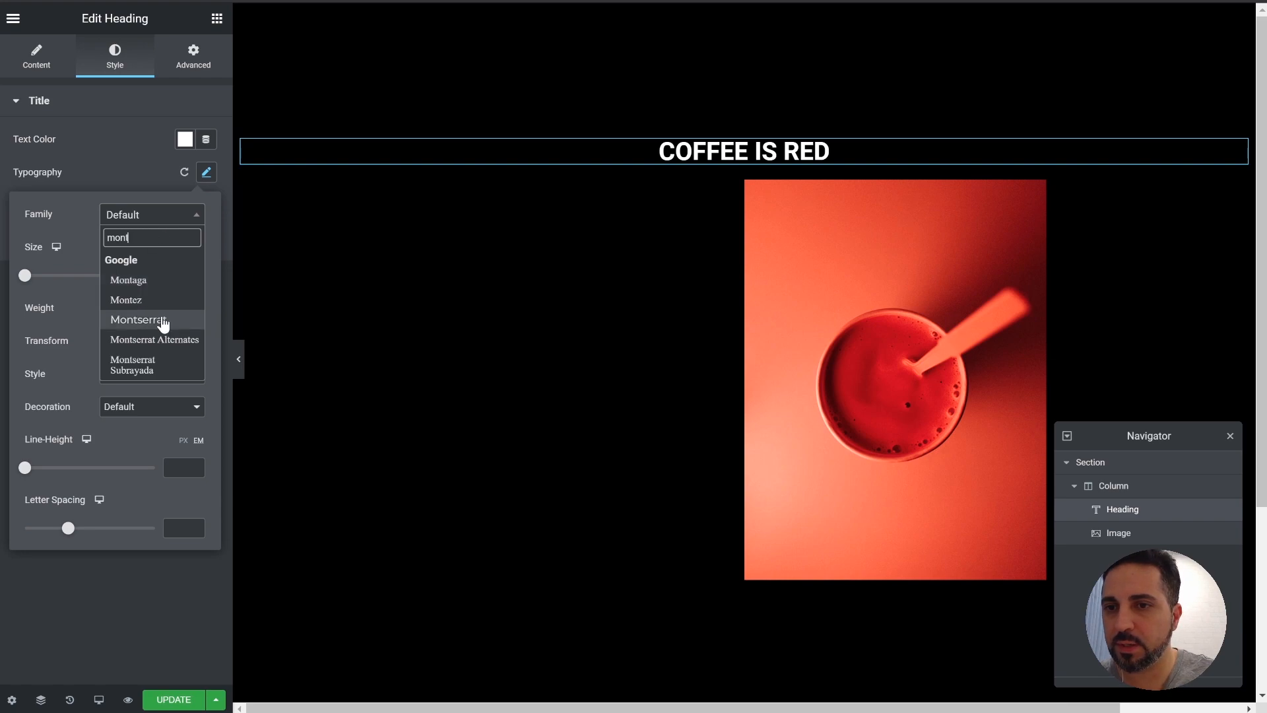
pyautogui.click(137, 319)
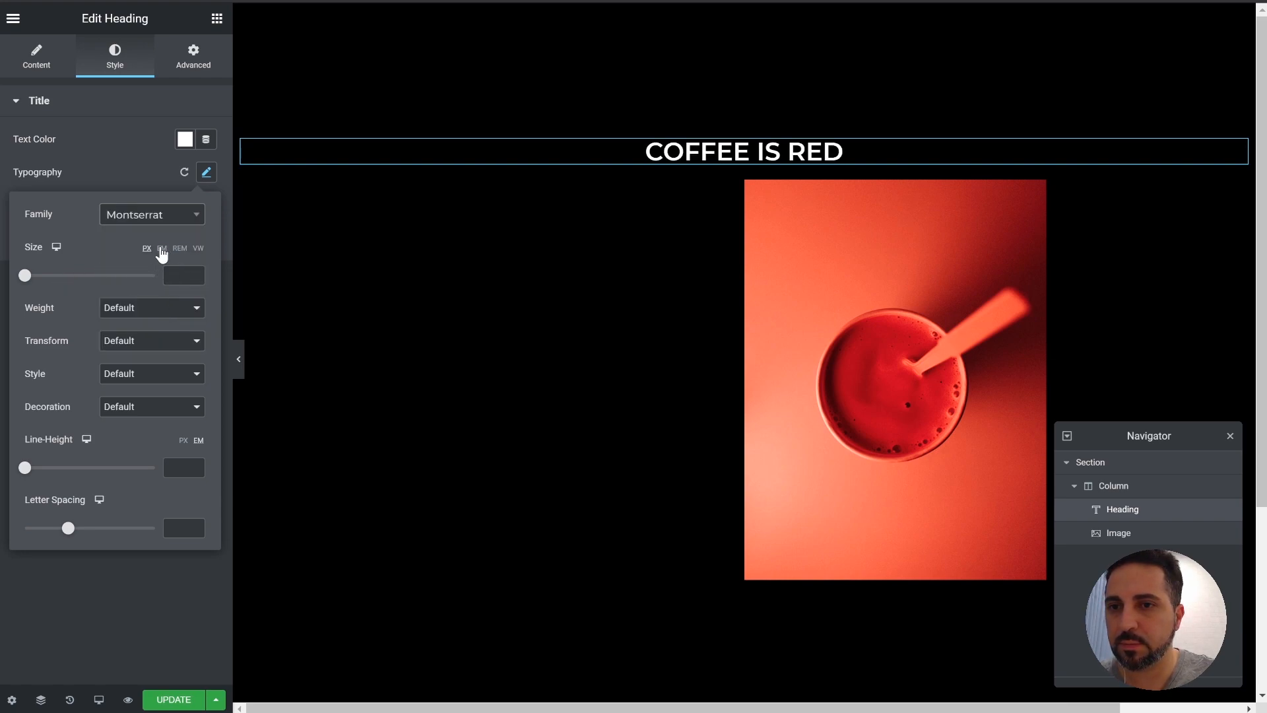
pyautogui.click(197, 248)
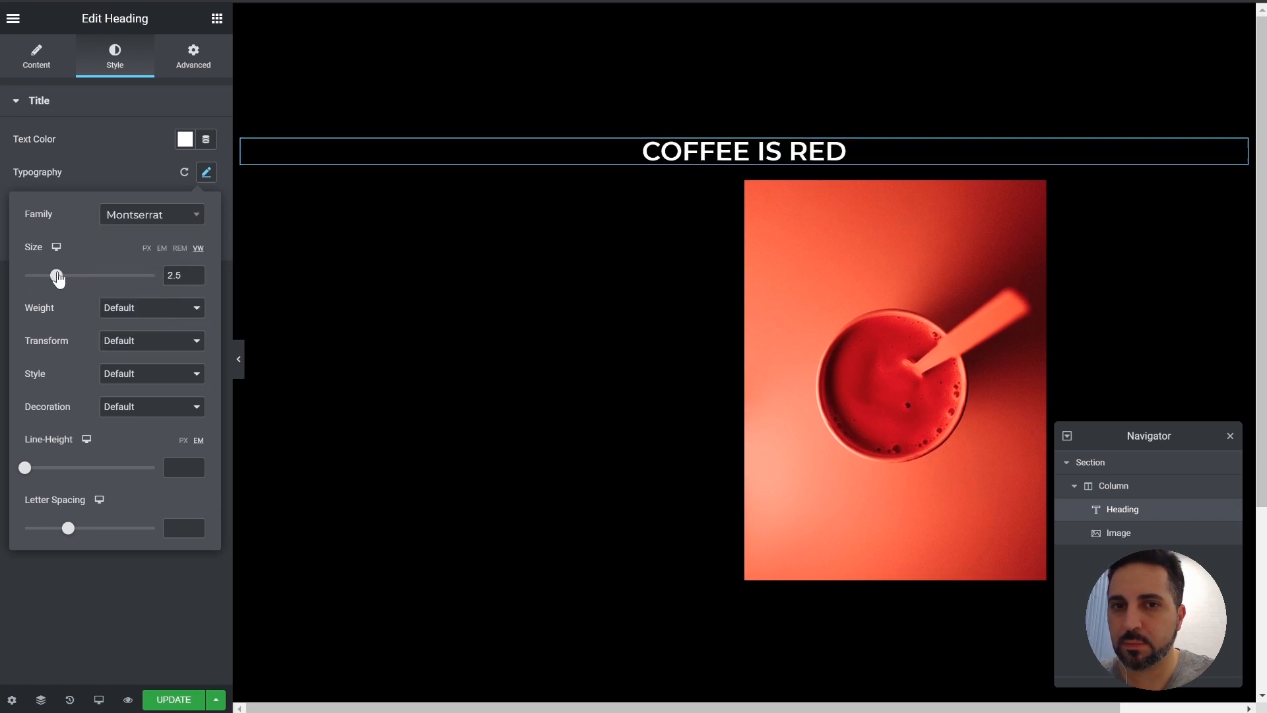
pyautogui.moveTo(58, 276); pyautogui.dragTo(151, 276)
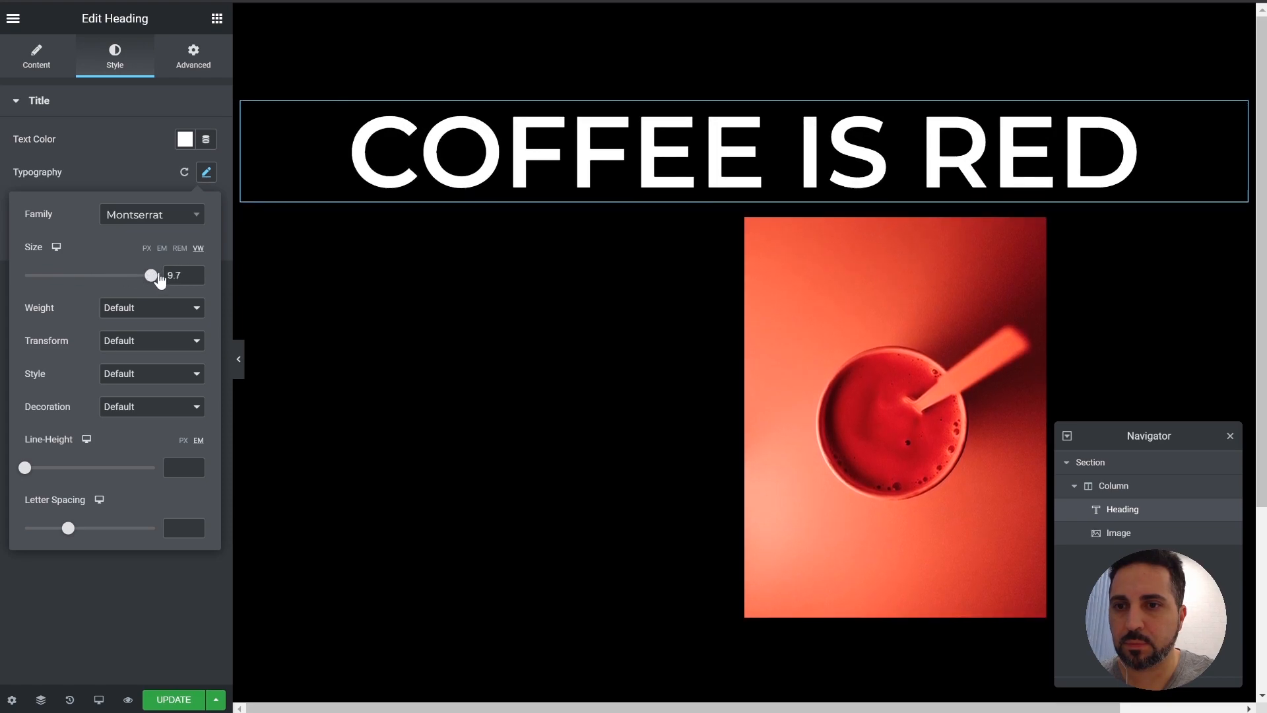
pyautogui.moveTo(150, 275); pyautogui.dragTo(36, 274)
pyautogui.write('11')
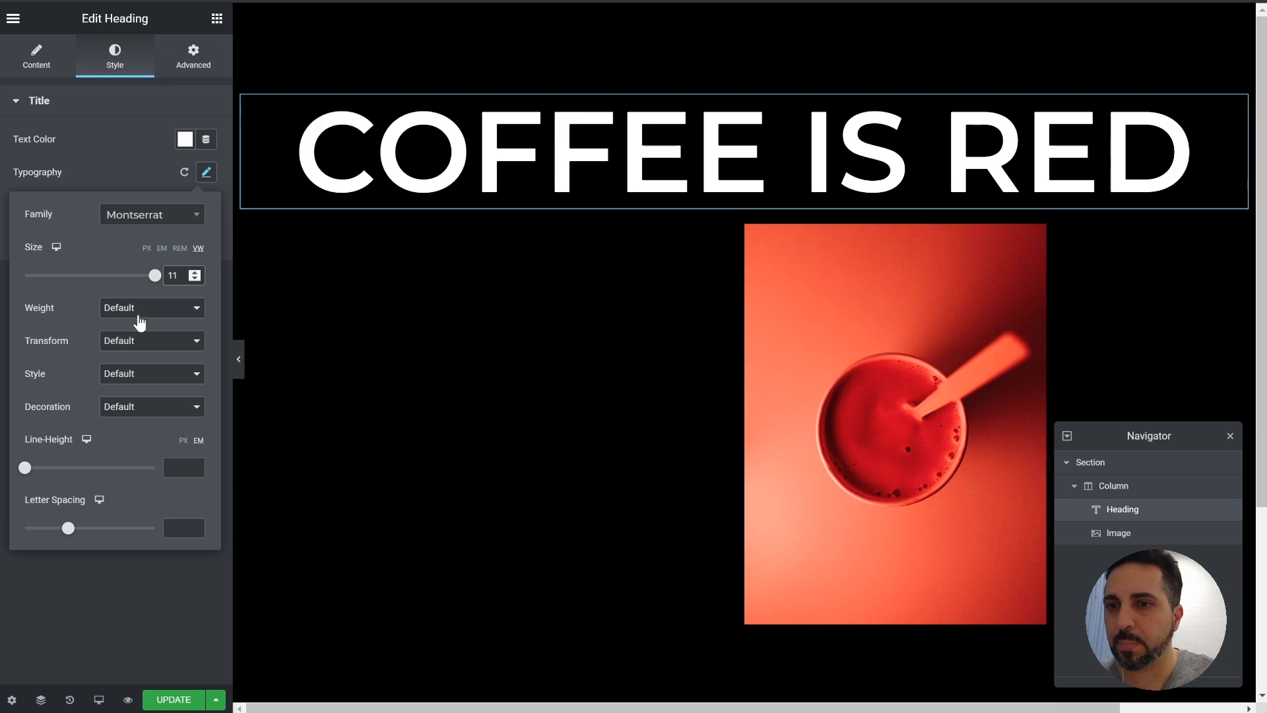
pyautogui.click(151, 307)
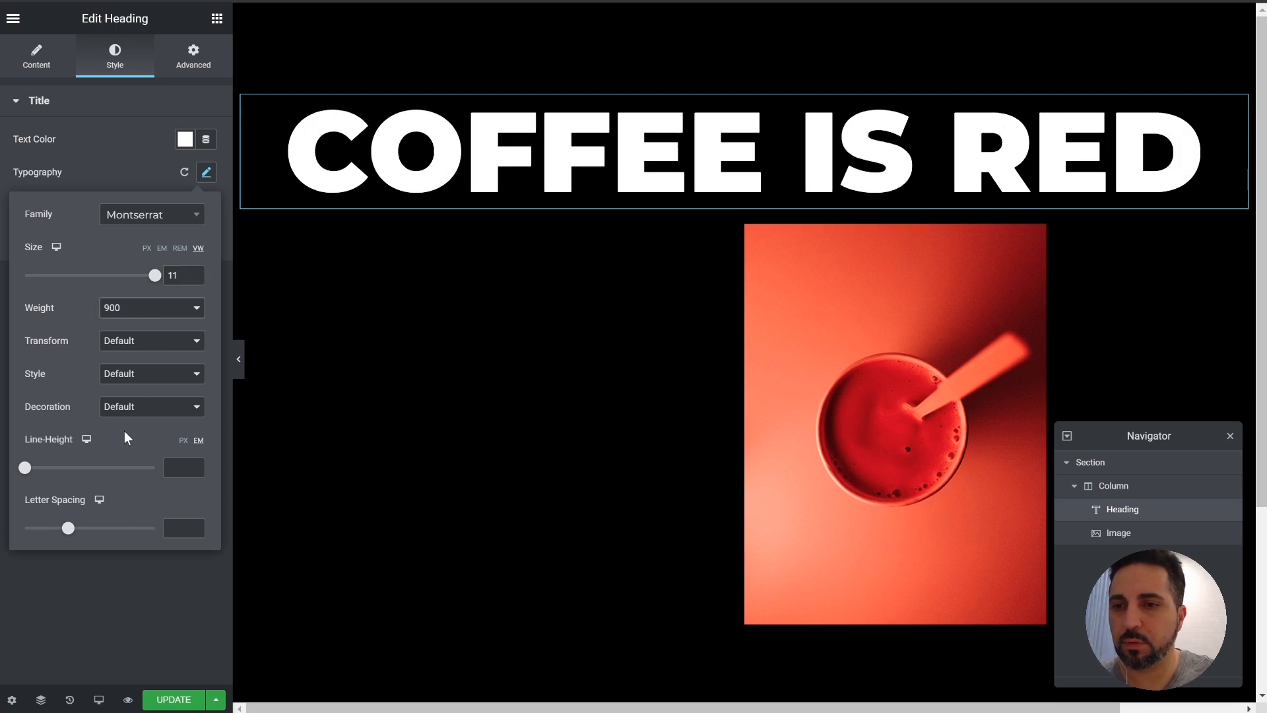
pyautogui.click(207, 172)
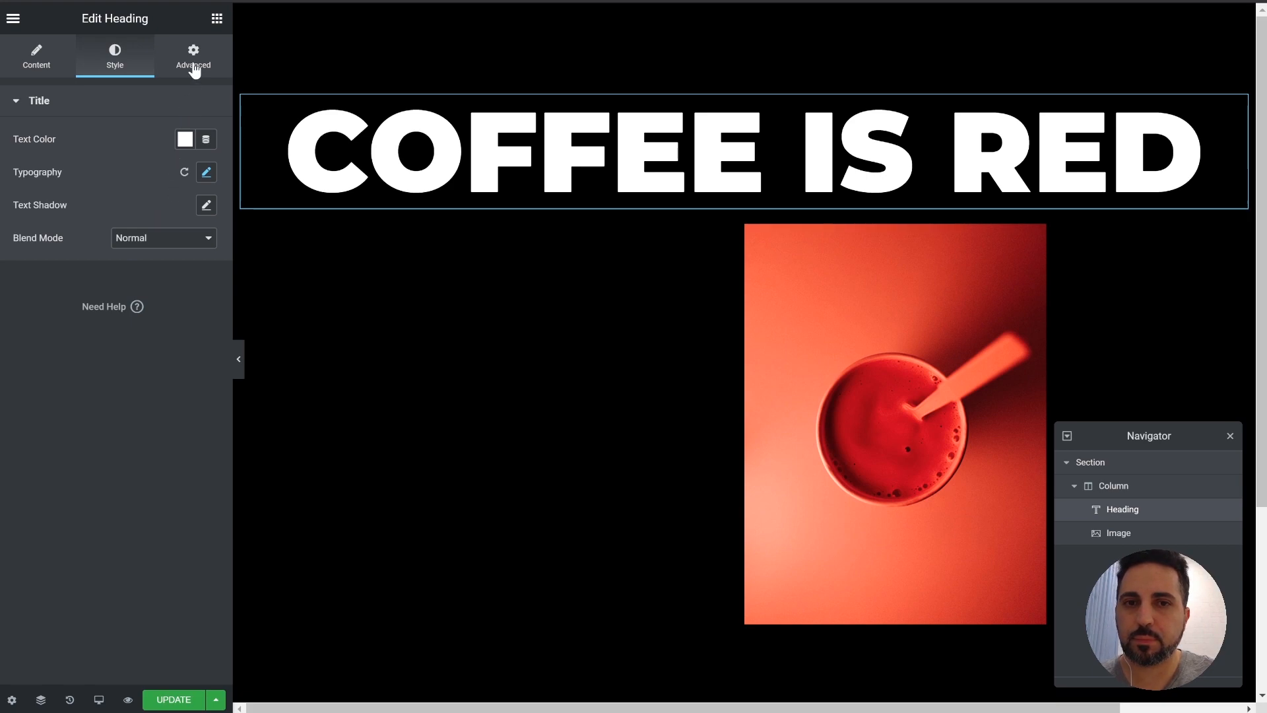
# Give the heading a custom 100vw width and absolute positioning.
pyautogui.click(192, 56)
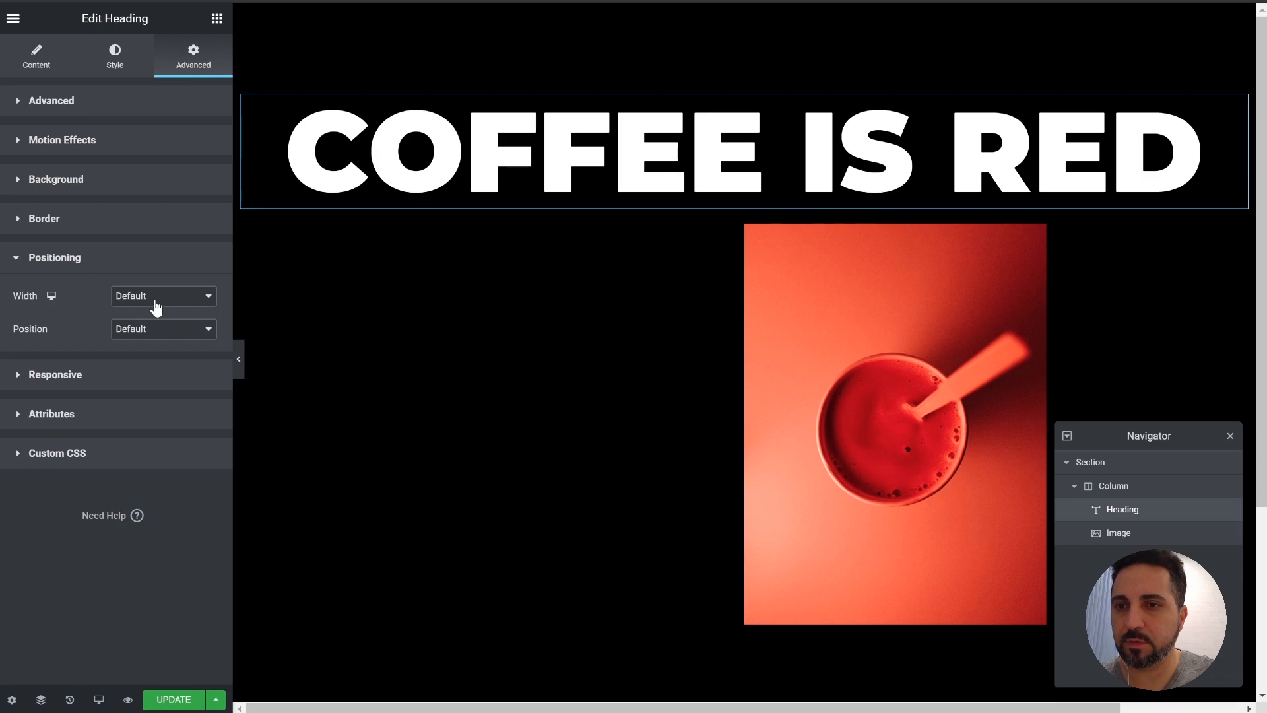
pyautogui.click(161, 295)
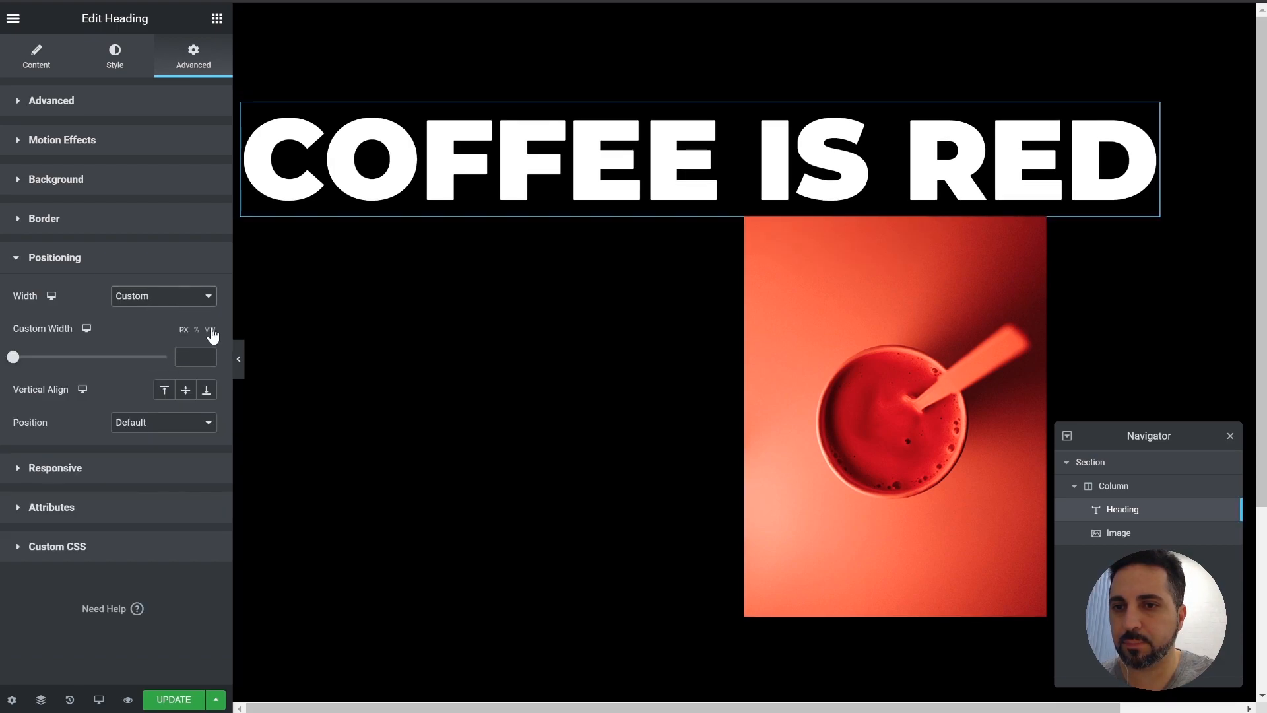
pyautogui.click(209, 330)
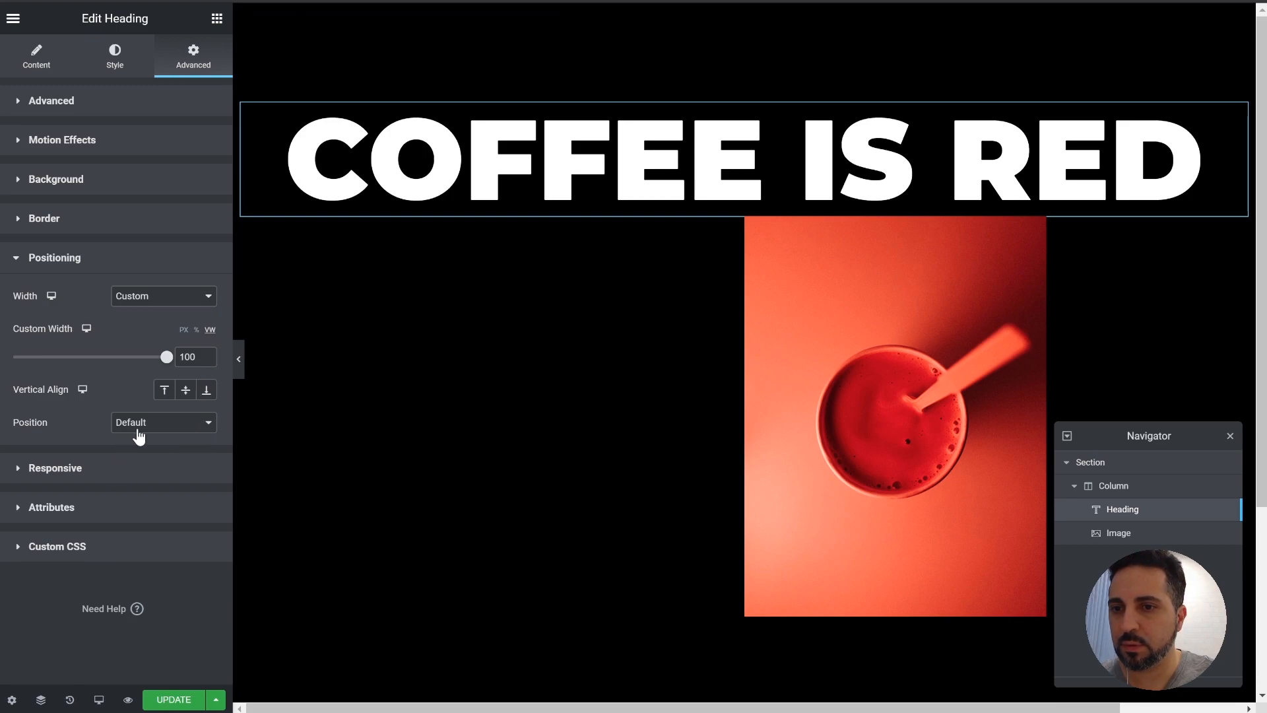
pyautogui.click(161, 423)
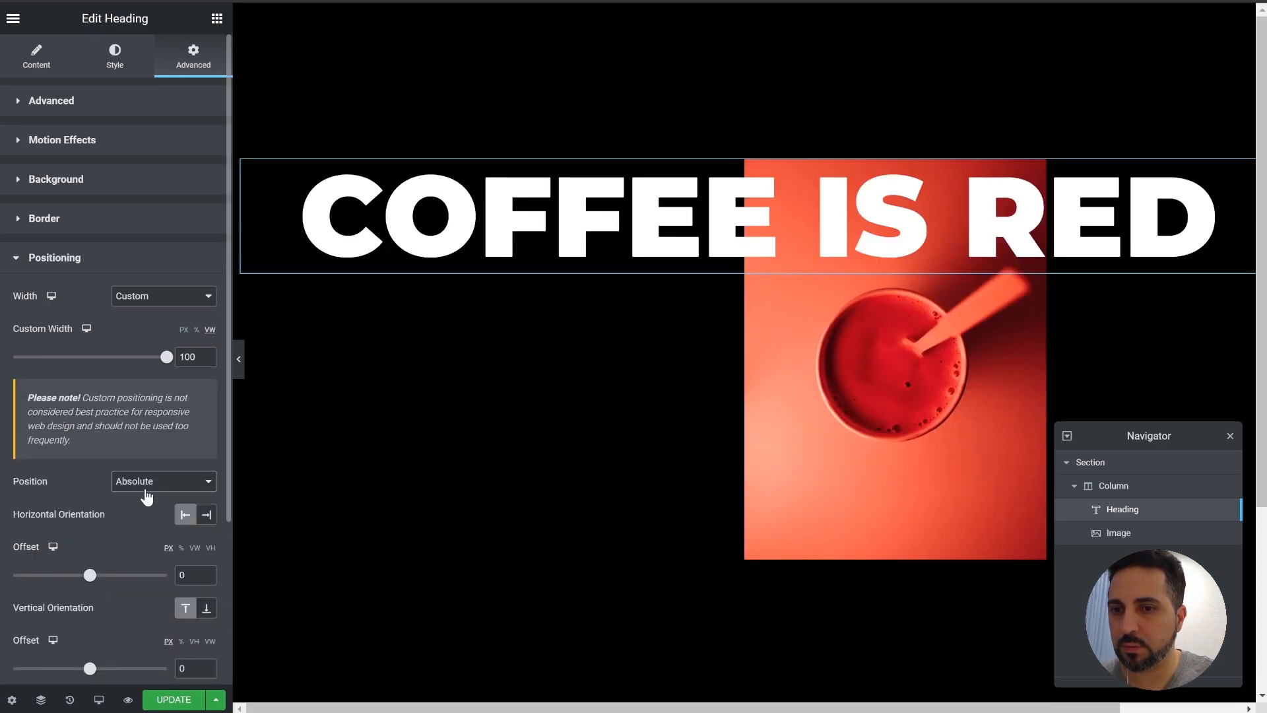
# Offset the heading about 20–25vh down so it overlaps the coffee image.
pyautogui.scroll(-3)
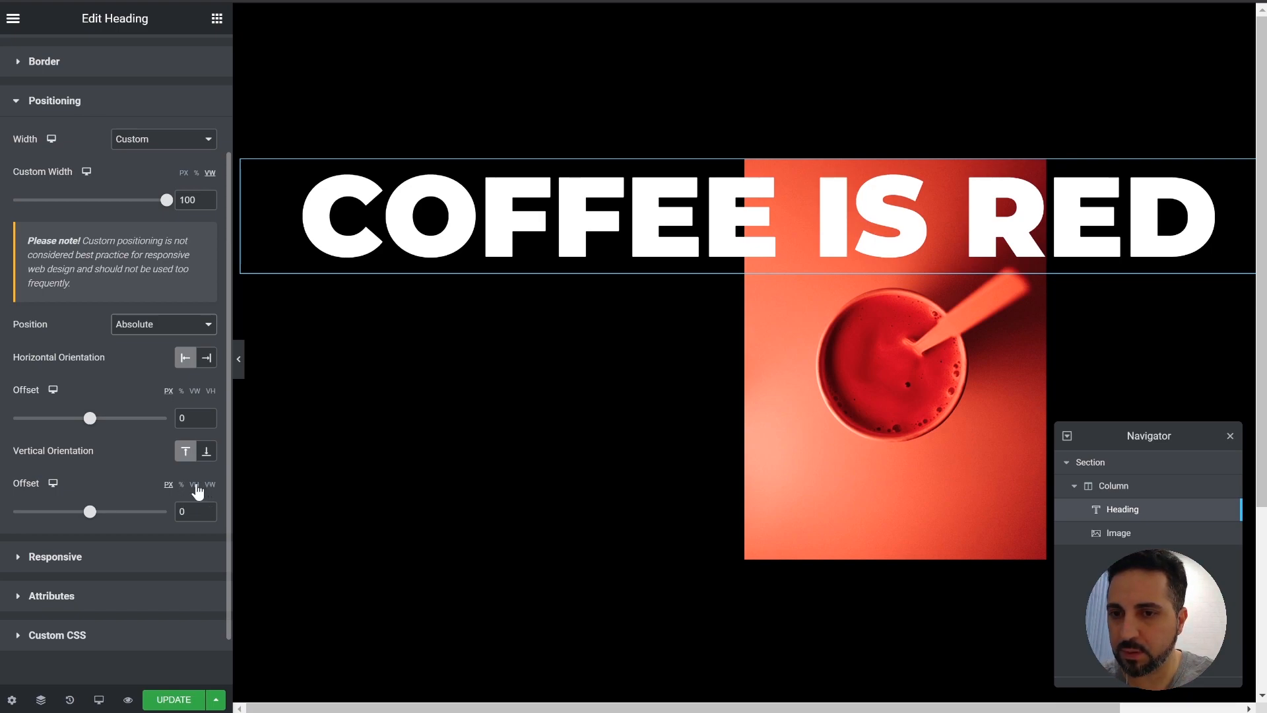
pyautogui.moveTo(90, 511); pyautogui.dragTo(99, 511)
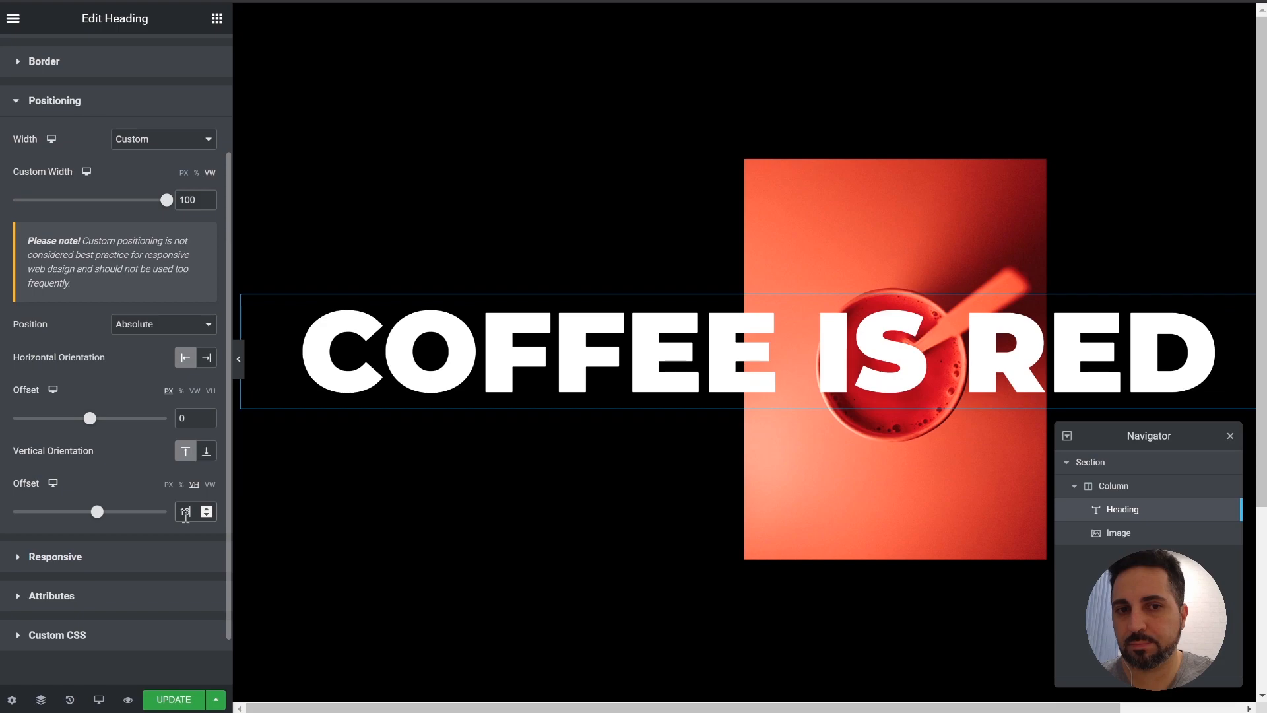
pyautogui.write('20')
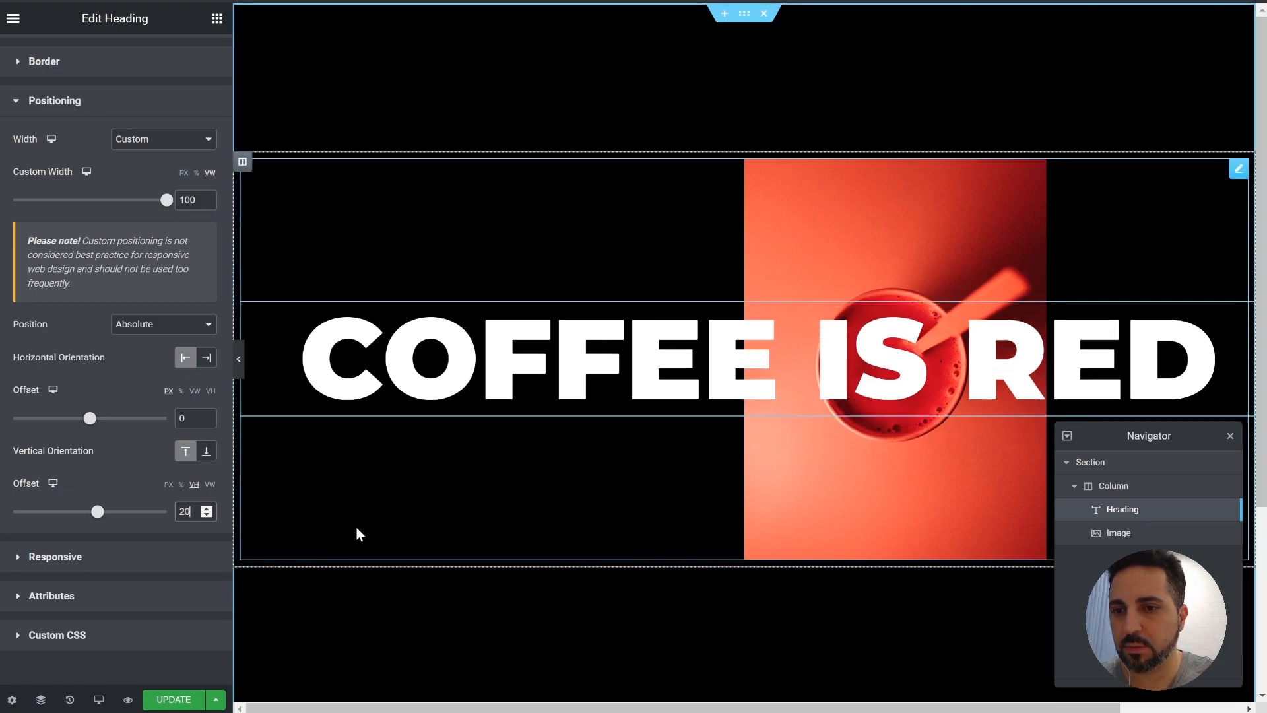
pyautogui.click(206, 512)
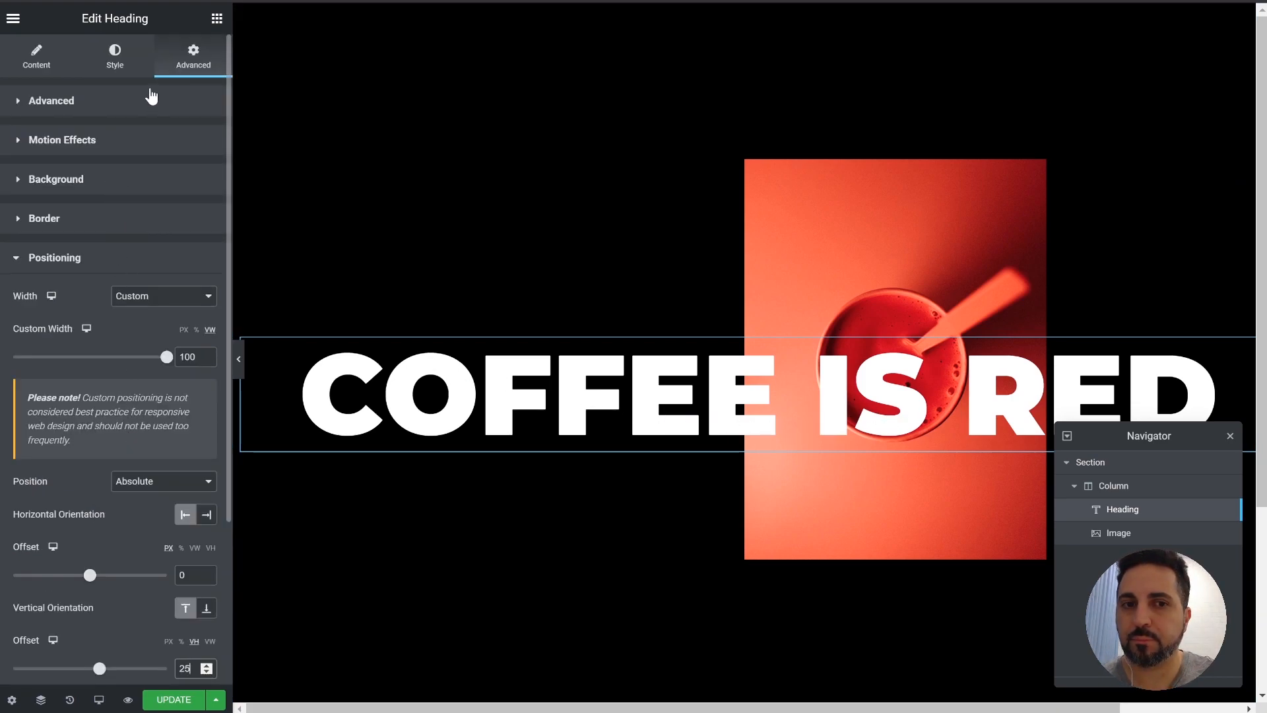
# Duplicate the COFFEE IS RED heading and set the original's Z-Index to 1.
pyautogui.click(113, 57)
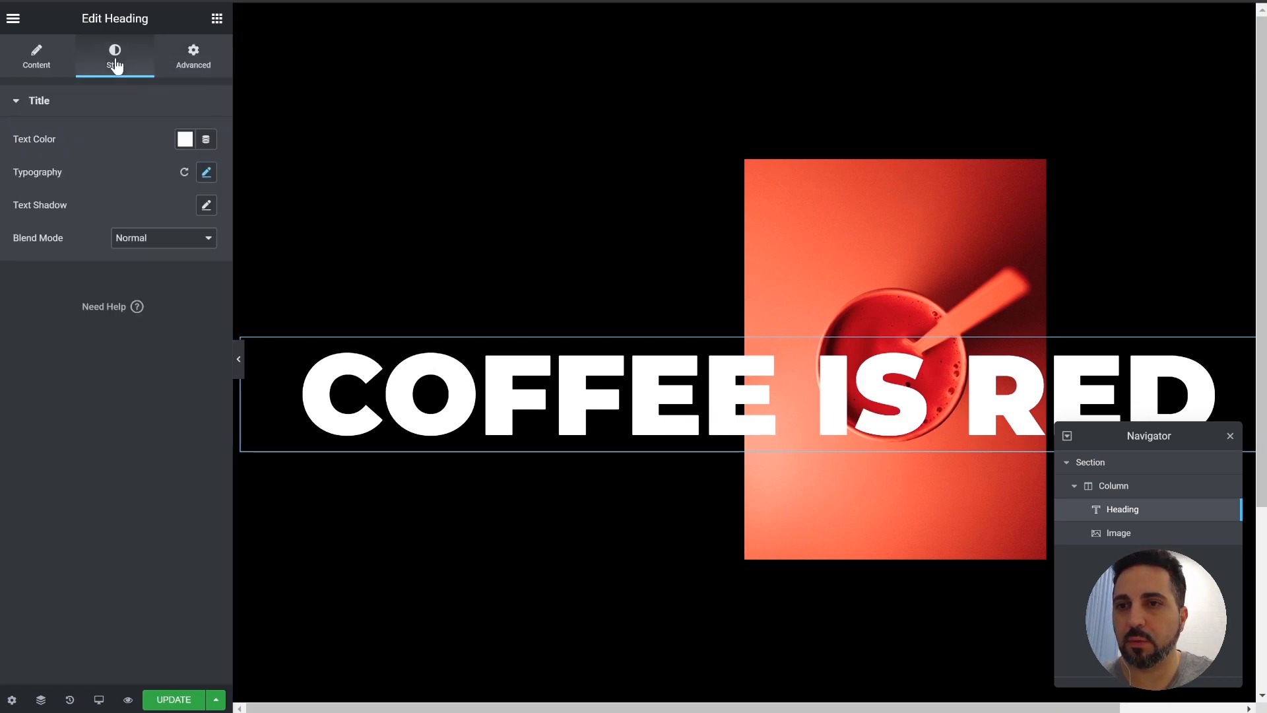
pyautogui.click(37, 57)
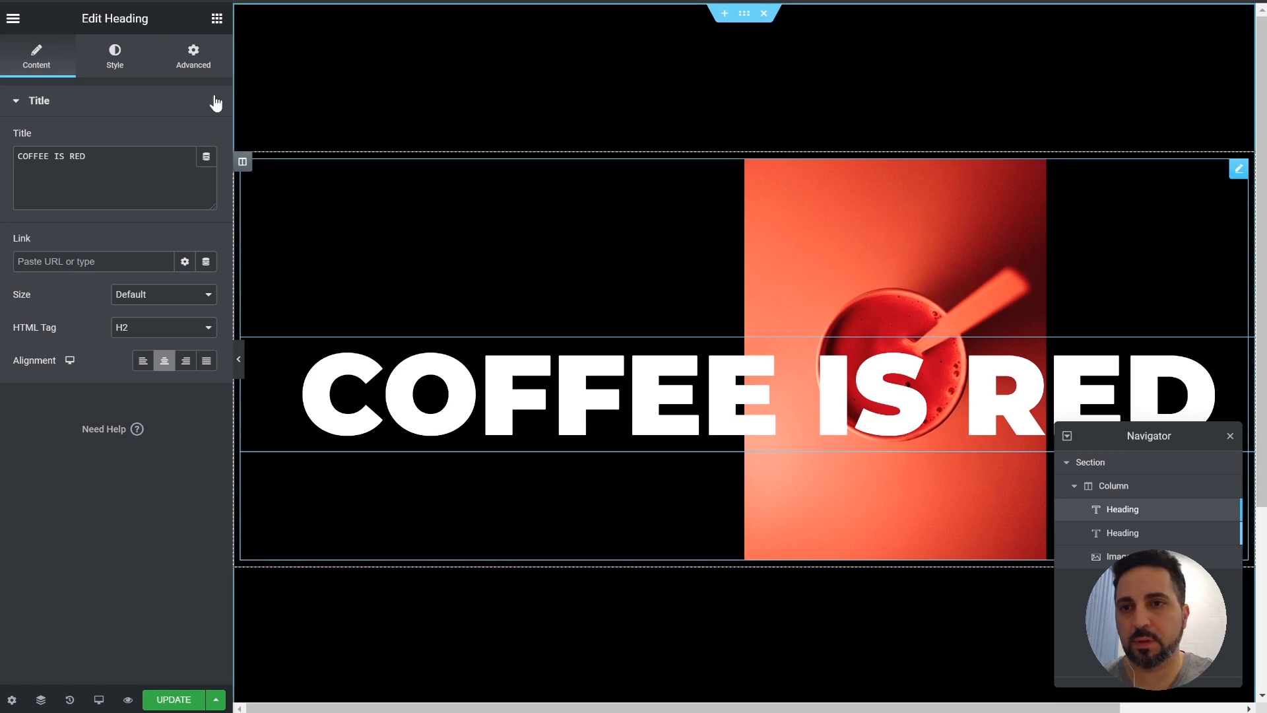
pyautogui.click(192, 57)
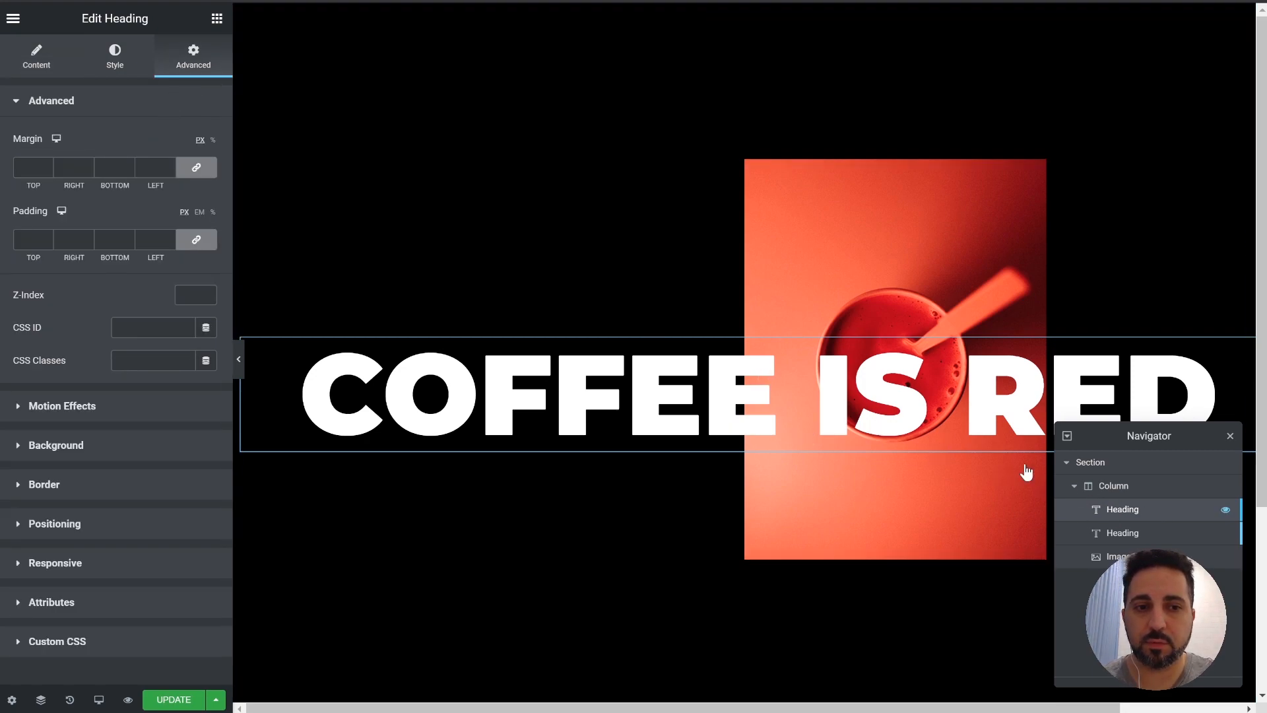
pyautogui.click(195, 294)
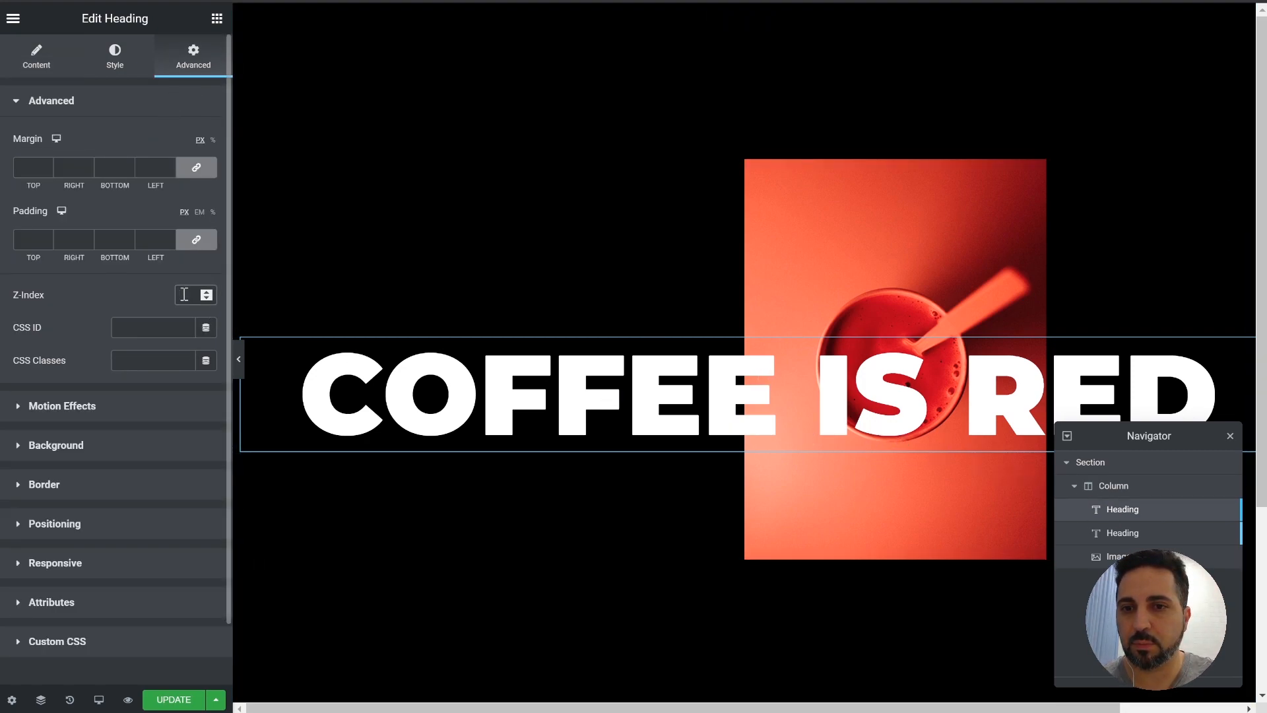
pyautogui.write('1')
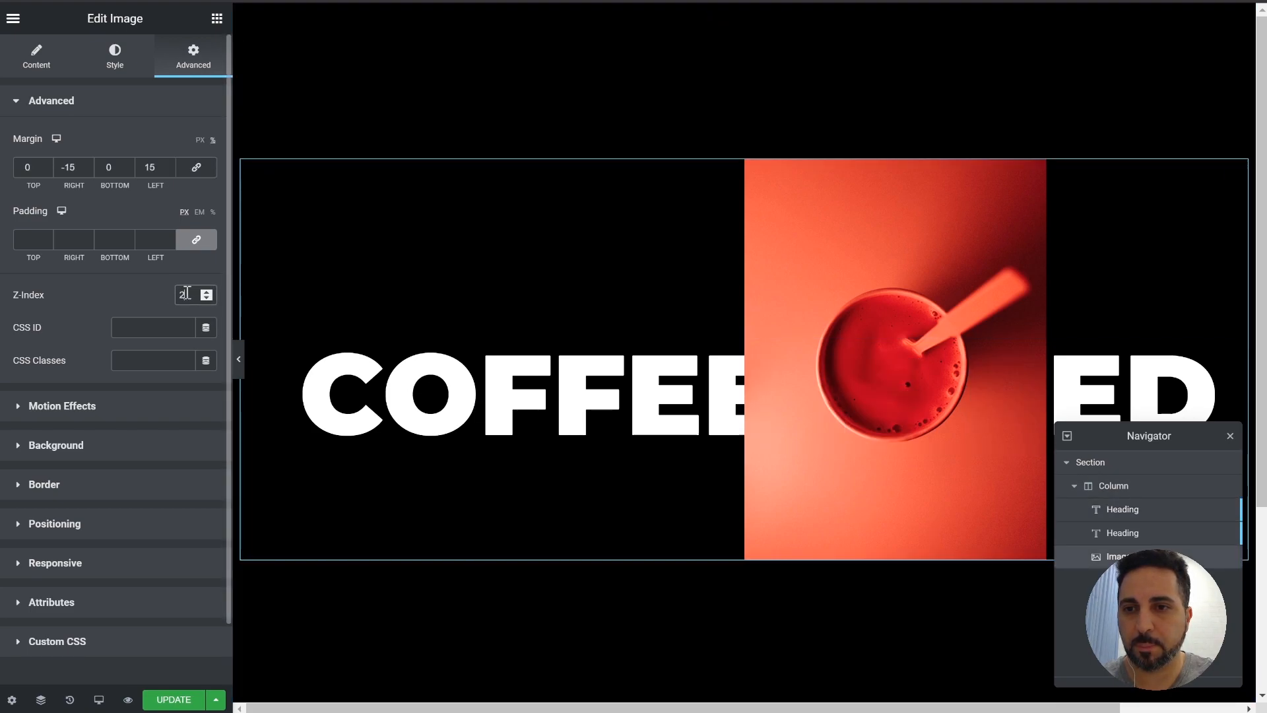
# Set the heading copy's Z-Index to 3 and clear its text colour to transparent.
pyautogui.click(1122, 532)
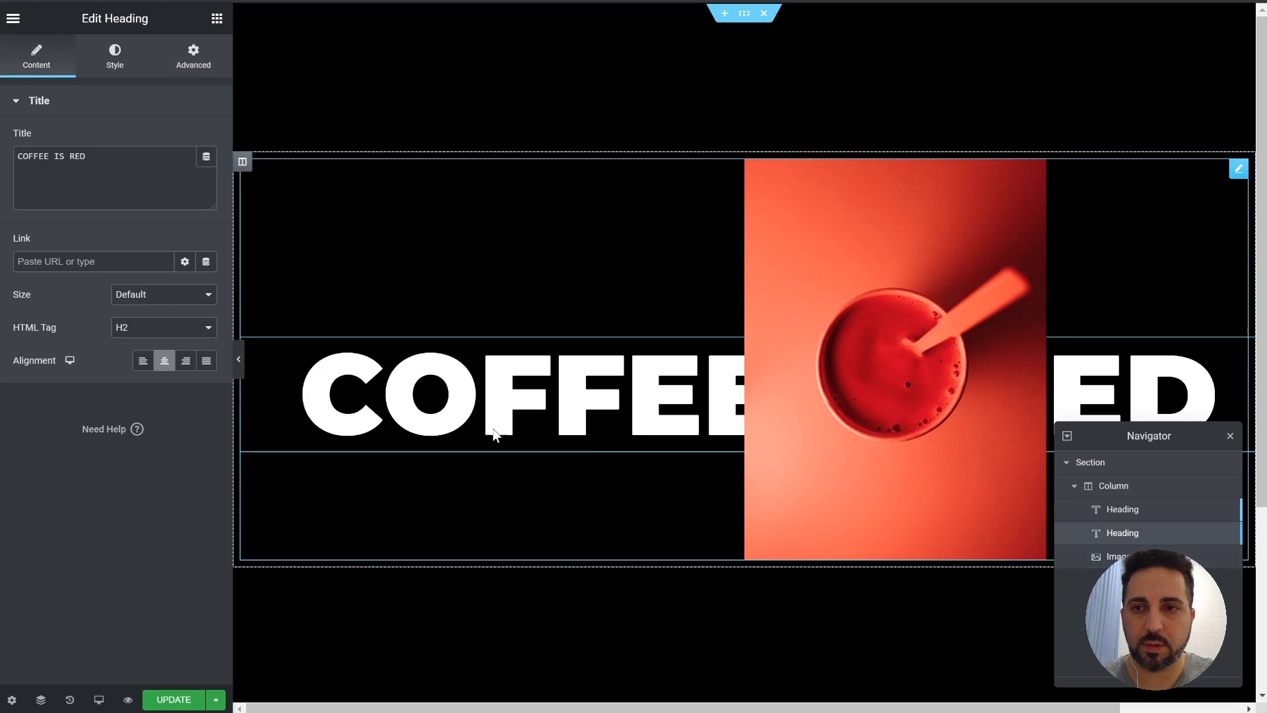
pyautogui.click(193, 57)
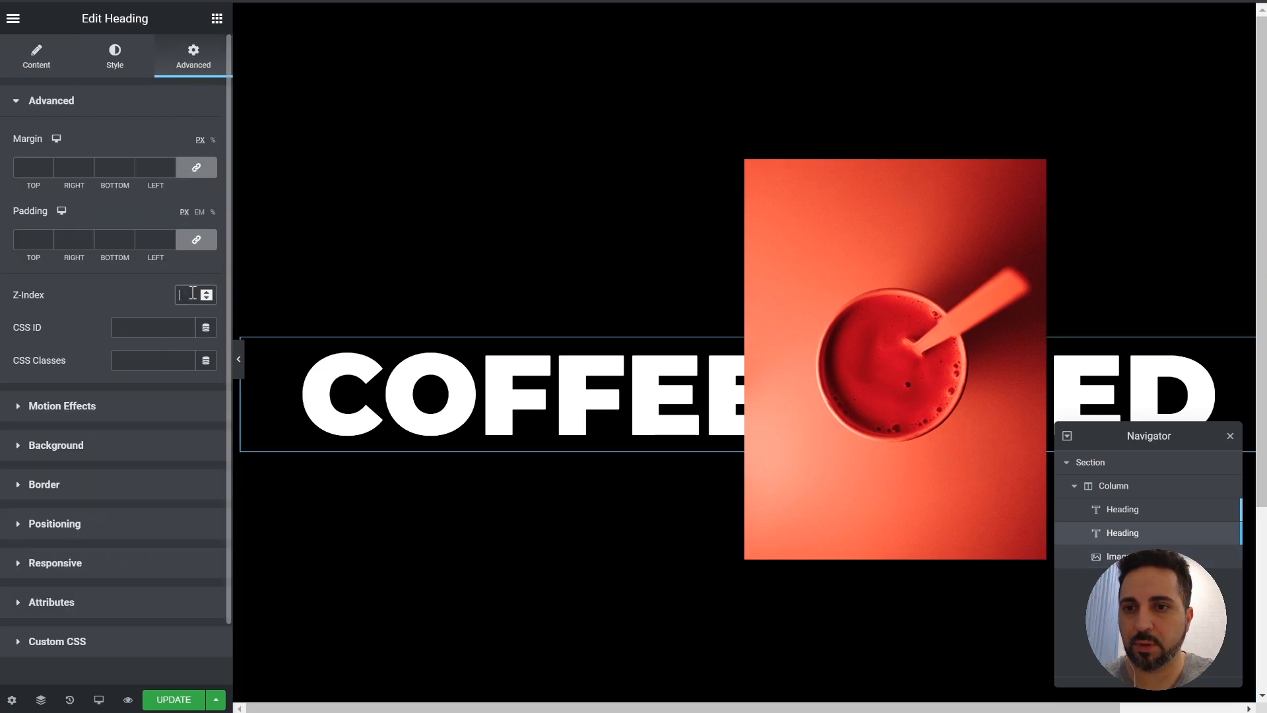
pyautogui.write('3')
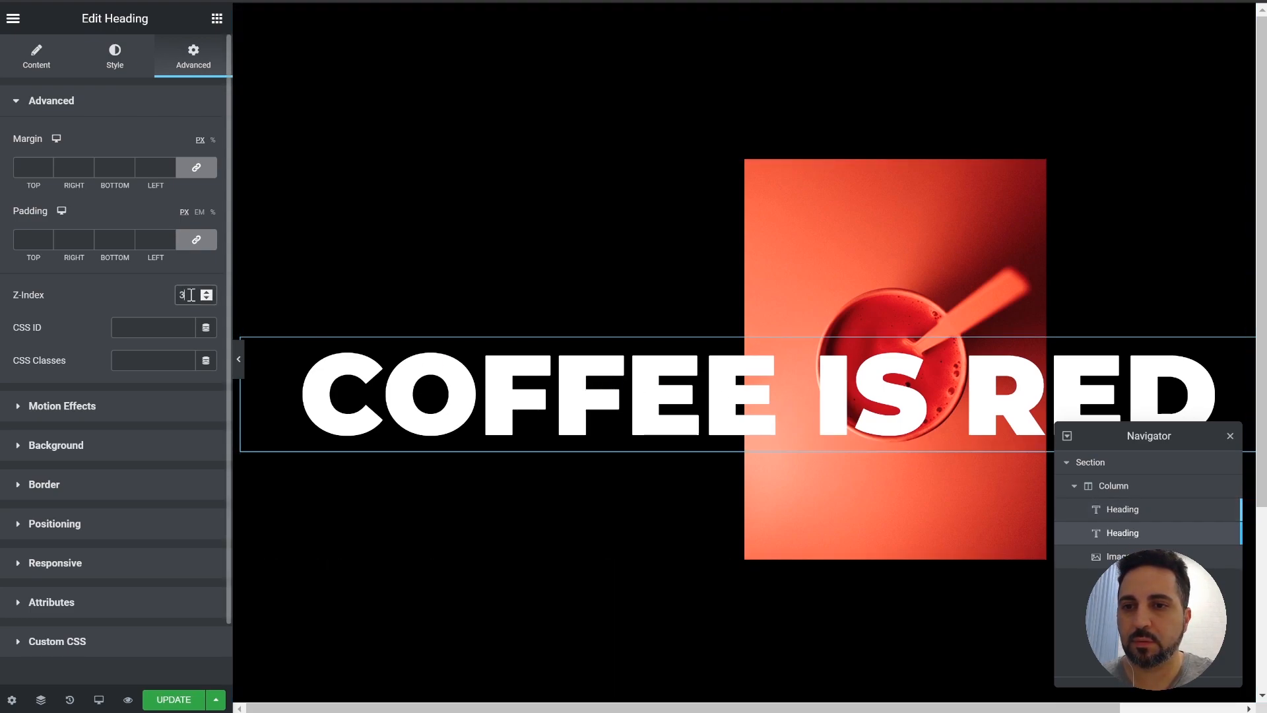
pyautogui.click(114, 57)
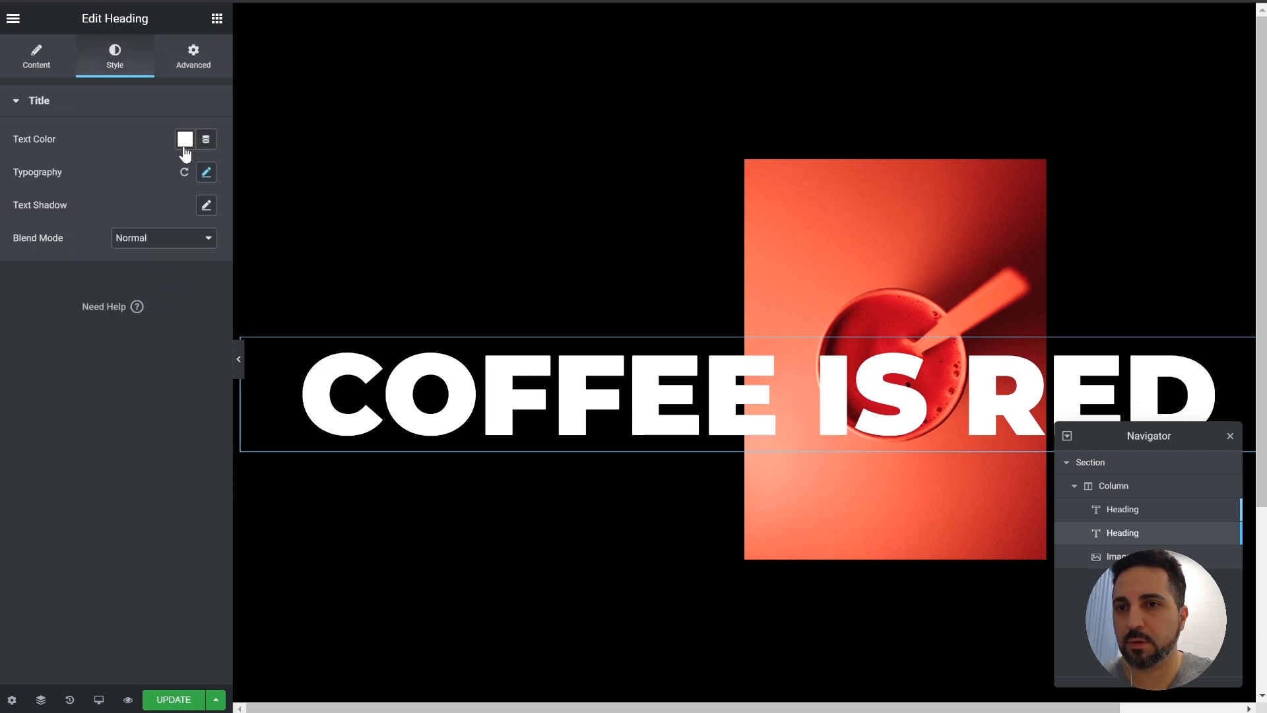
pyautogui.click(185, 139)
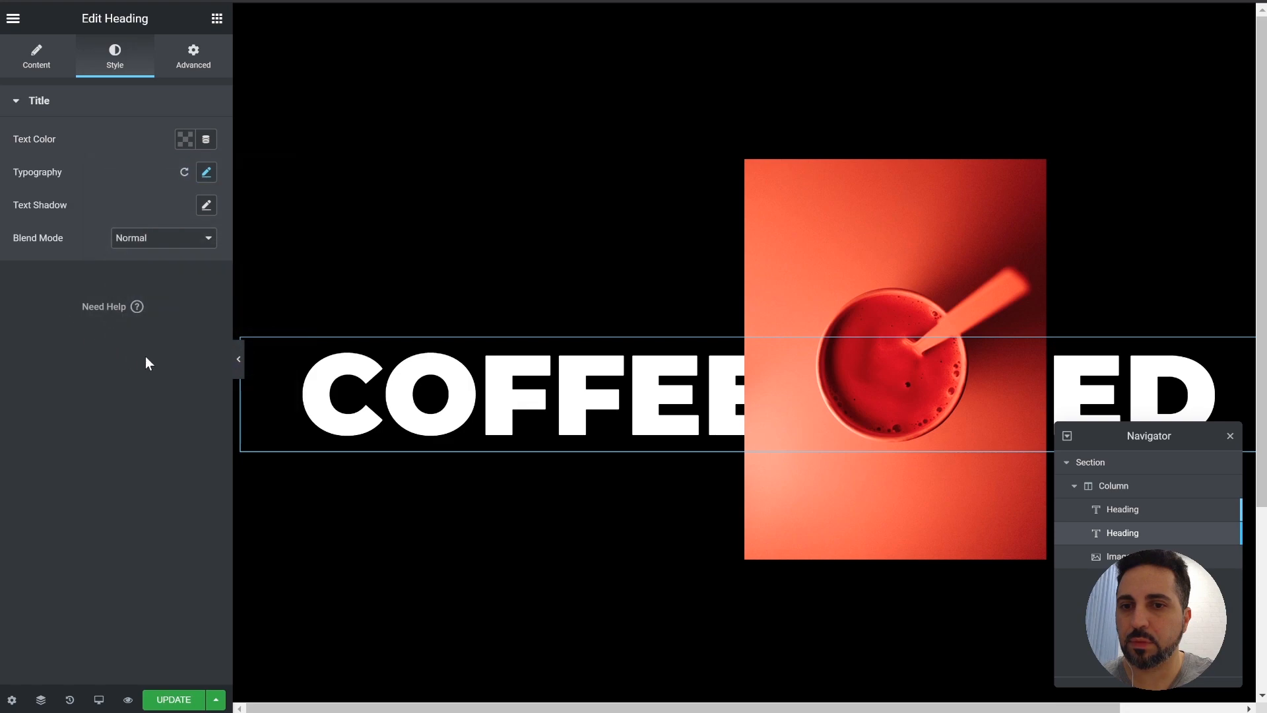
pyautogui.moveTo(151, 212)
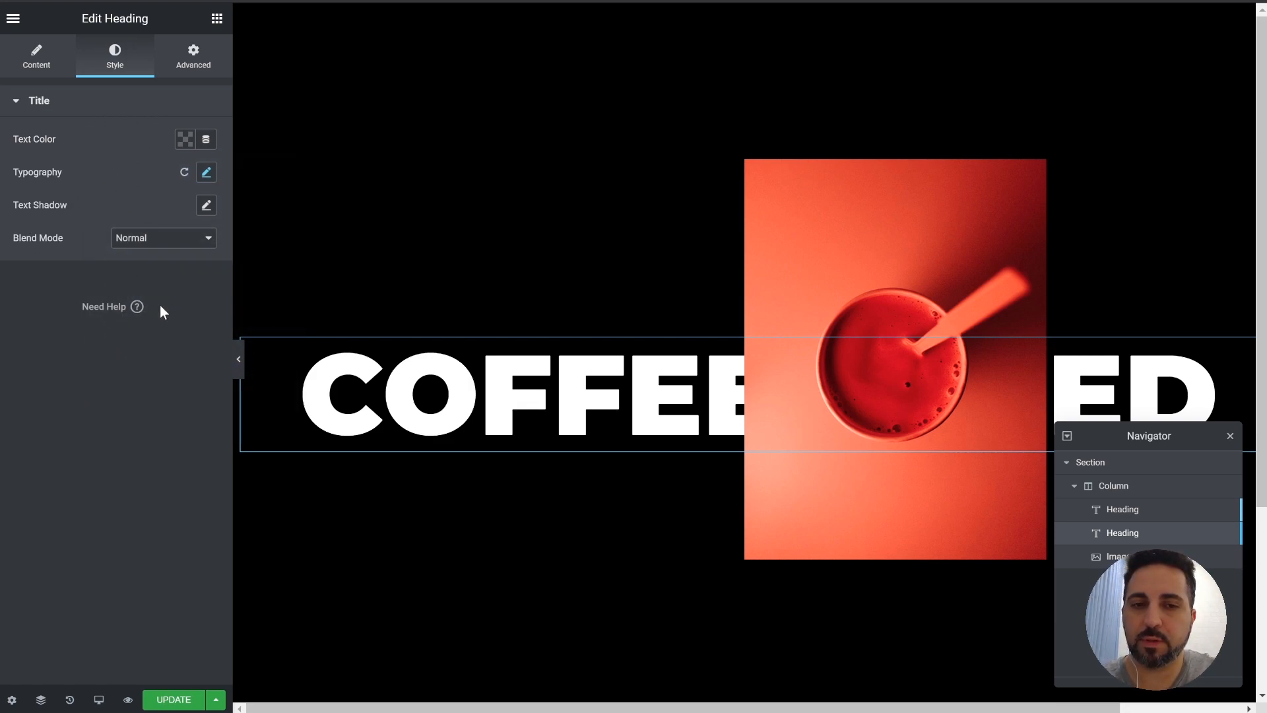
# Add CSS class 'stroke' to the copy and enter .stroke h2 { -webkit-text-stroke: 2px #fff; }.
pyautogui.click(193, 57)
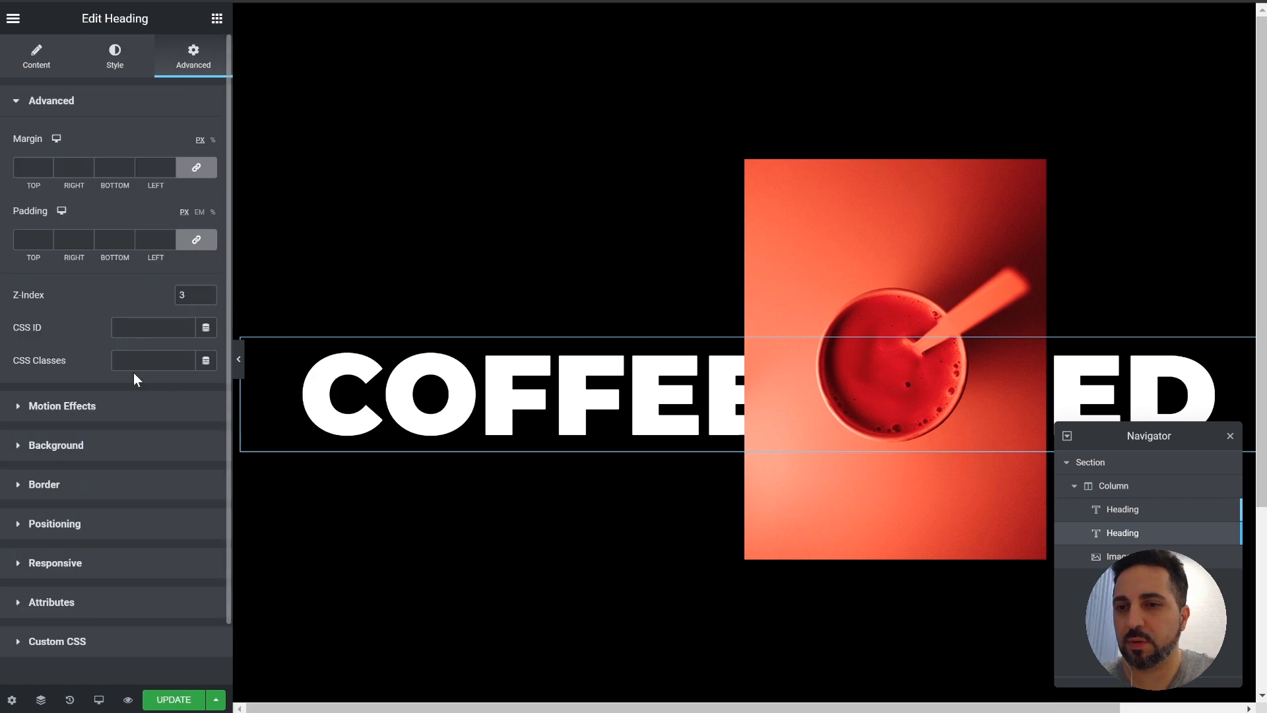
pyautogui.click(153, 358)
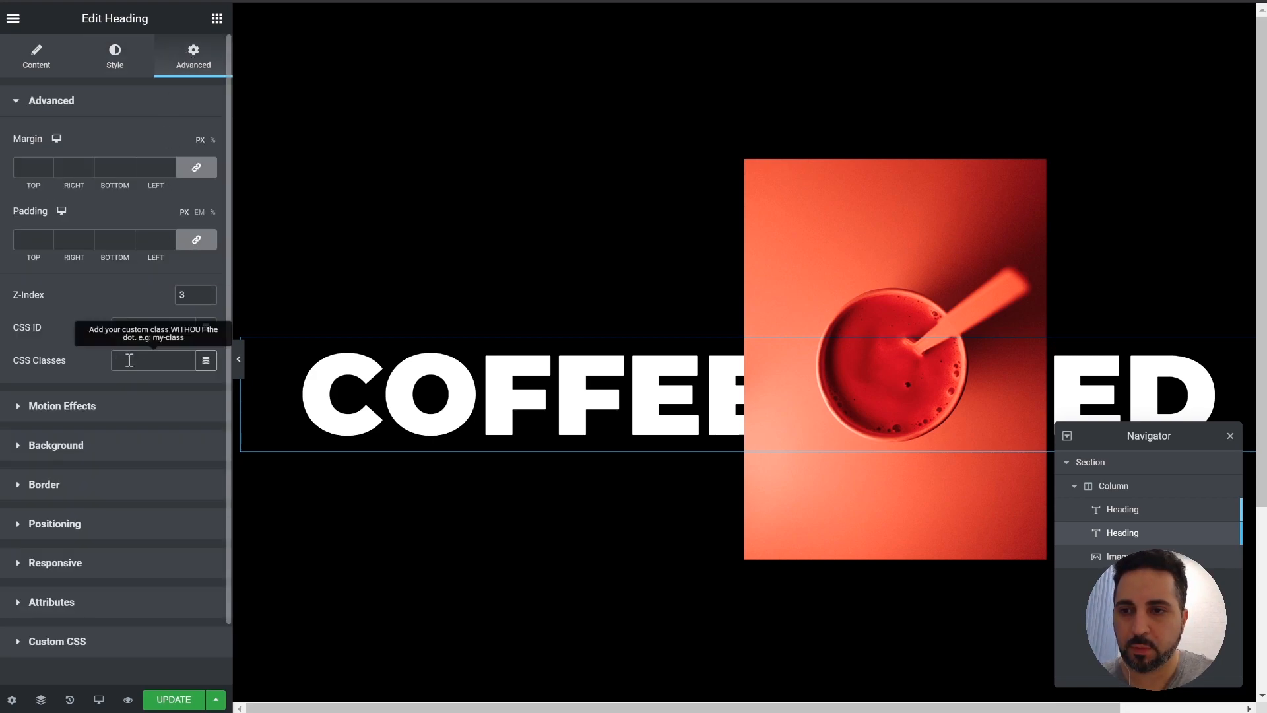
pyautogui.write('s')
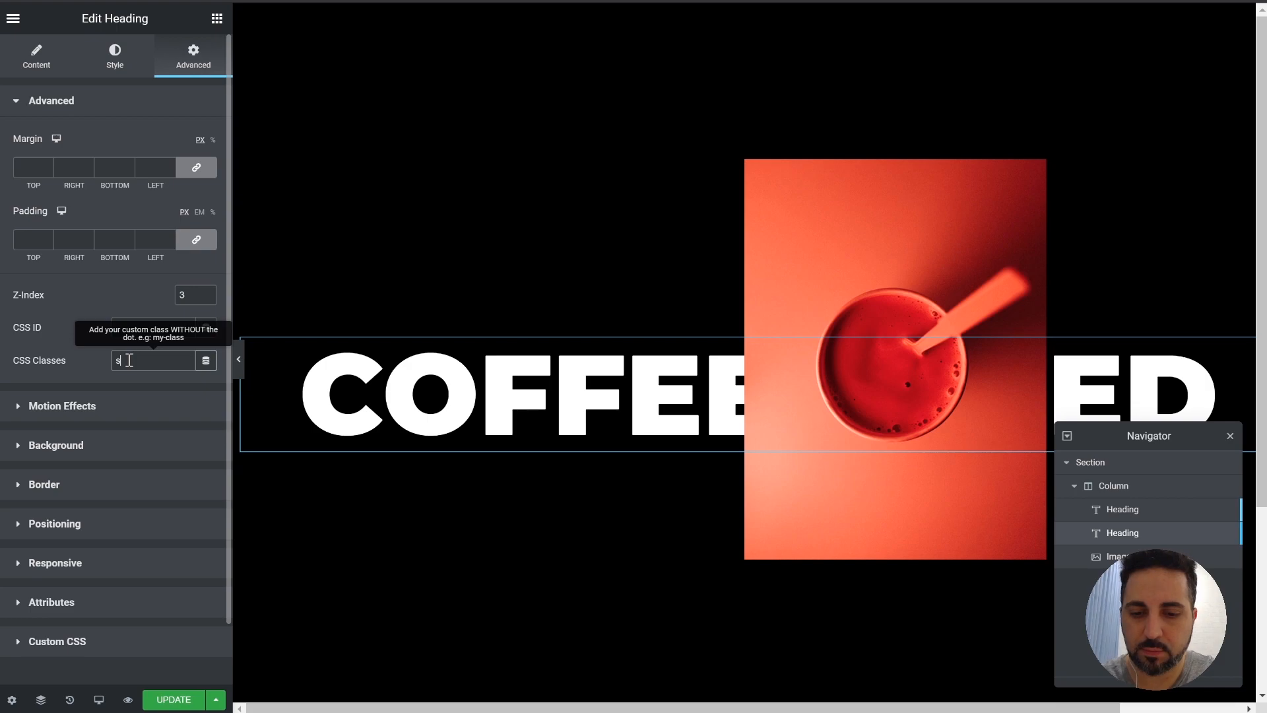
pyautogui.write('troke')
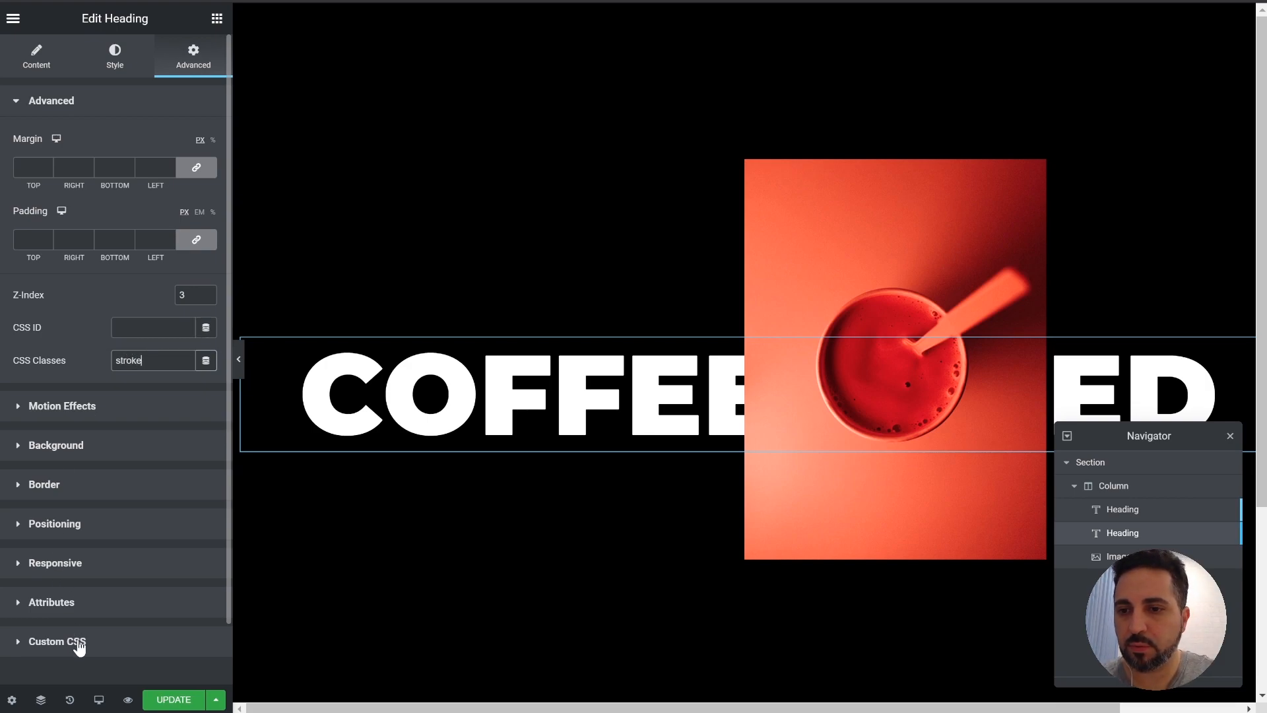
pyautogui.click(57, 642)
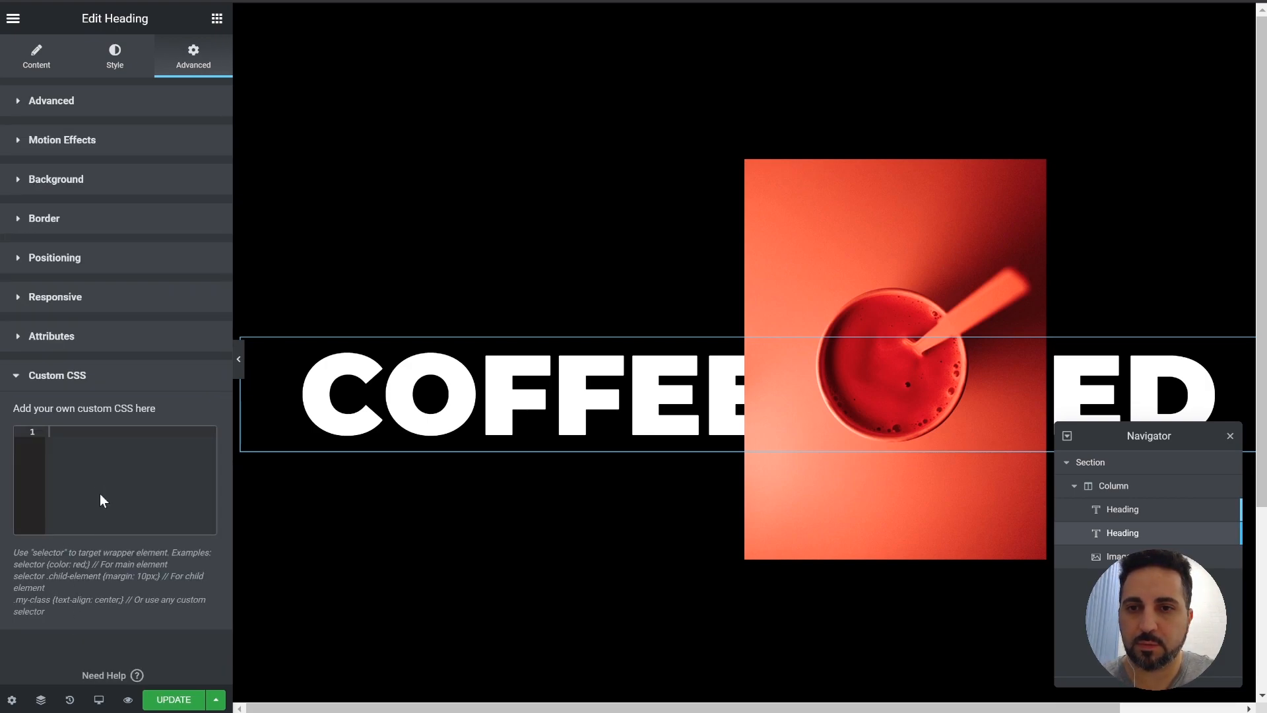
pyautogui.moveTo(61, 685)
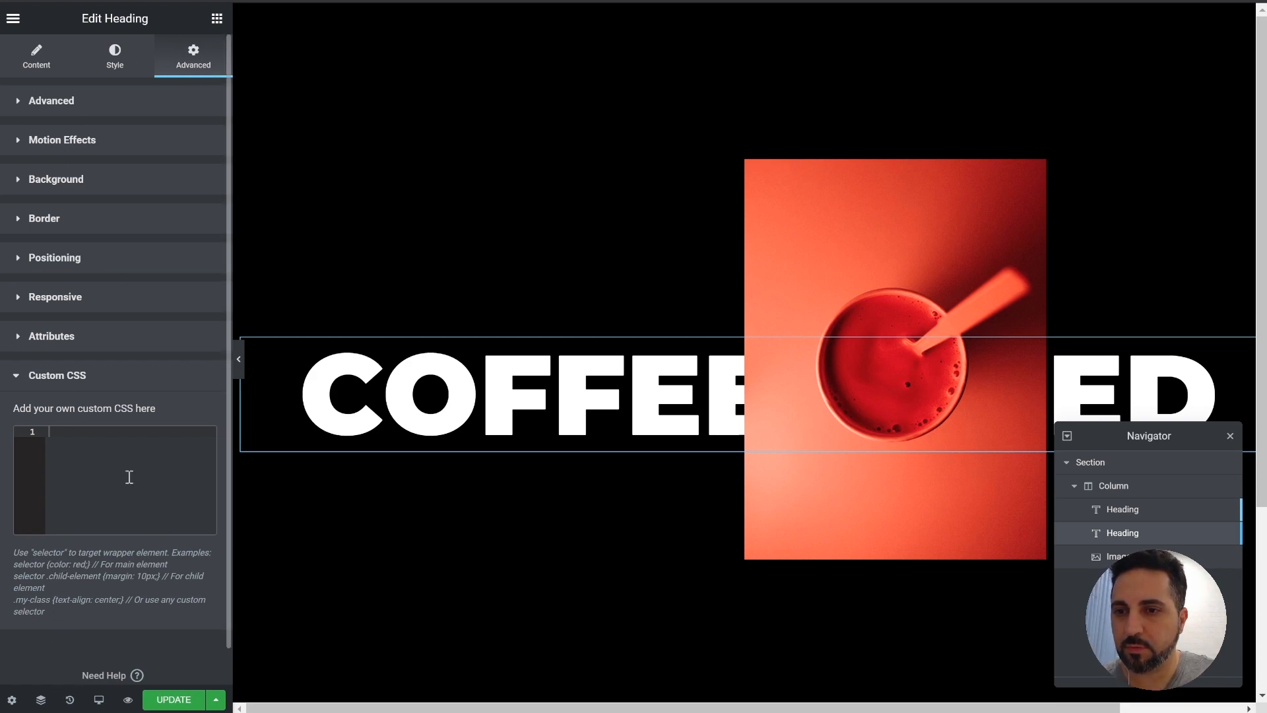
pyautogui.write('.stroke h2 { -webkit-text-stroke: 2px #fff; }')
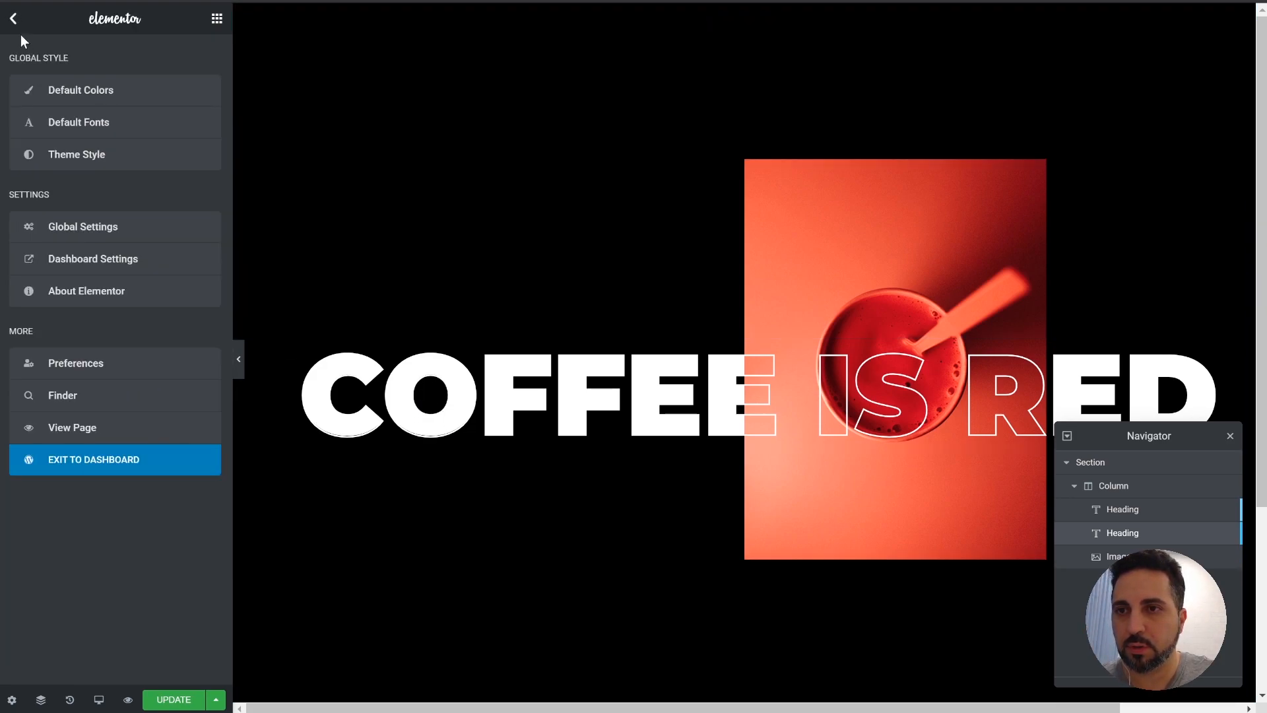
# Reselect the outlined copy and adjust the stroke width to 2px in its Custom CSS.
pyautogui.click(13, 17)
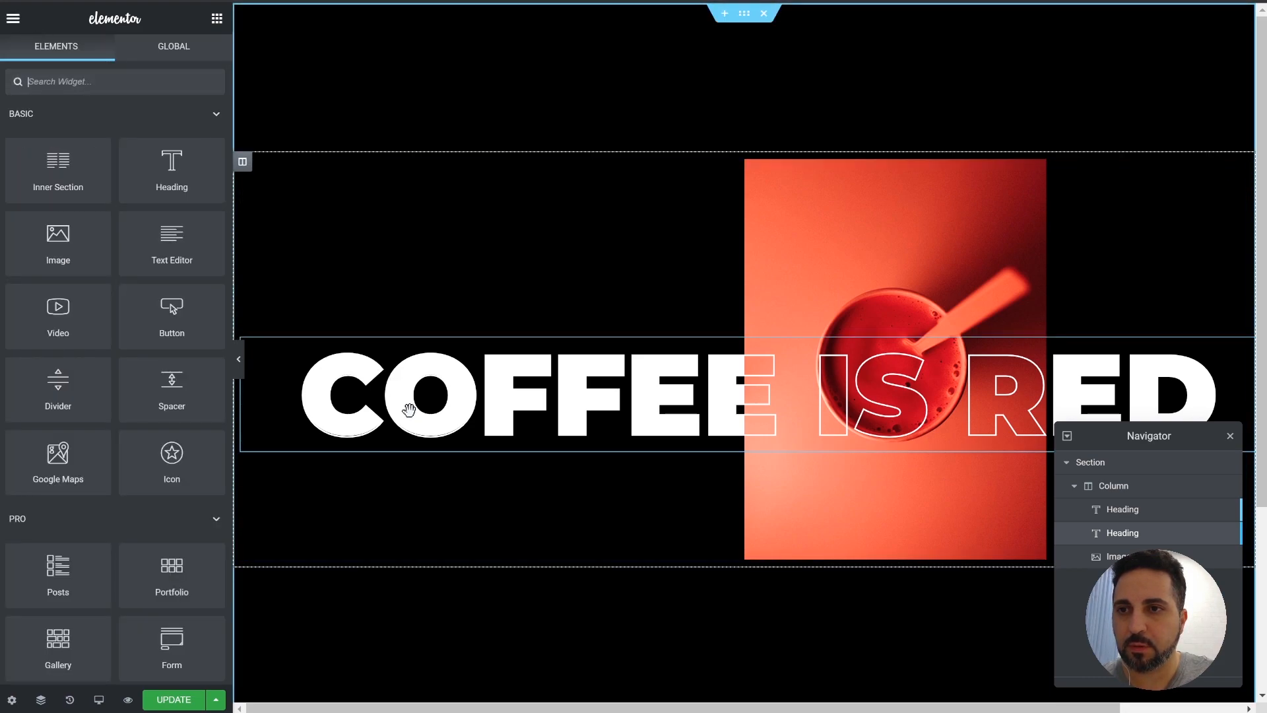
pyautogui.click(412, 396)
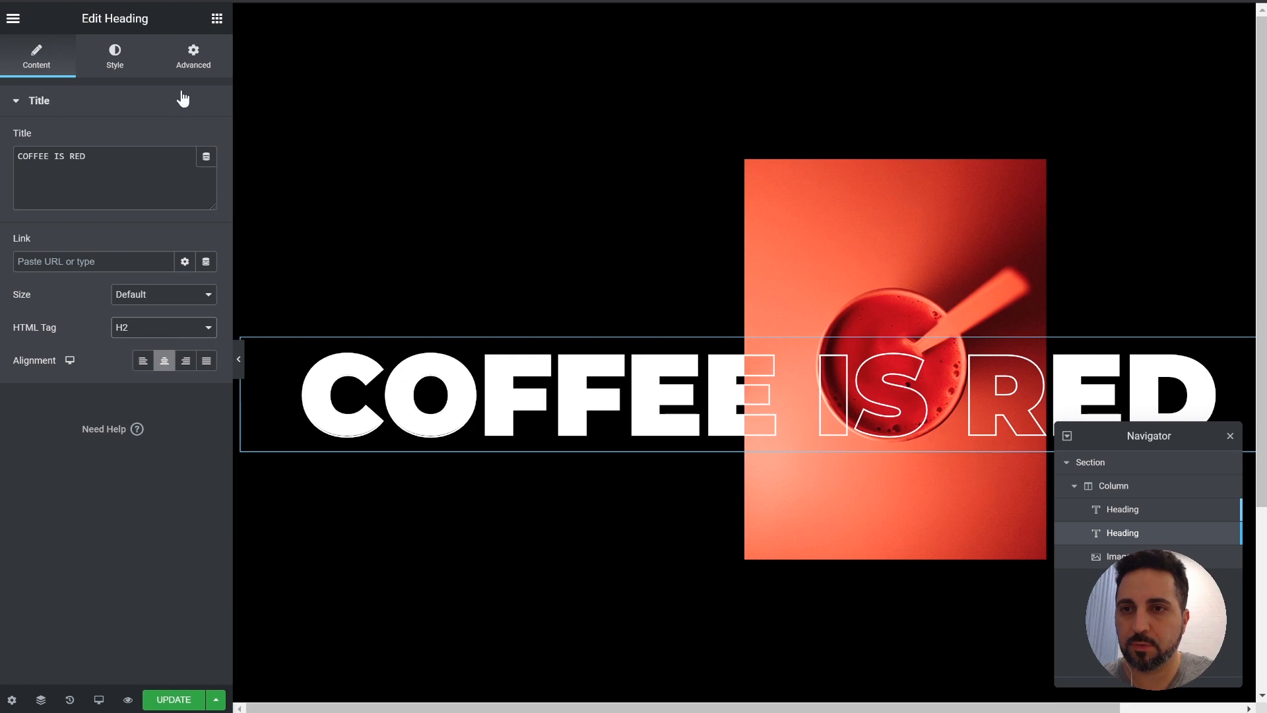
pyautogui.click(193, 55)
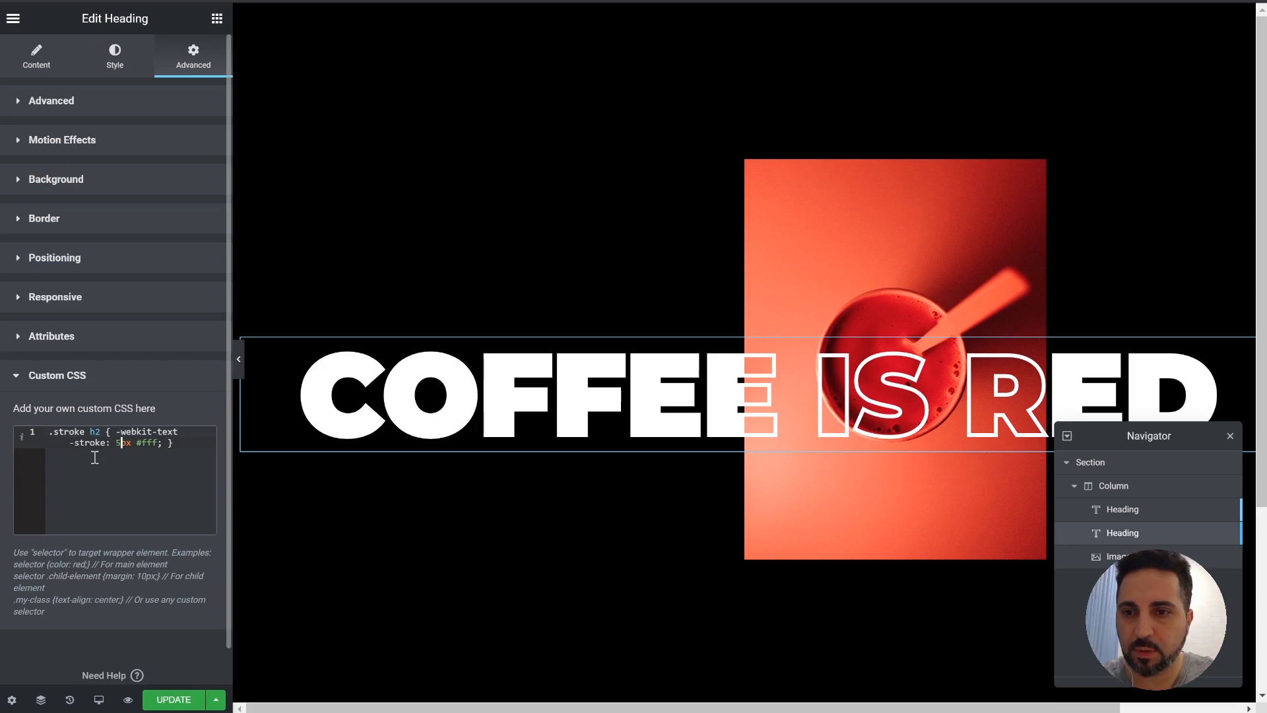
pyautogui.write('2')
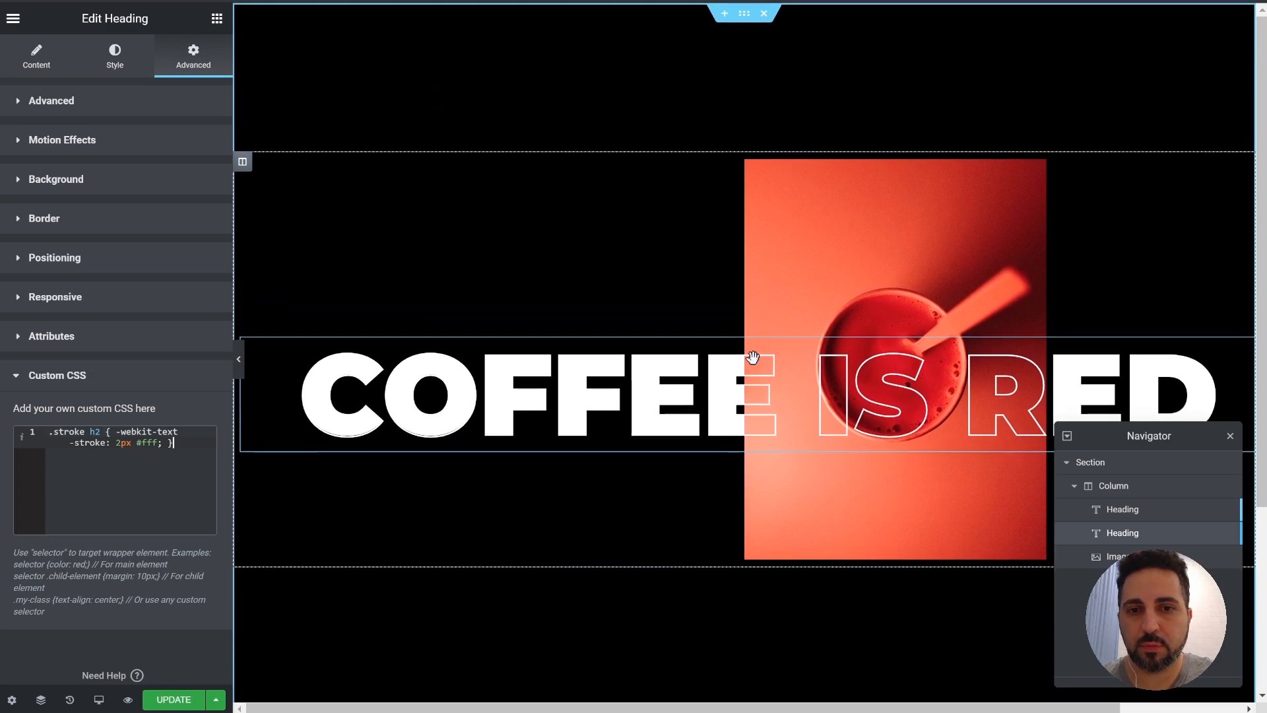
pyautogui.click(52, 101)
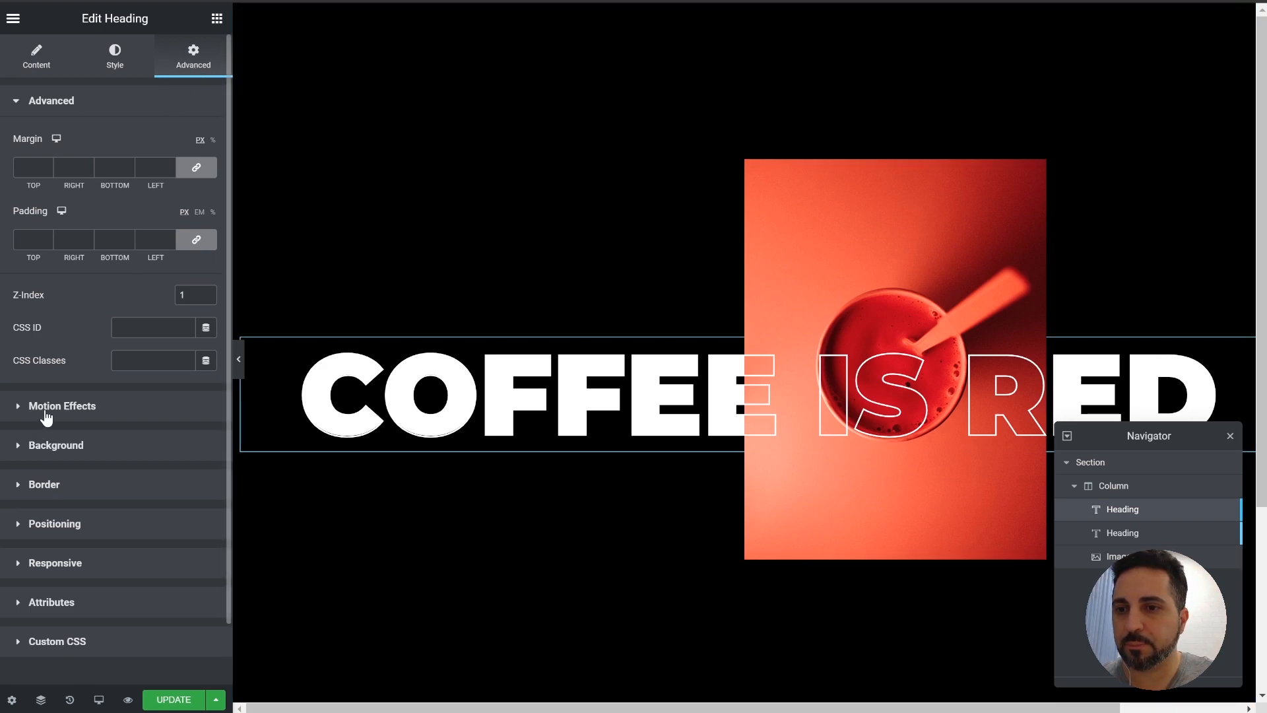
# Enable scrolling effects on the heading with Horizontal Scroll to the left at speed 10.
pyautogui.click(62, 405)
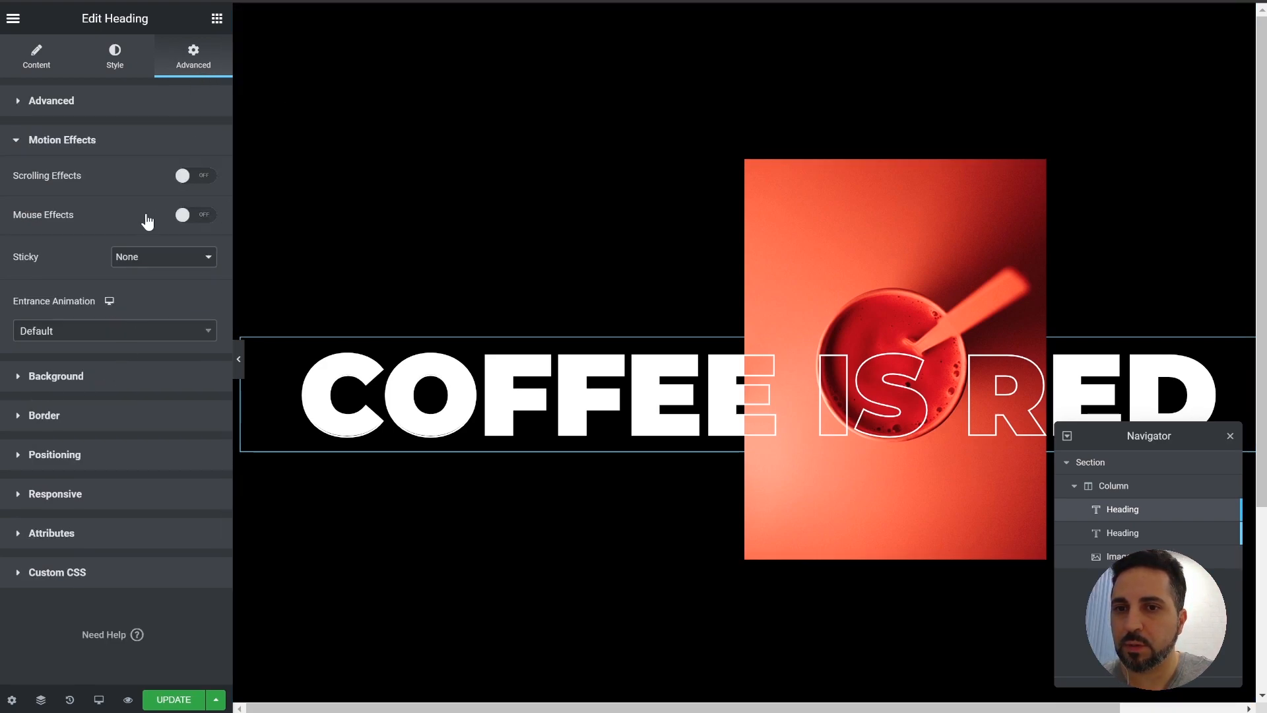
pyautogui.moveTo(74, 188)
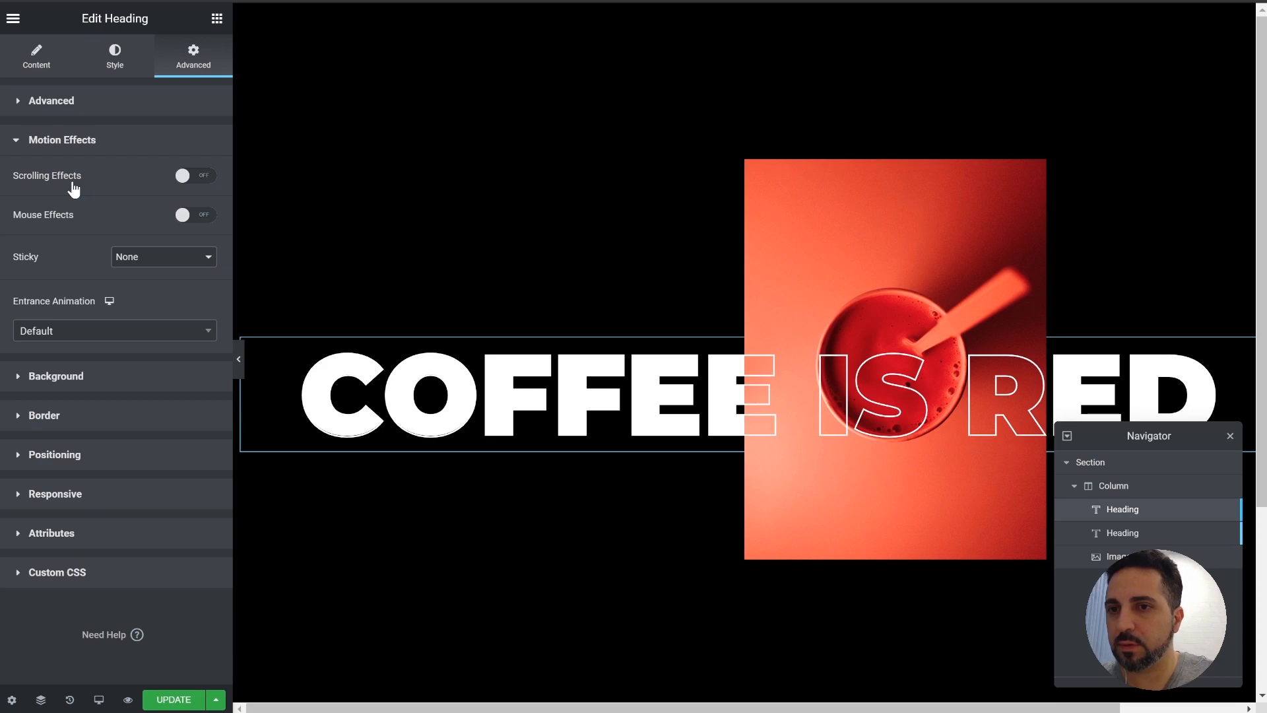
pyautogui.moveTo(167, 209)
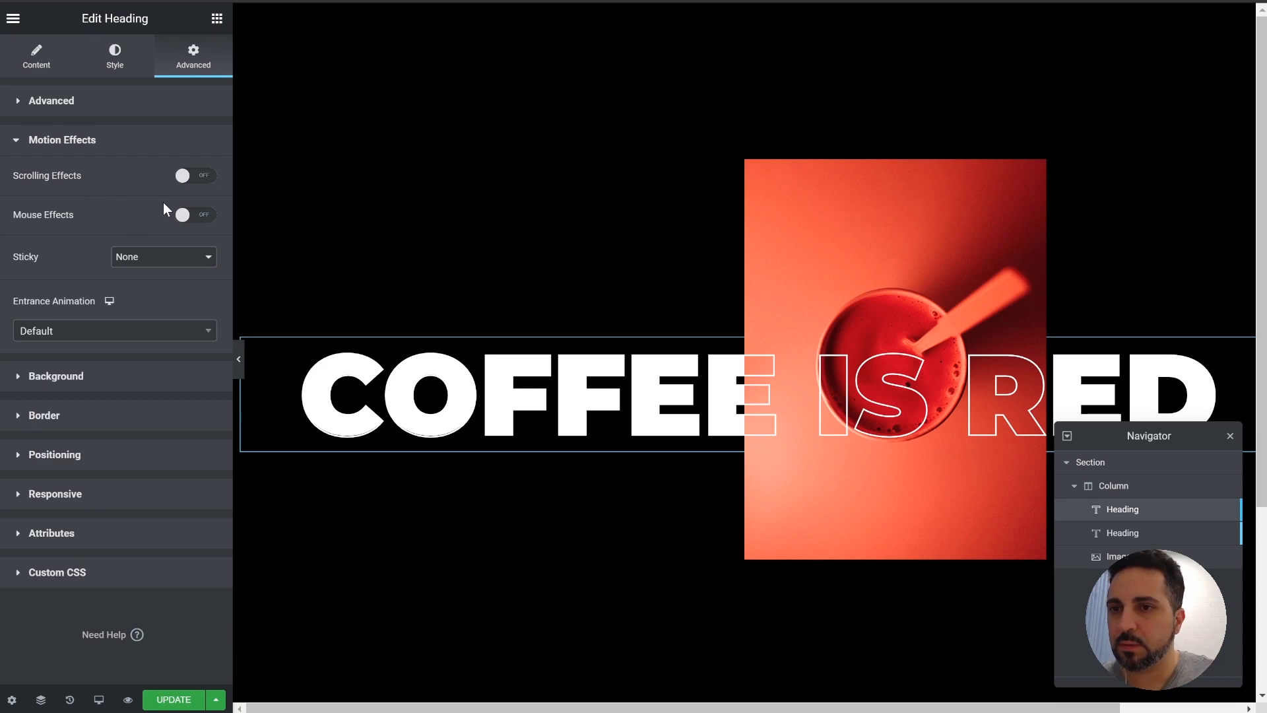
pyautogui.click(194, 175)
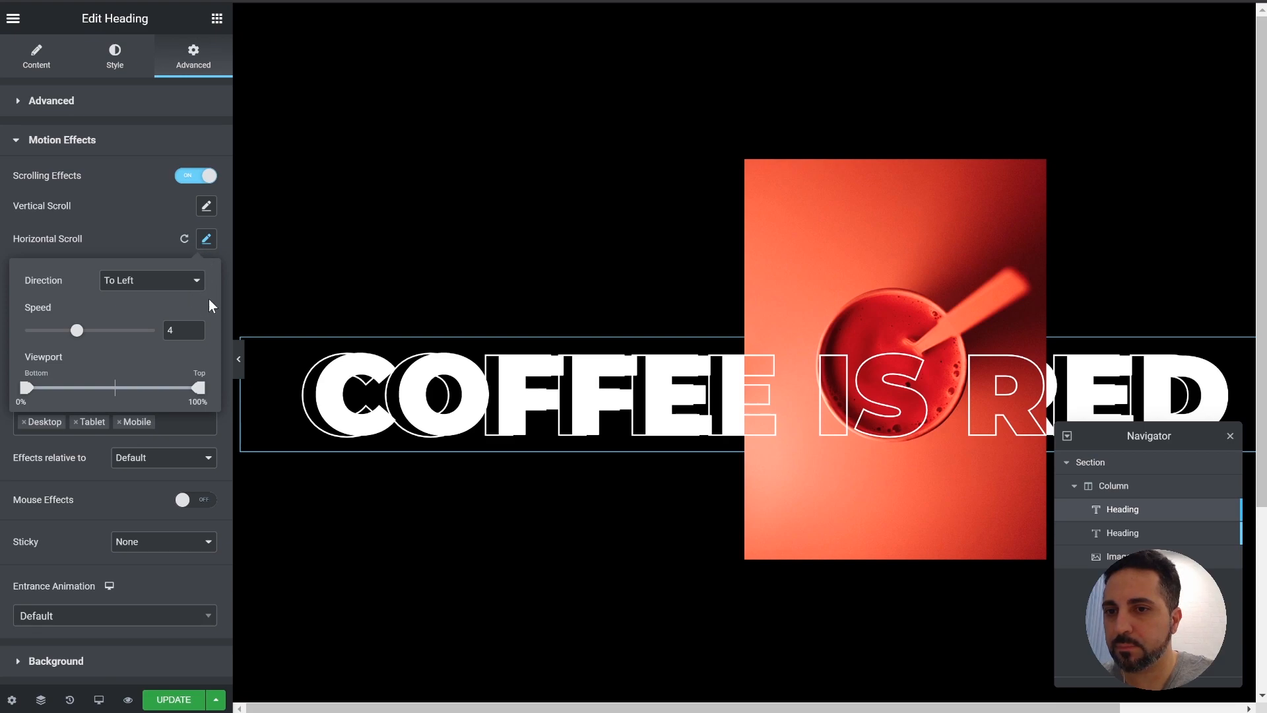
pyautogui.moveTo(78, 330); pyautogui.dragTo(155, 330)
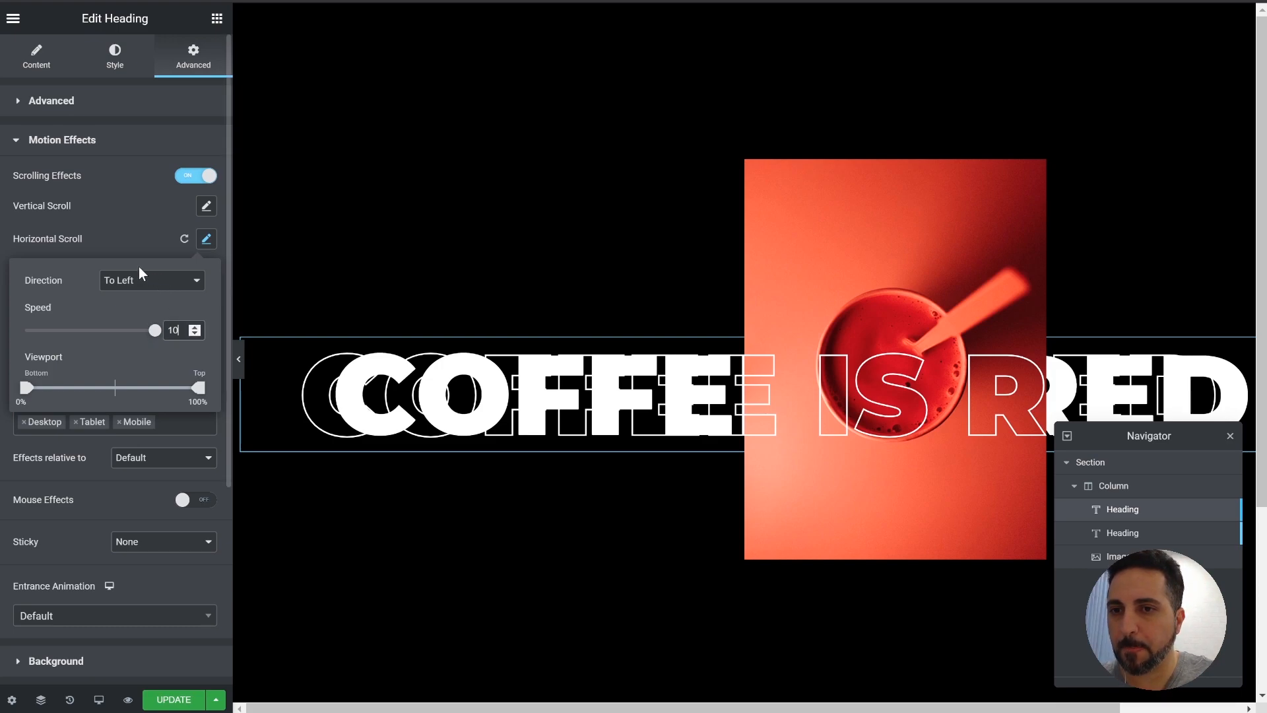
pyautogui.click(206, 238)
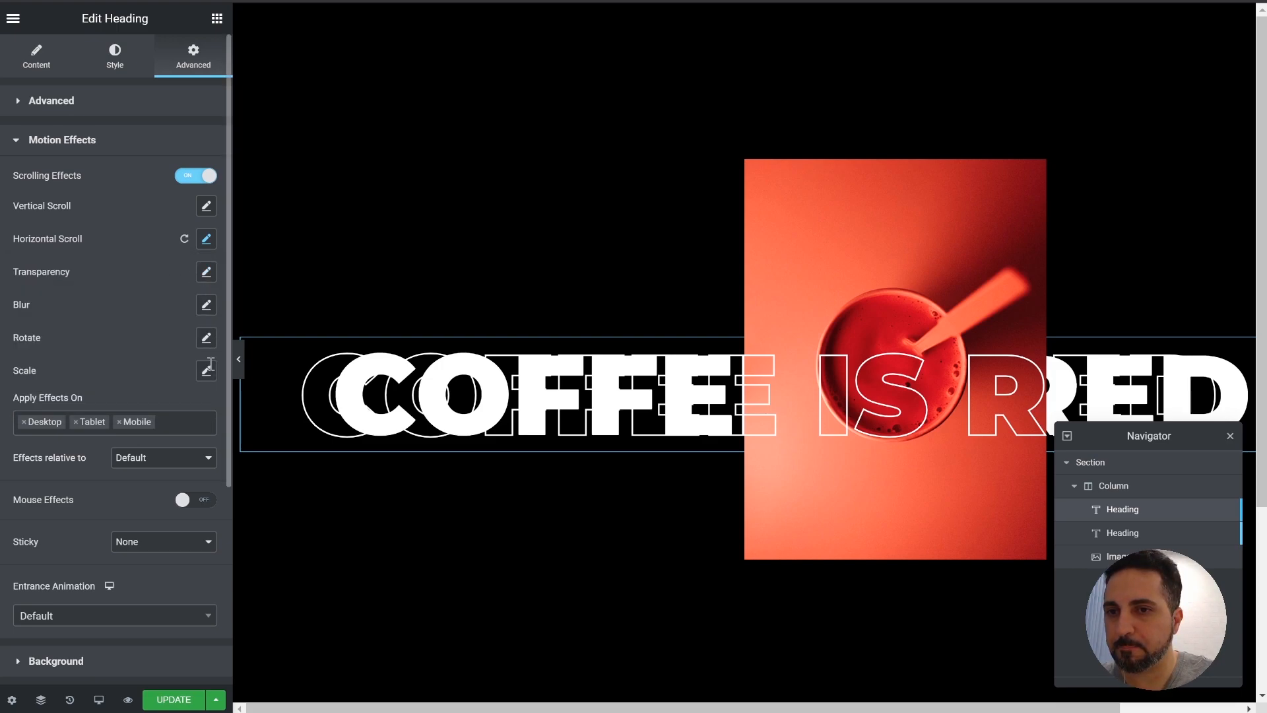
pyautogui.moveTo(208, 322)
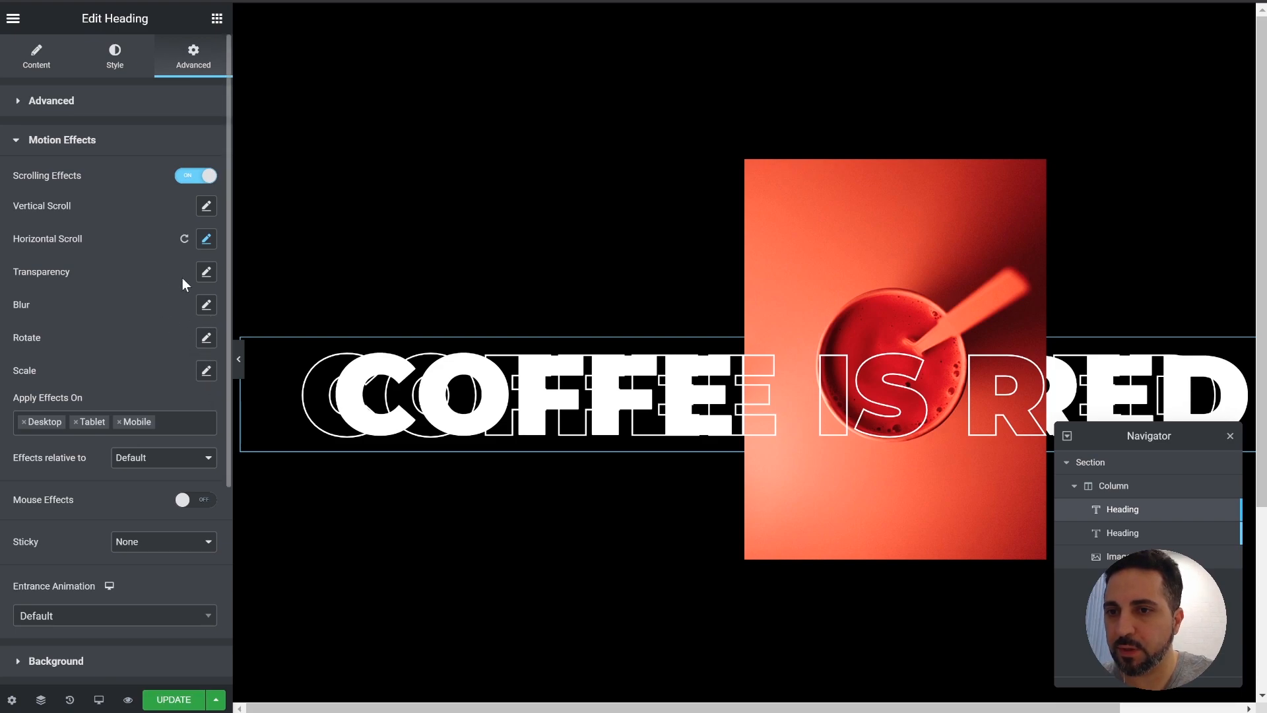
# Enable Transparency Fade In and adjust its viewport start and end points.
pyautogui.click(206, 272)
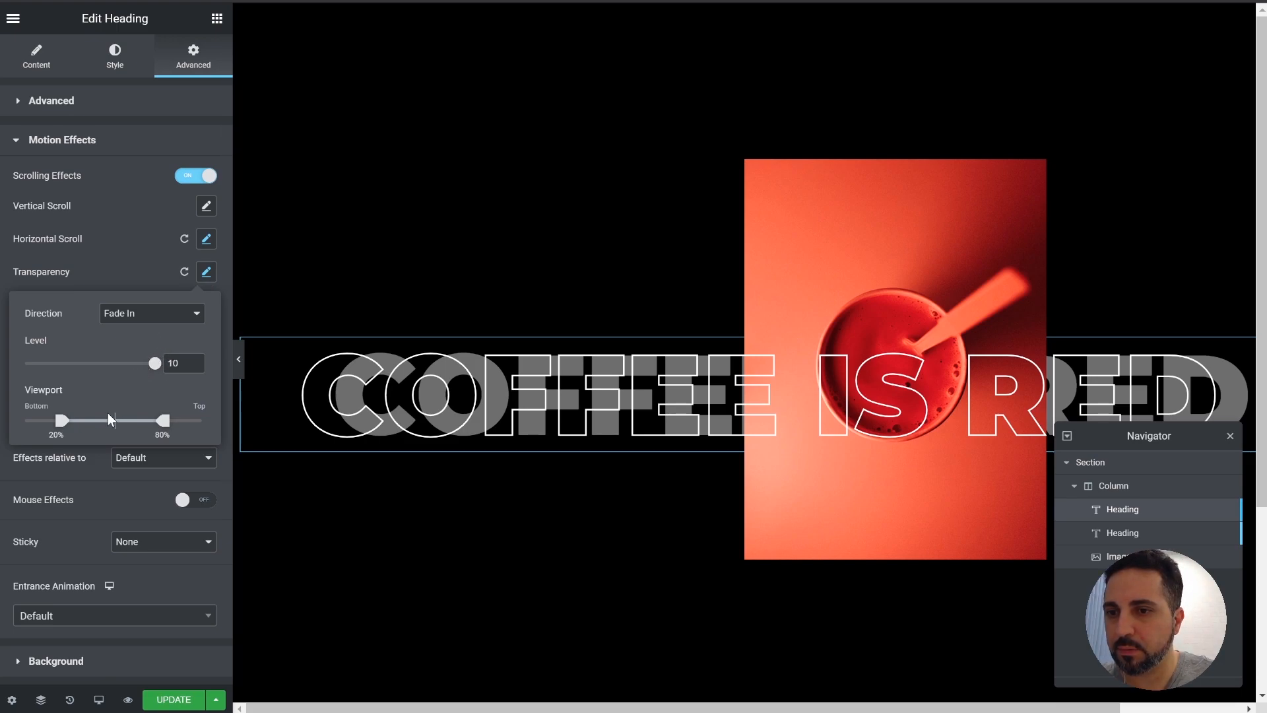
pyautogui.moveTo(62, 420); pyautogui.dragTo(78, 419)
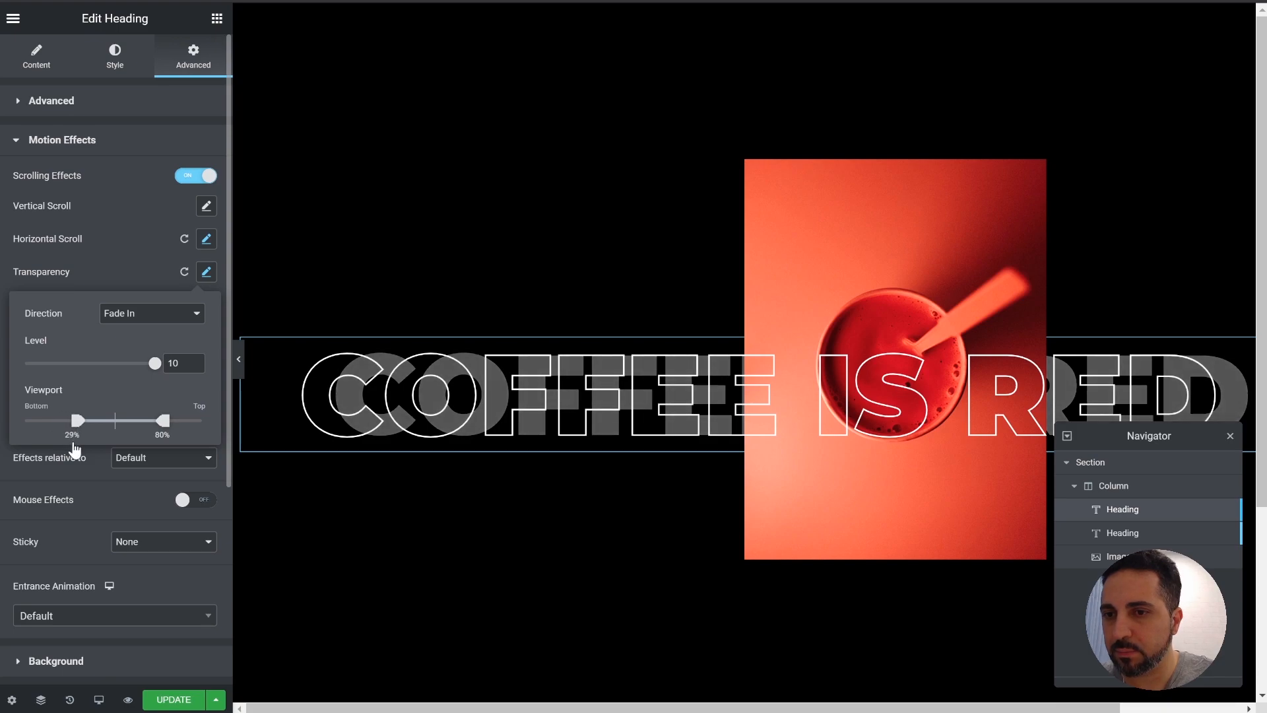
pyautogui.moveTo(166, 420); pyautogui.dragTo(160, 420)
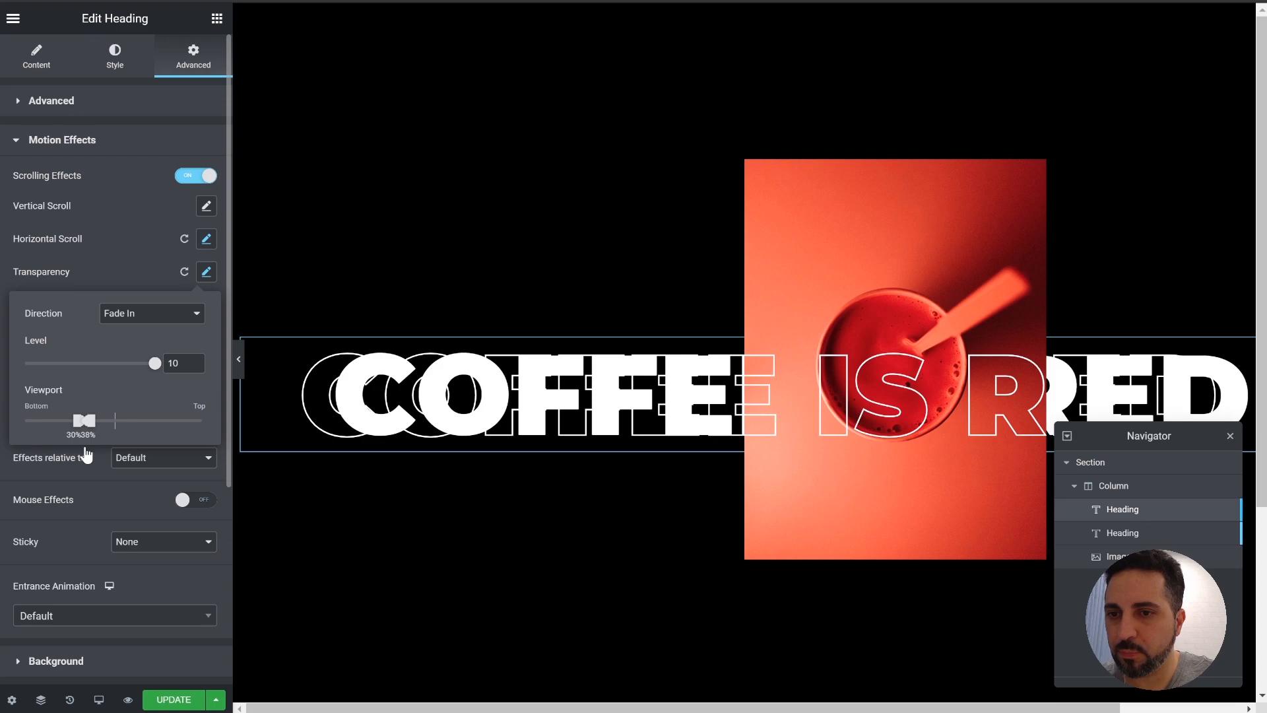
pyautogui.moveTo(103, 420); pyautogui.dragTo(83, 420)
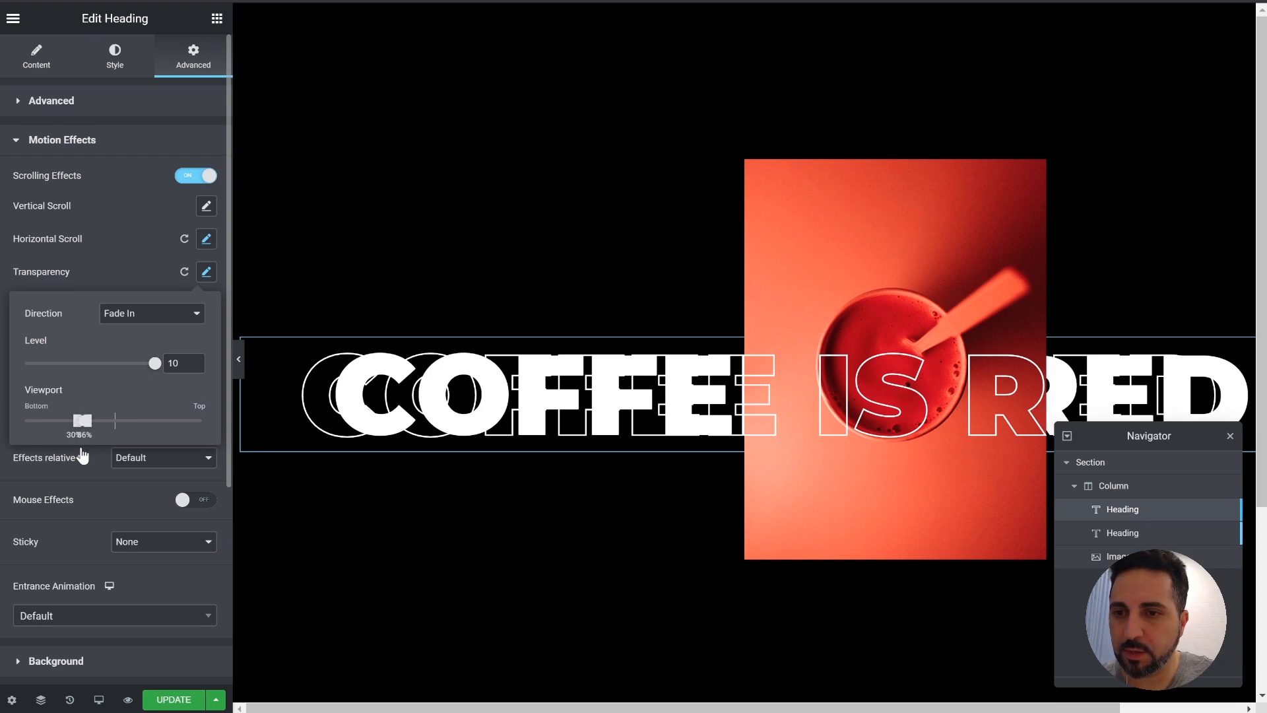
pyautogui.click(205, 272)
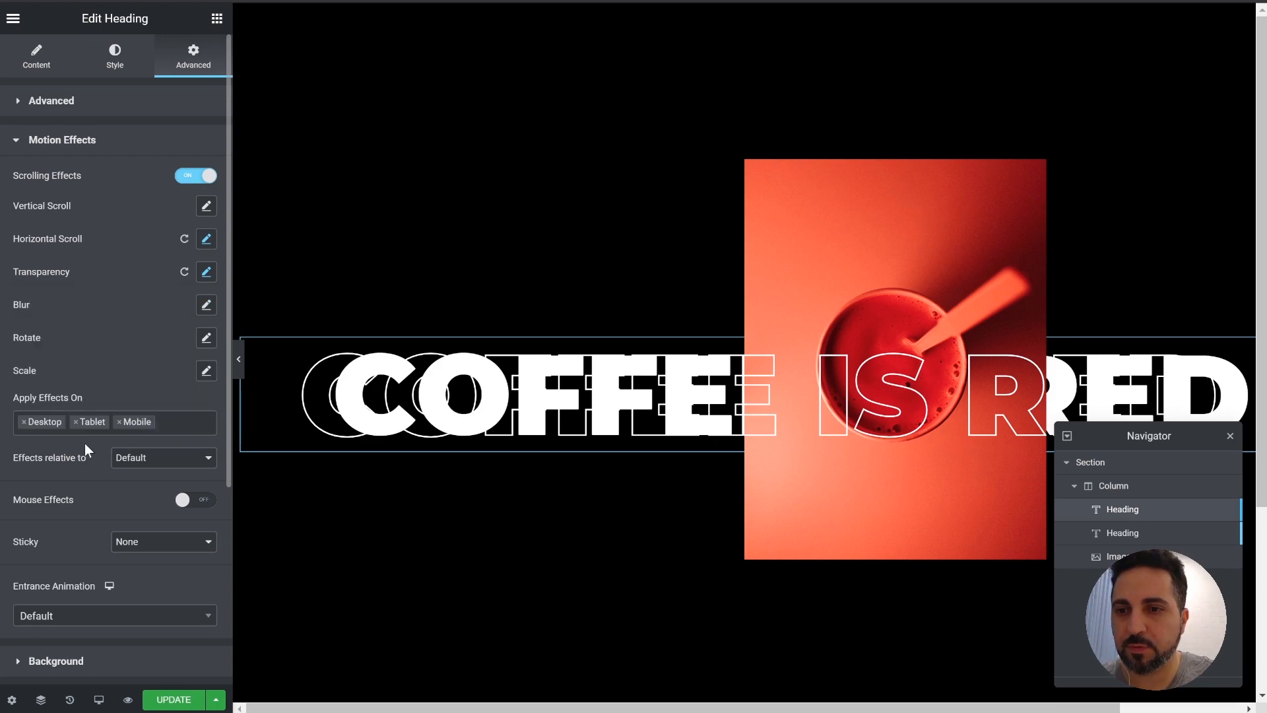
pyautogui.moveTo(58, 606)
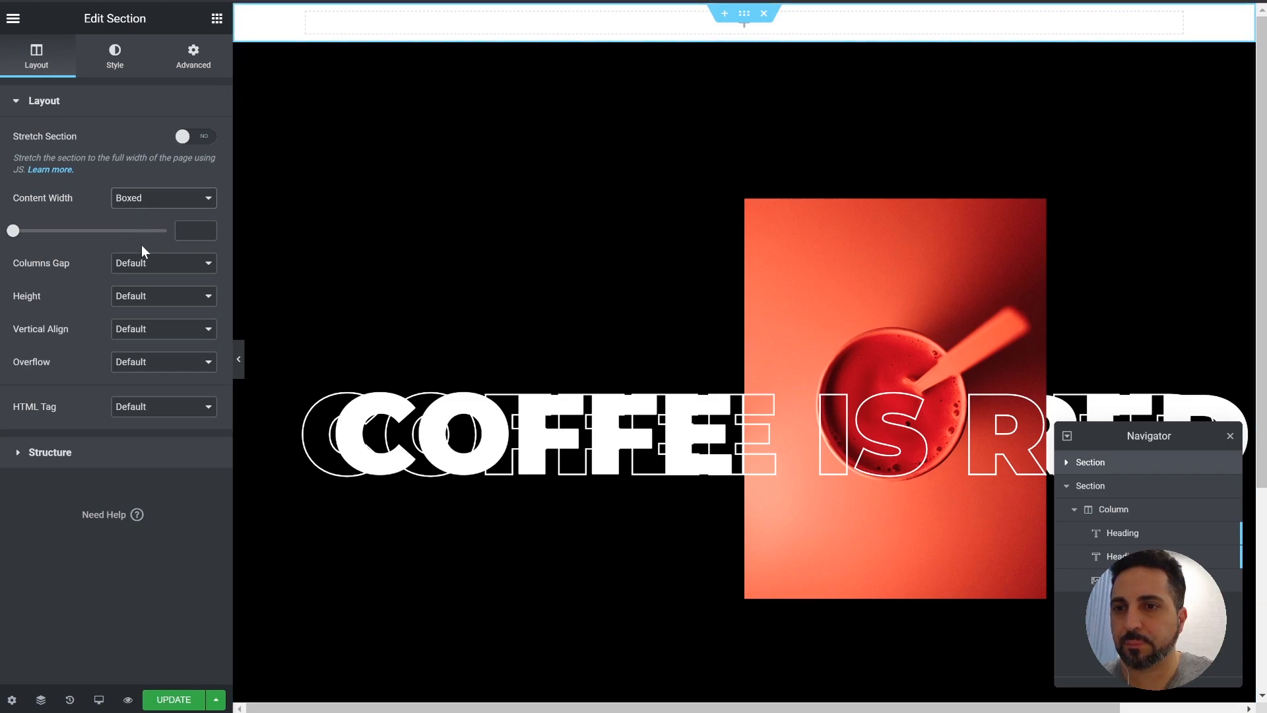
# Delete the empty section and set the coffee section's padding to 15/0/0/0.
pyautogui.click(162, 198)
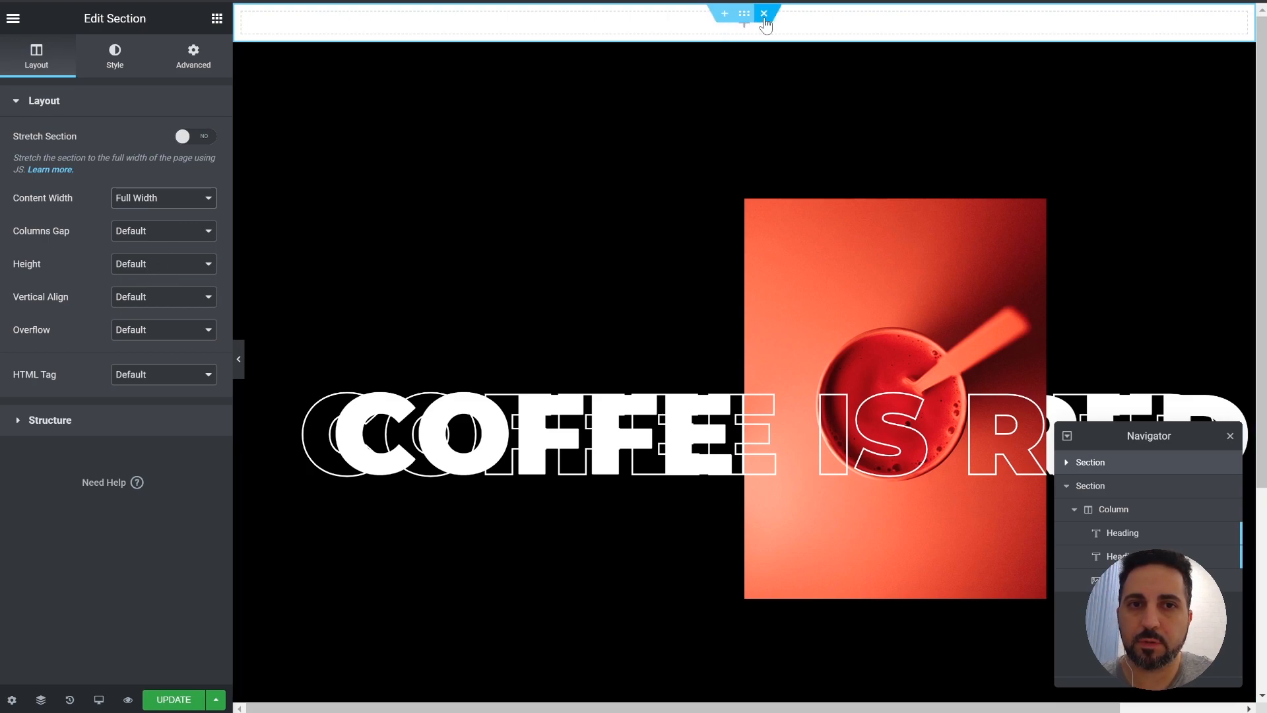
pyautogui.click(113, 57)
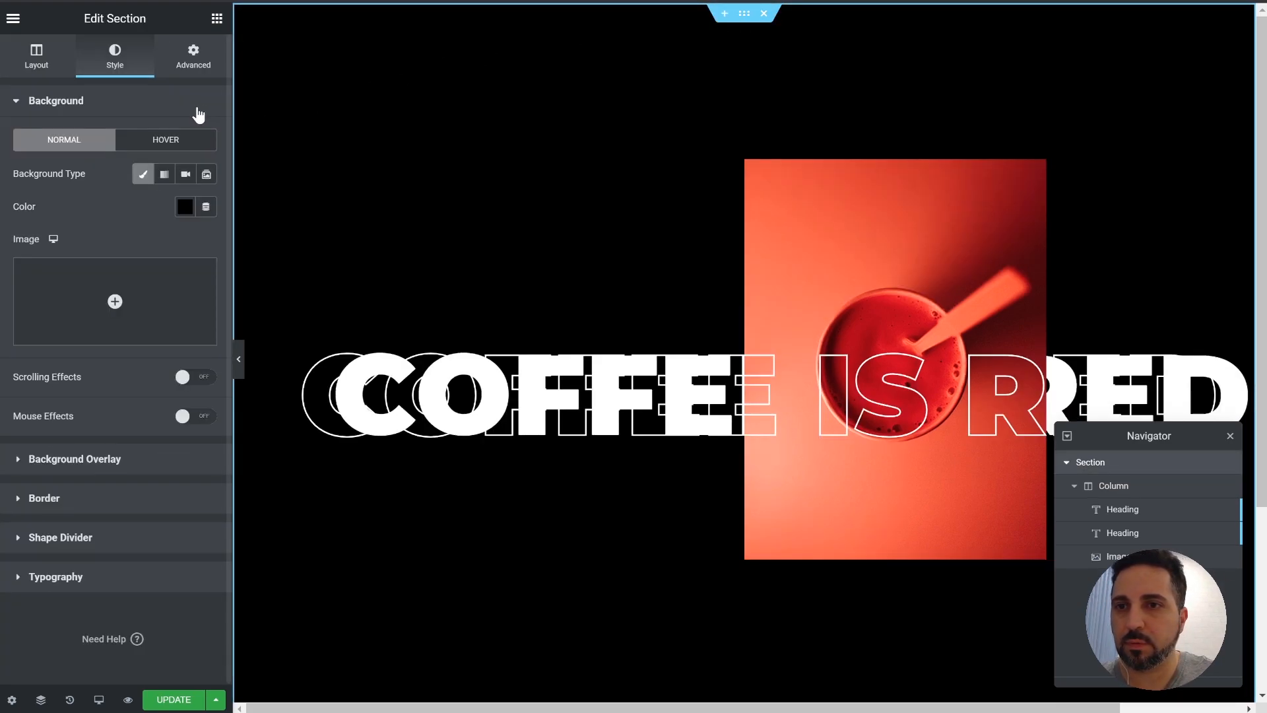
pyautogui.click(192, 57)
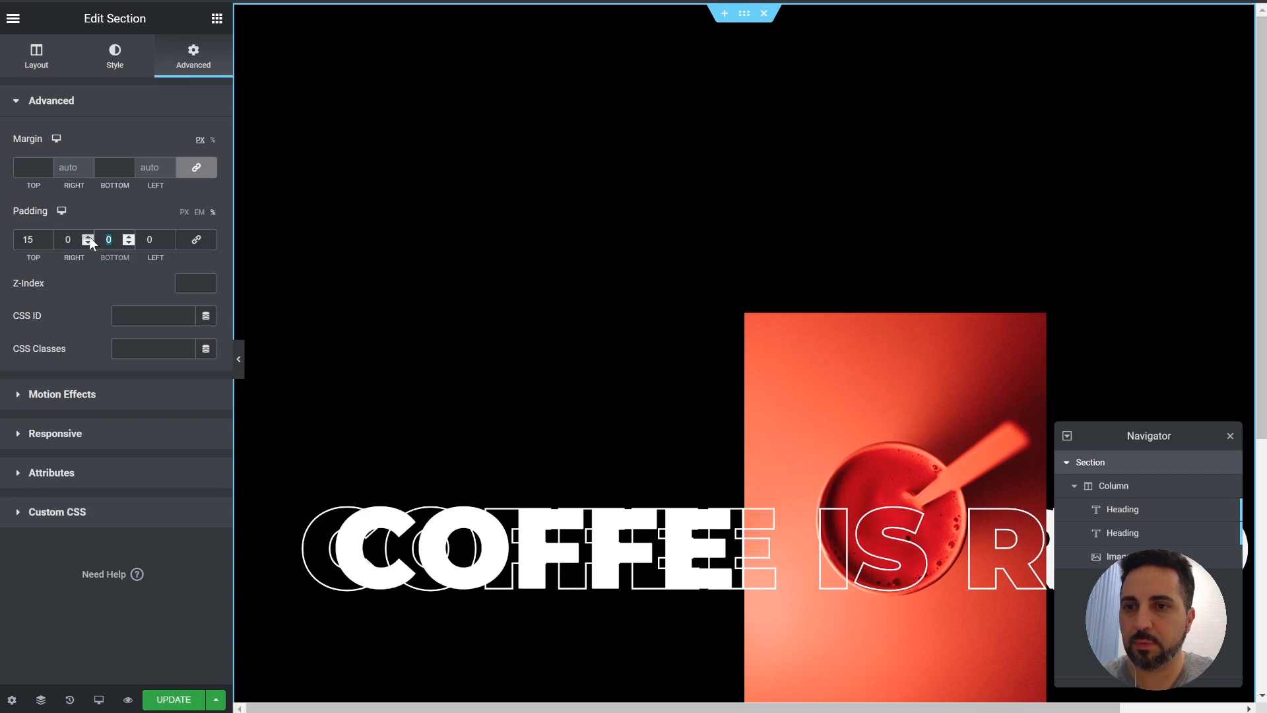
pyautogui.click(128, 238)
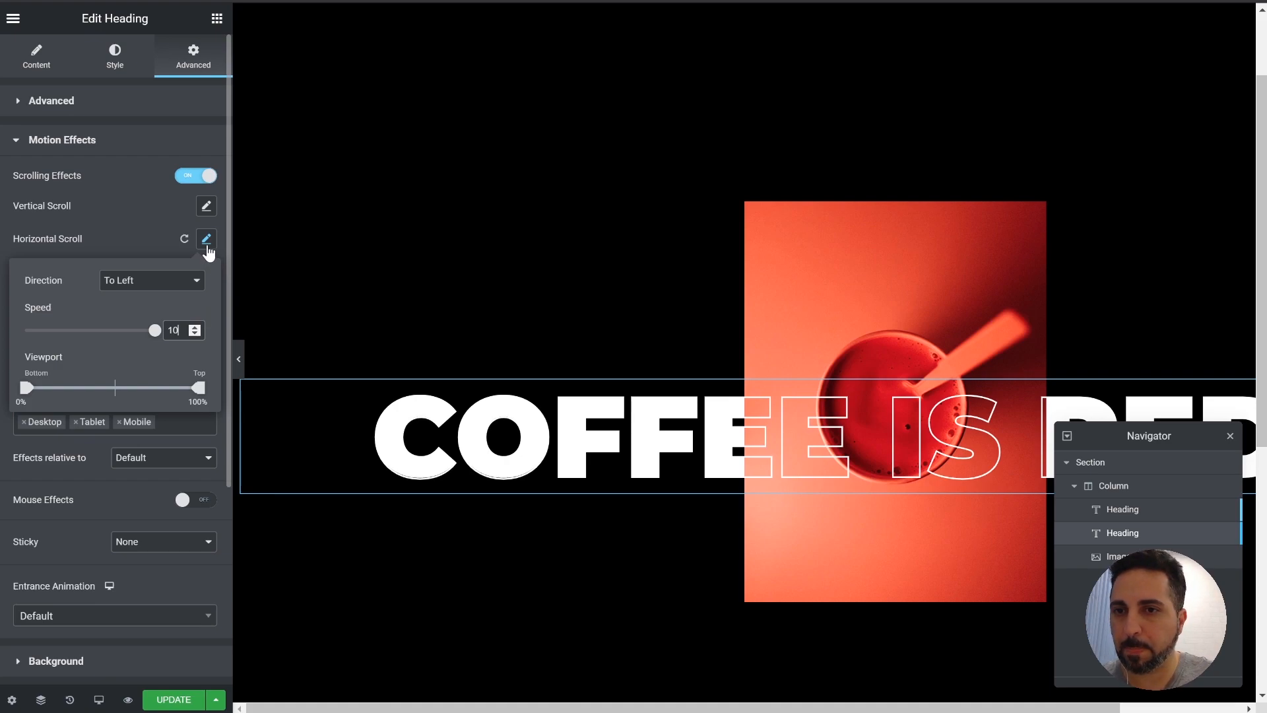
# Set the second heading's Fade In viewport range to 30%–50%.
pyautogui.click(206, 271)
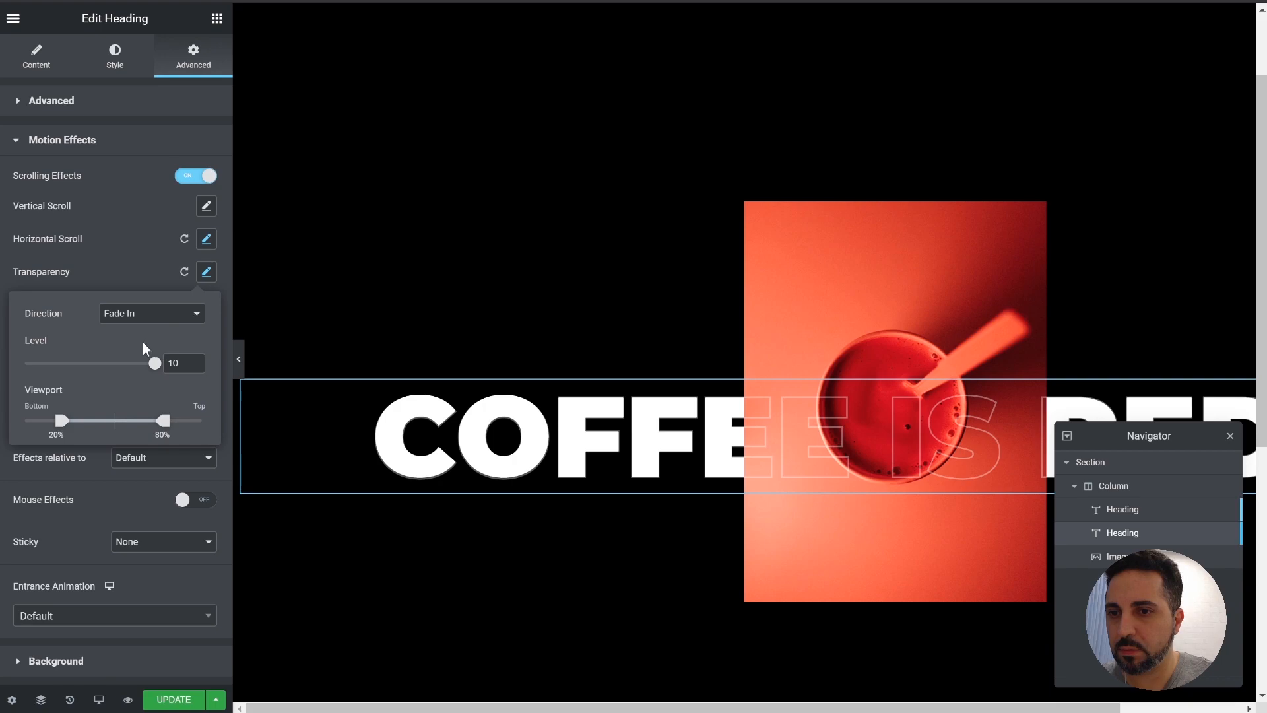
pyautogui.moveTo(62, 419); pyautogui.dragTo(74, 419)
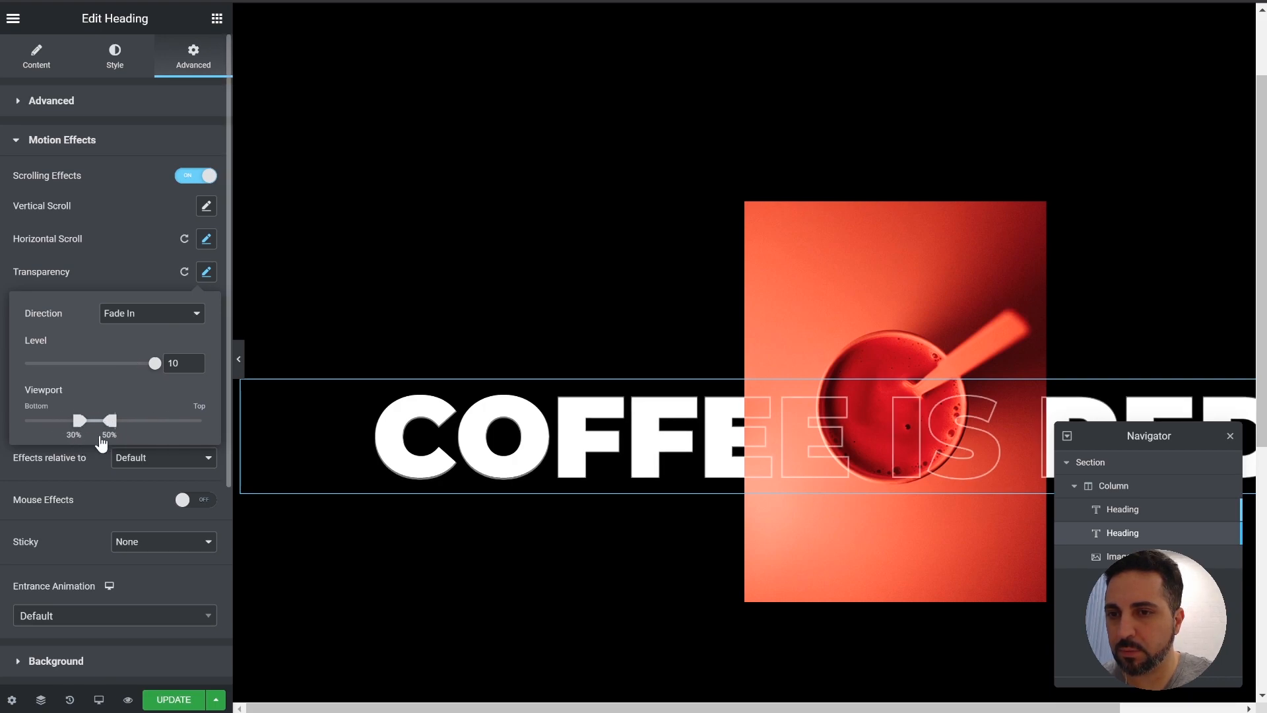
pyautogui.moveTo(76, 419); pyautogui.dragTo(83, 419)
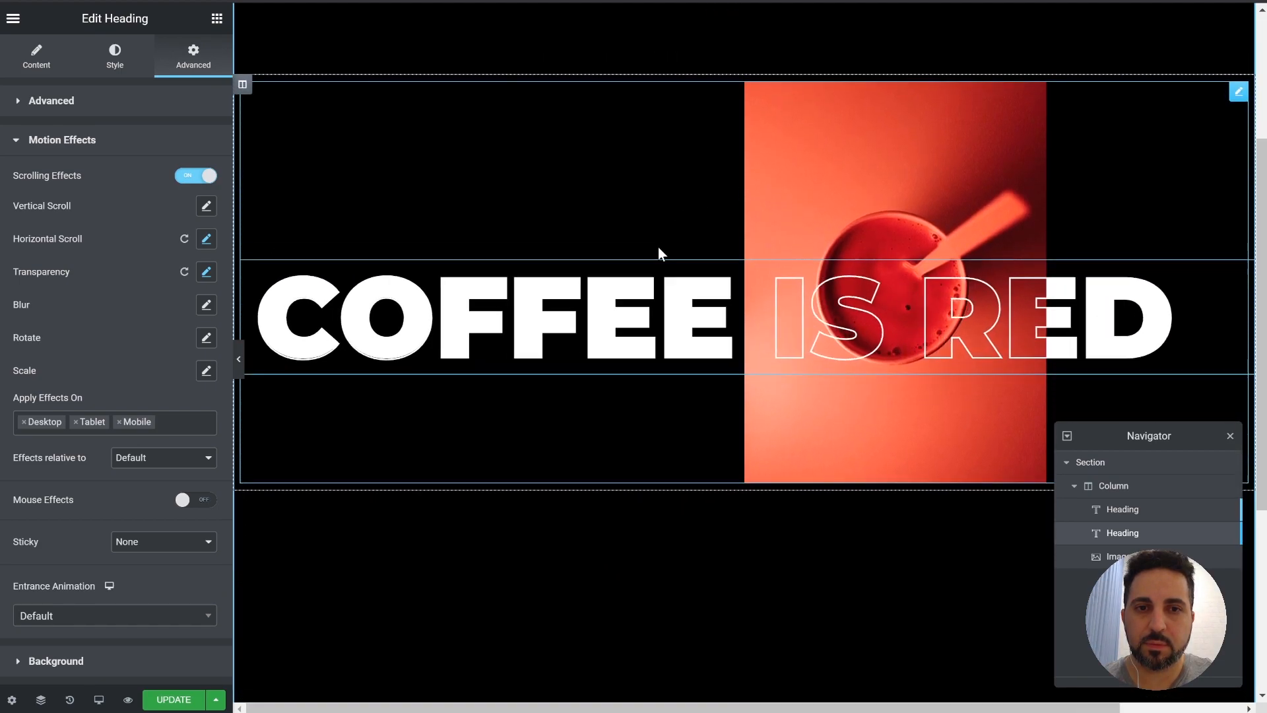
# Select the coffee image and switch its Scrolling Effects on.
pyautogui.click(1117, 555)
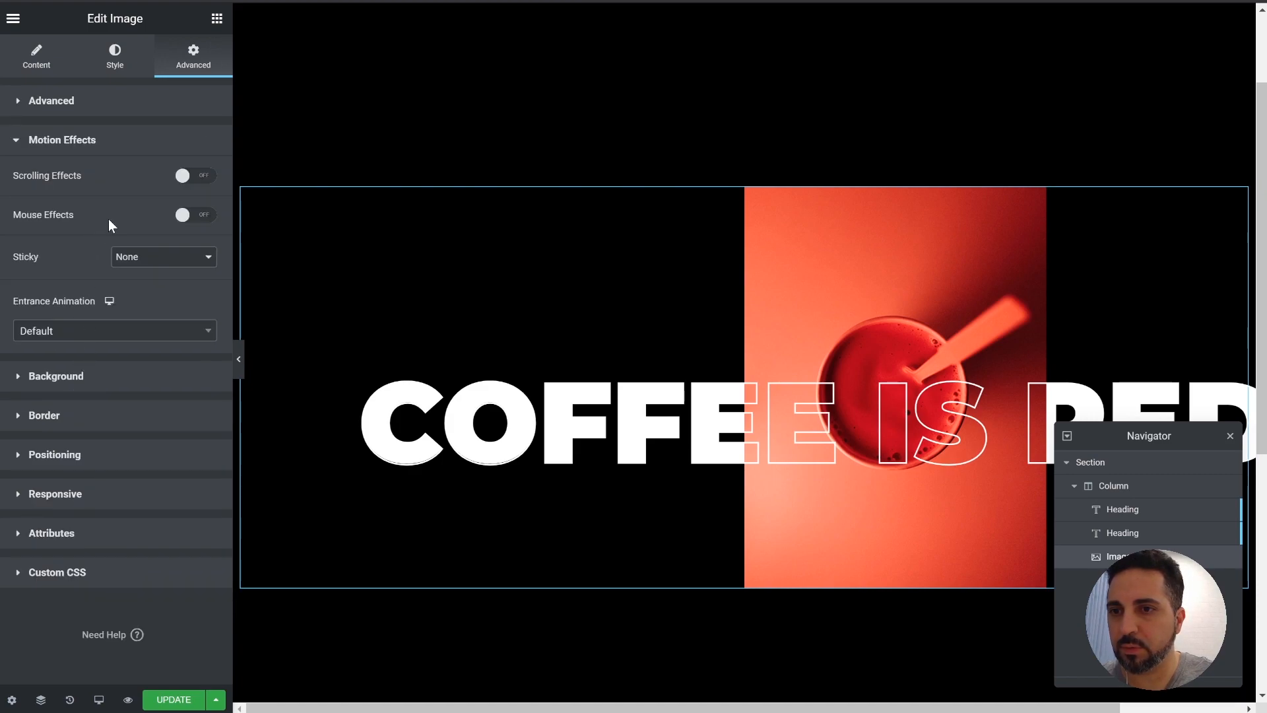
pyautogui.click(195, 175)
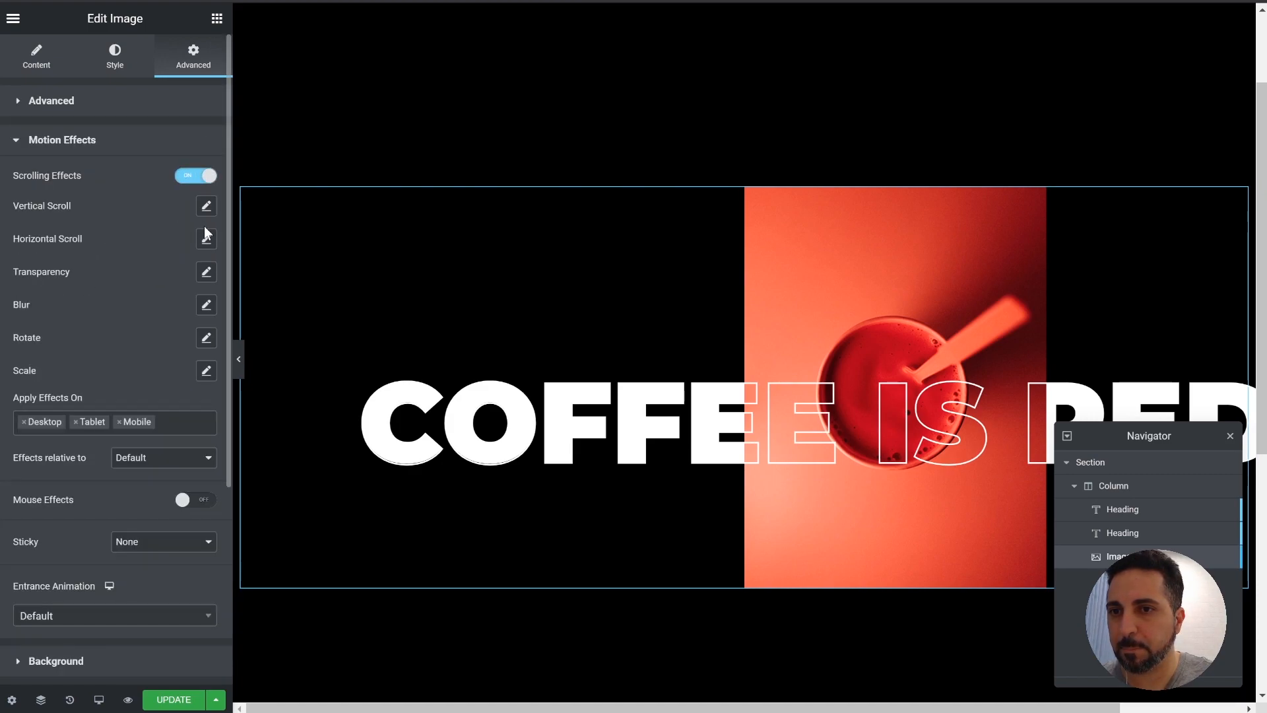
pyautogui.click(205, 205)
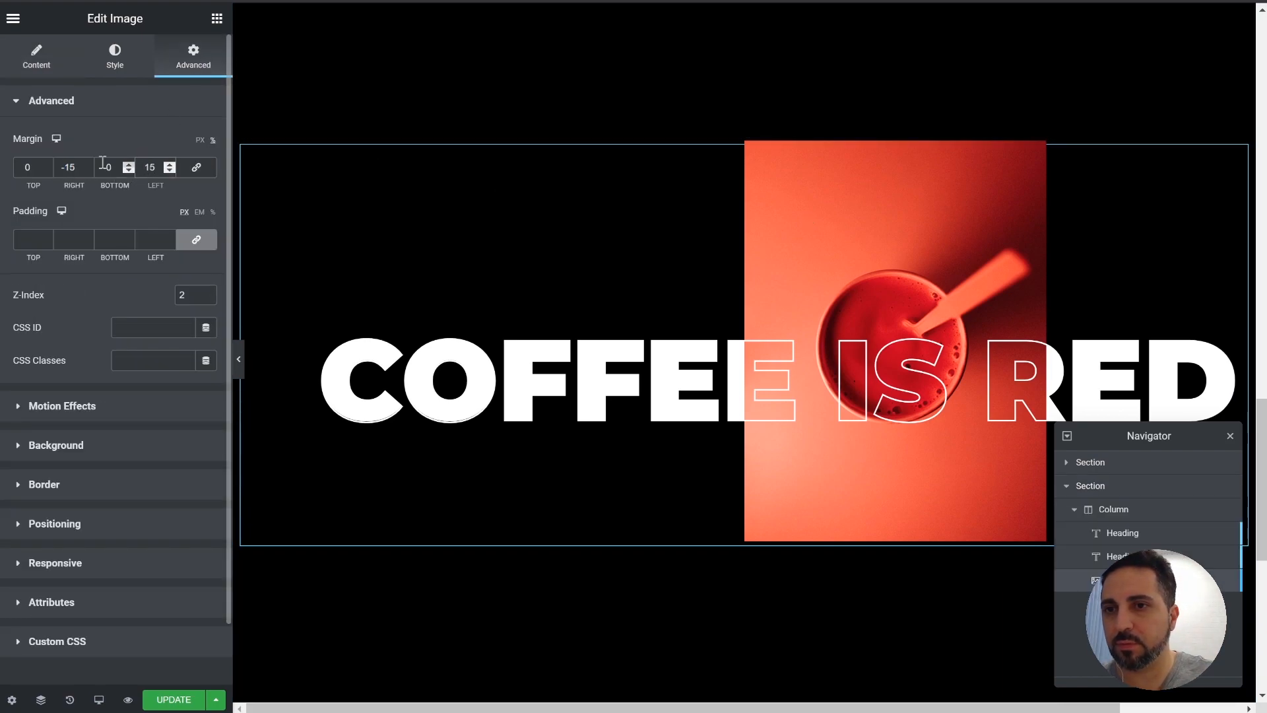
# Set the coffee image margin to 0, -15, 0, 15 with Z-Index 2, shifting it left.
pyautogui.write('15')
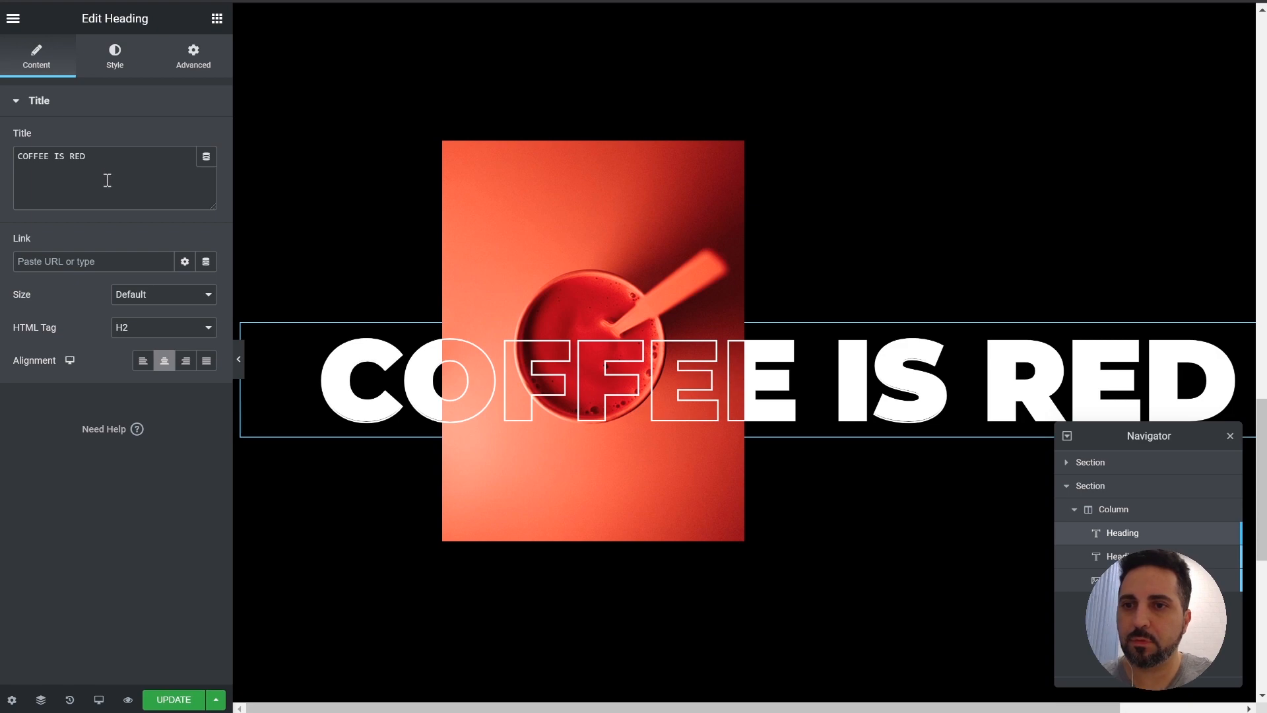
# Replace COFFEE IS RED with HONEST BEAUTY in both layered heading titles.
pyautogui.write('HONEST BEAUTY')
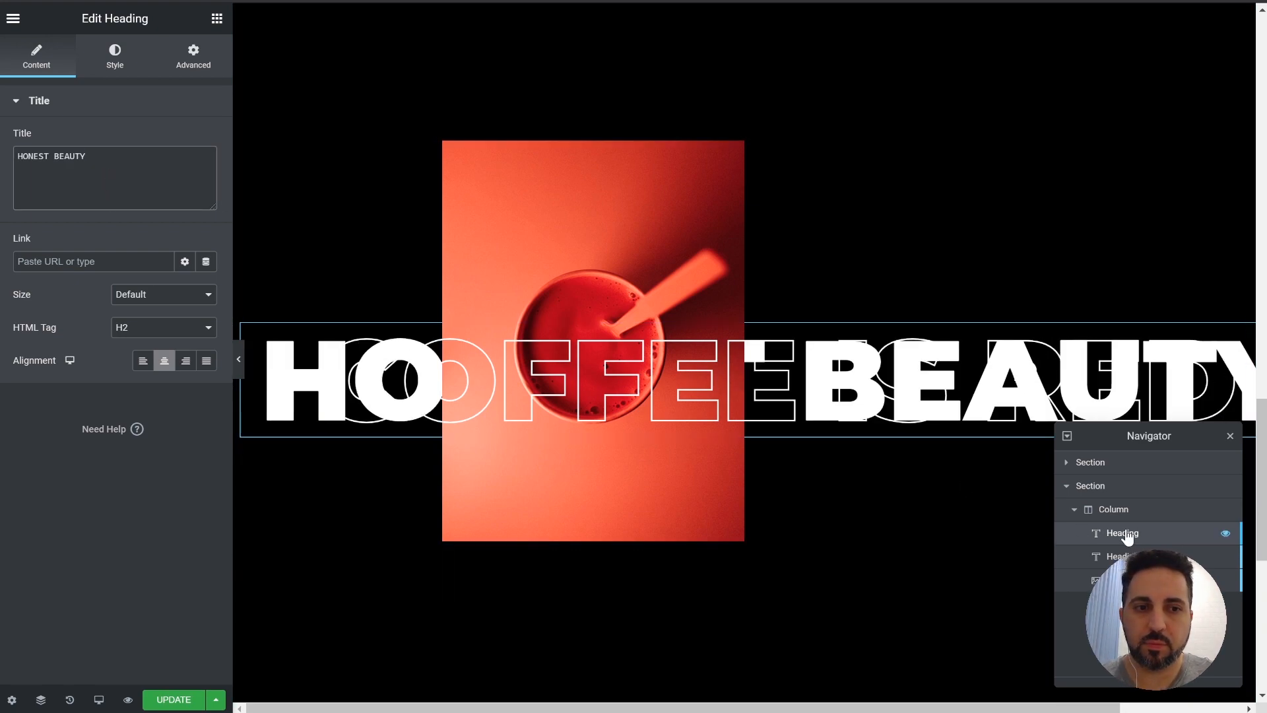
pyautogui.write('COFFEE IS RED')
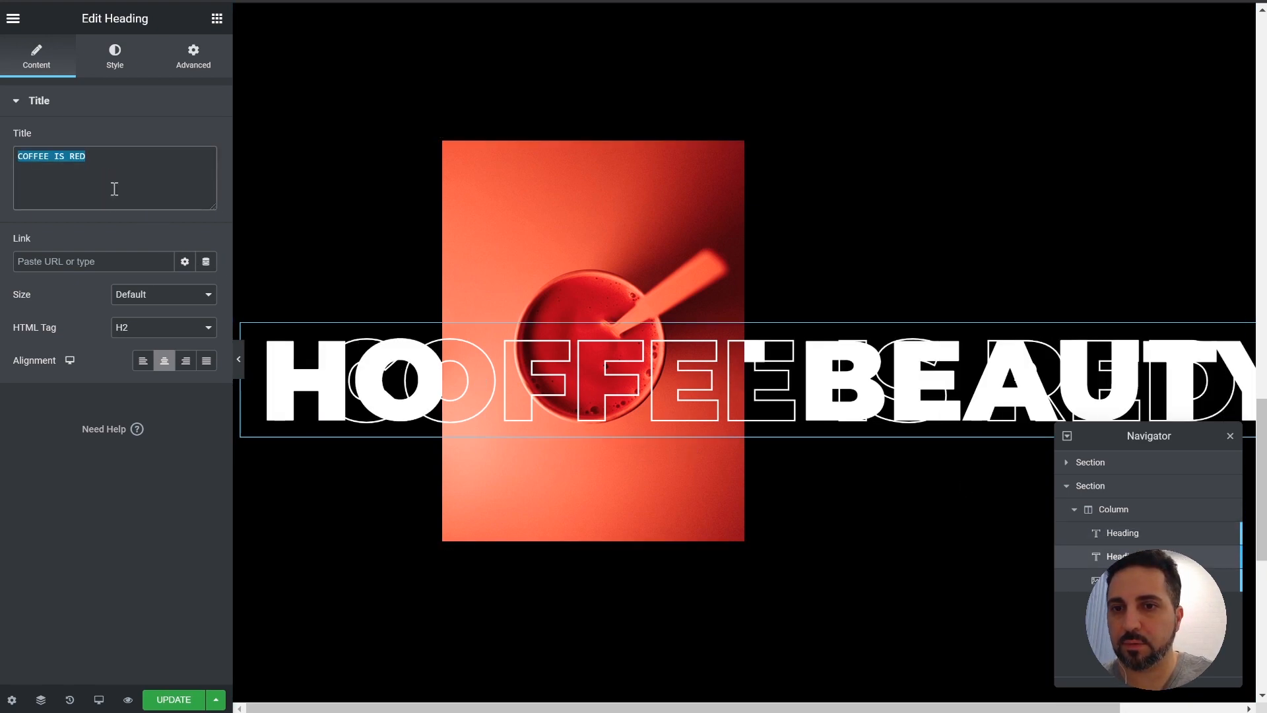
pyautogui.write('HONEST BEAUTY')
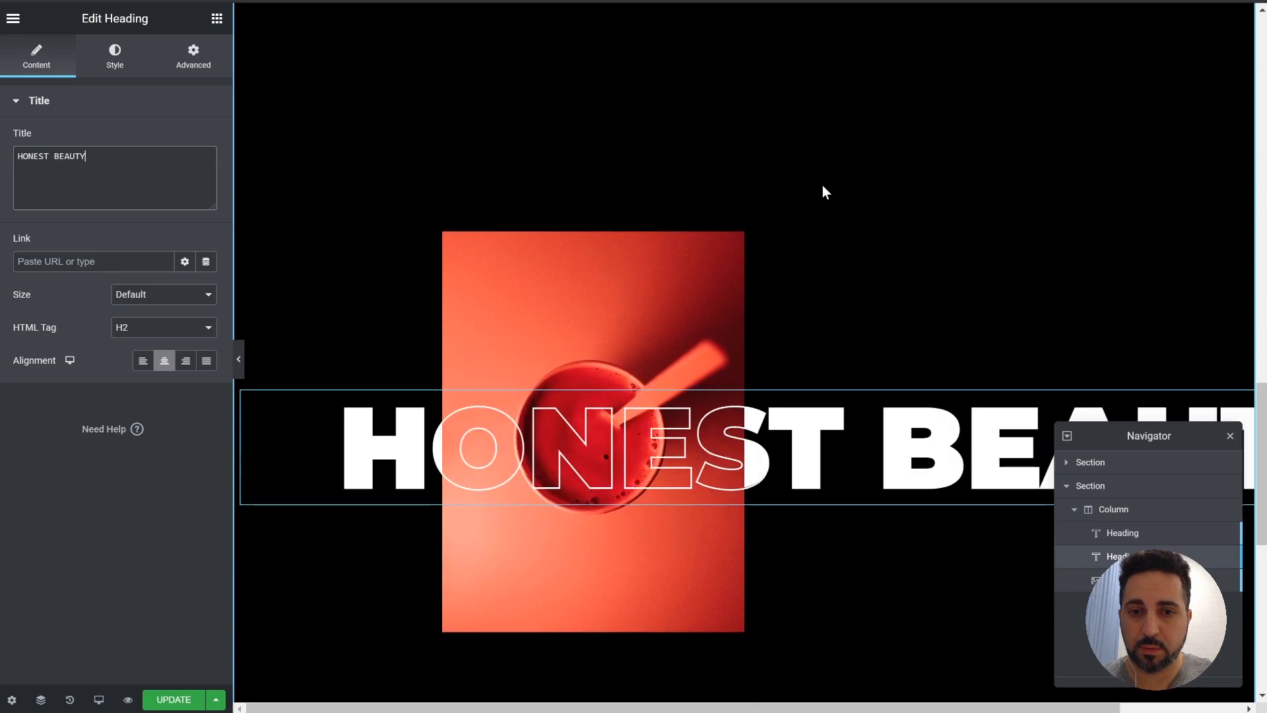
pyautogui.scroll(-3)
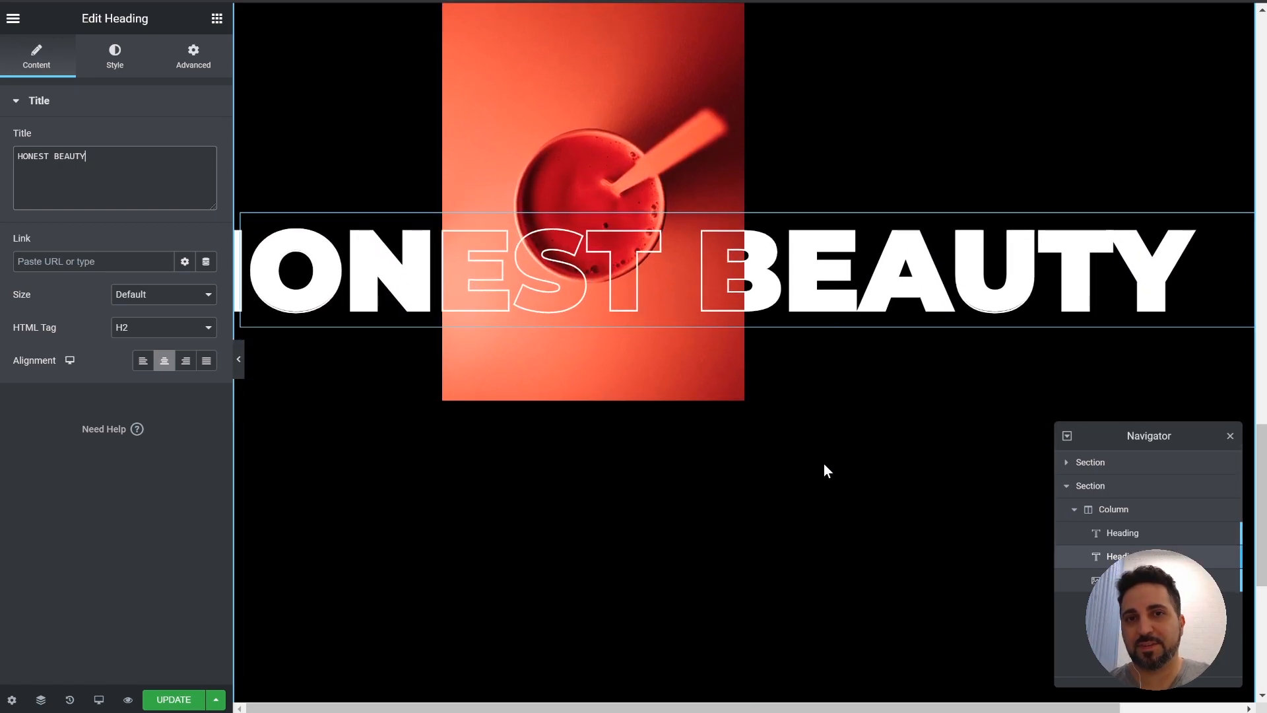
pyautogui.moveTo(725, 564)
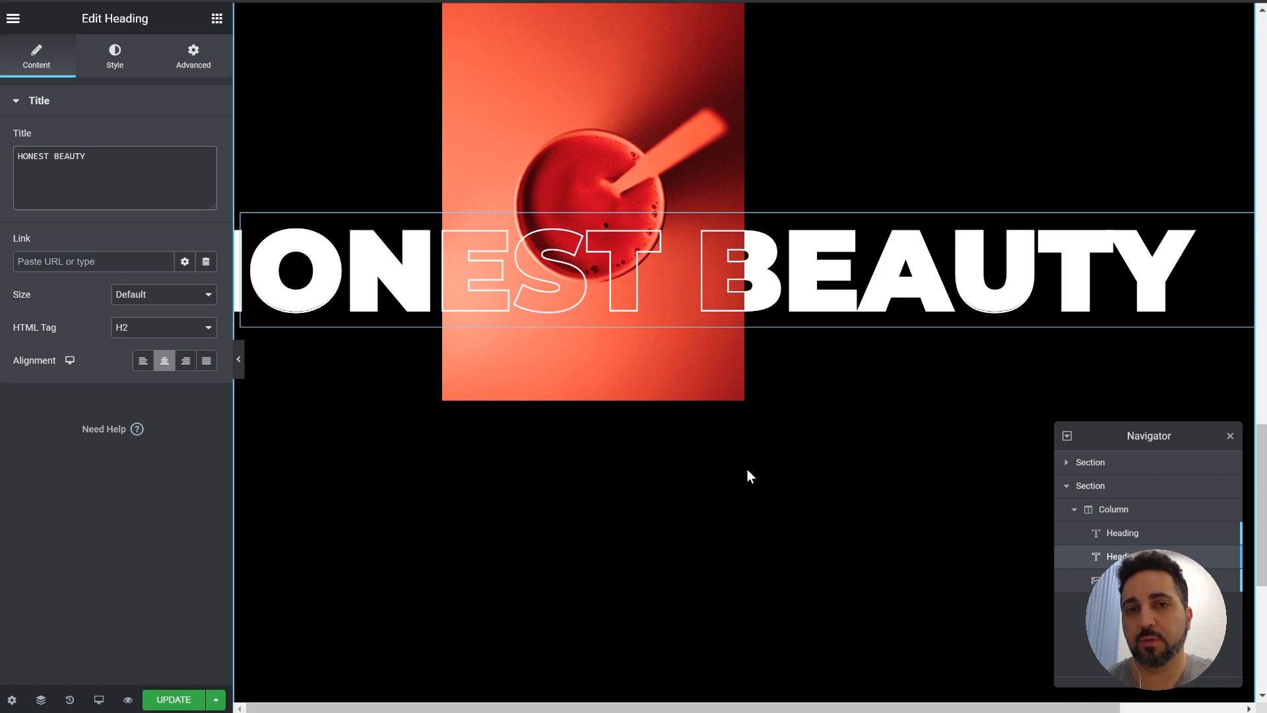
pyautogui.moveTo(735, 474)
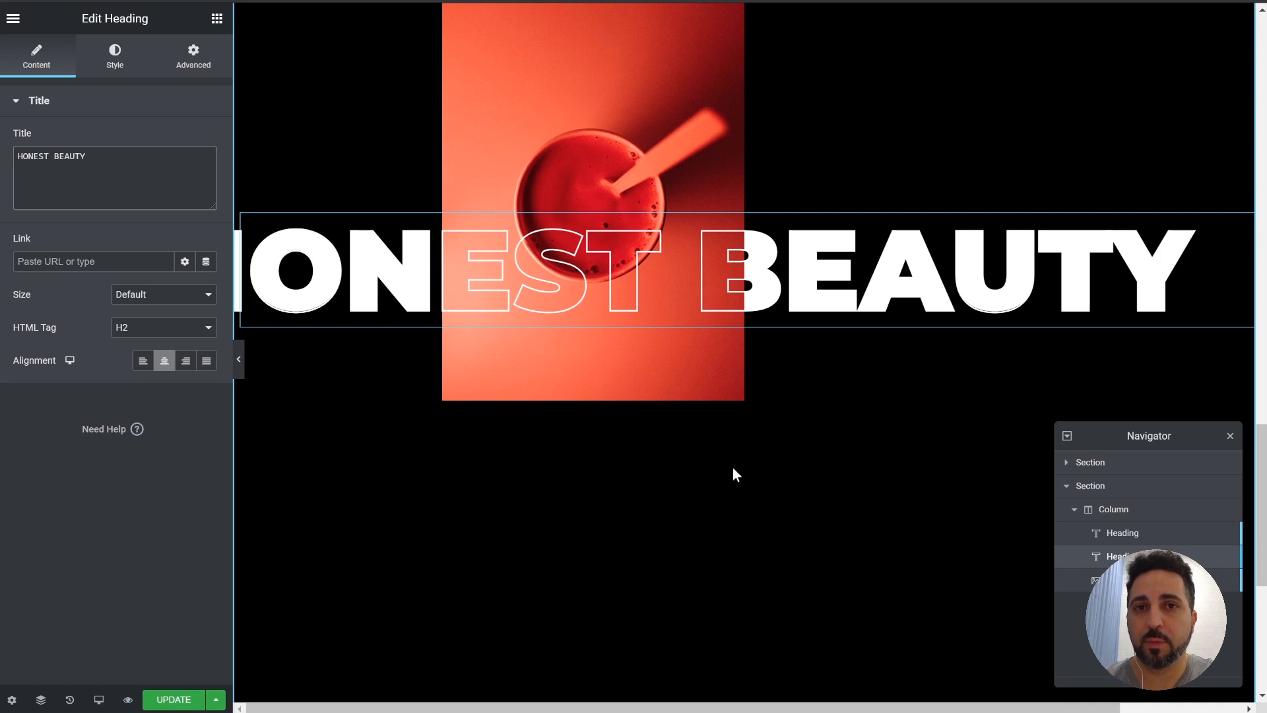
pyautogui.moveTo(758, 472)
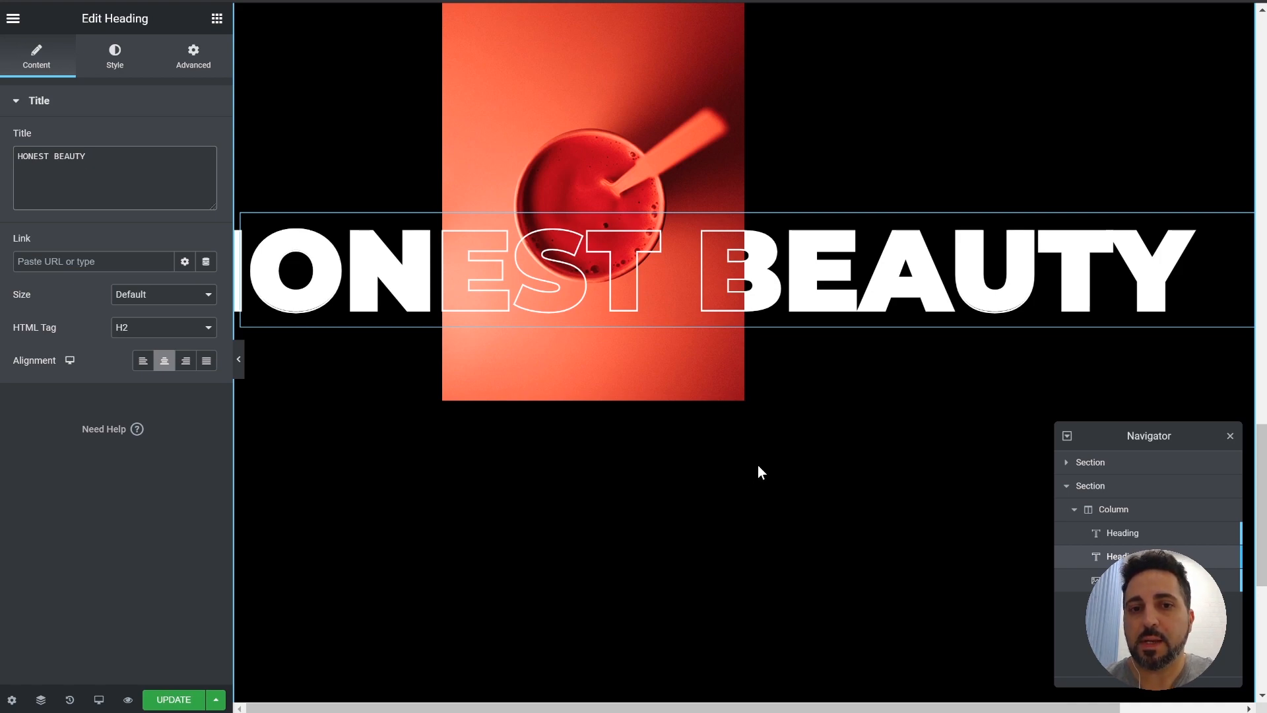